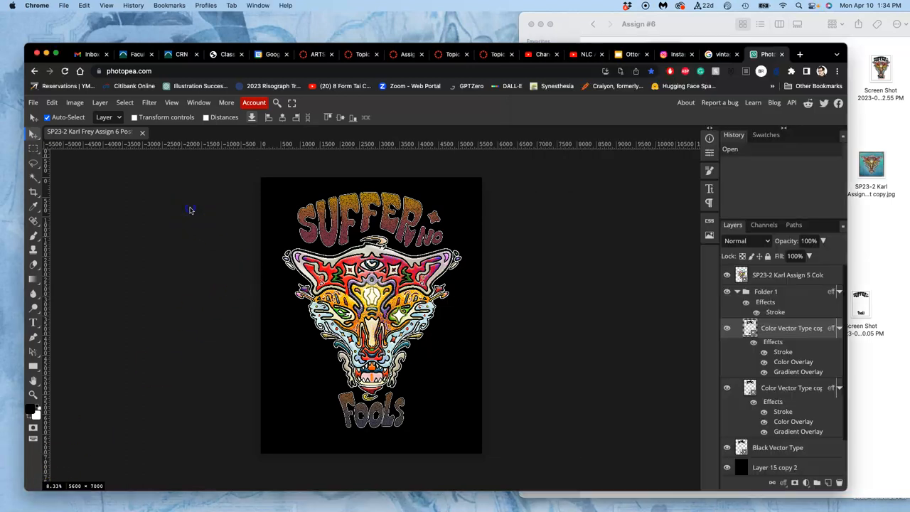
Toggle the lettering layer's effects off and on to compare, leaving them visible.
{"action": "left_click", "coordinate": [750, 328]}
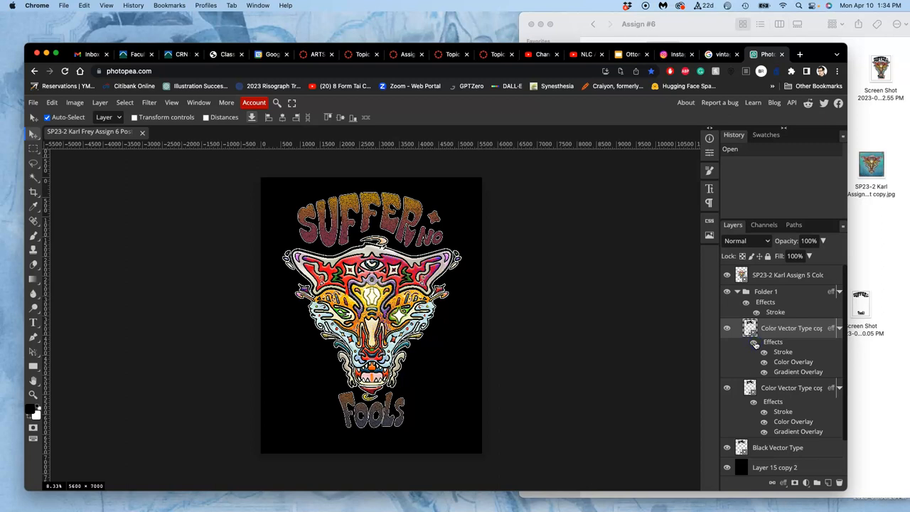
{"action": "left_click", "coordinate": [755, 342]}
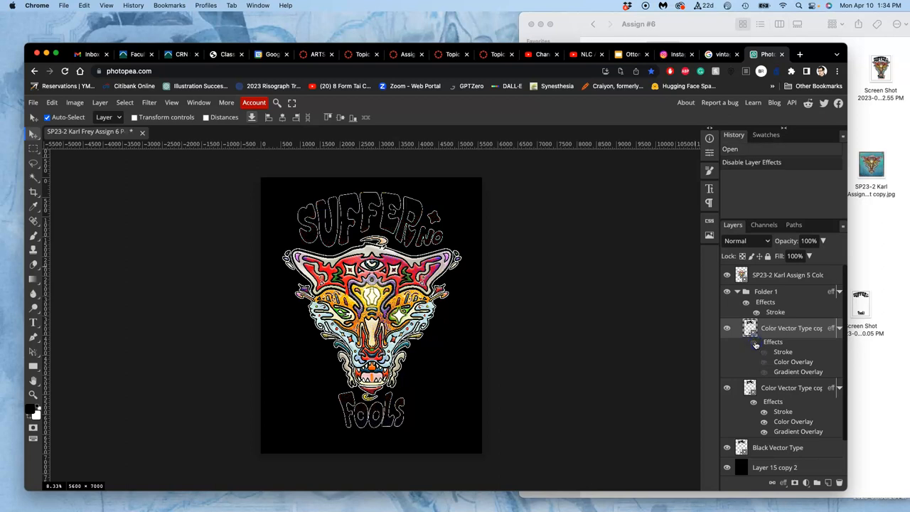
{"action": "left_click", "coordinate": [753, 341]}
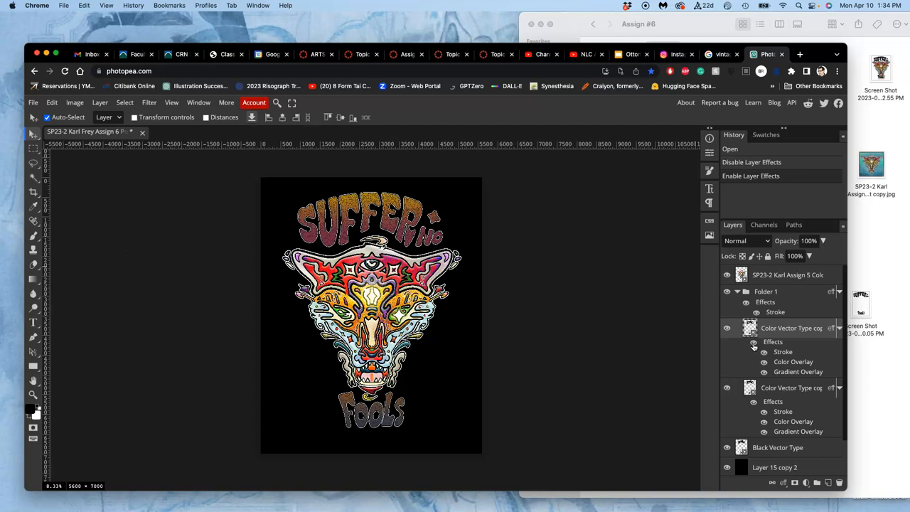
{"action": "left_click", "coordinate": [754, 342]}
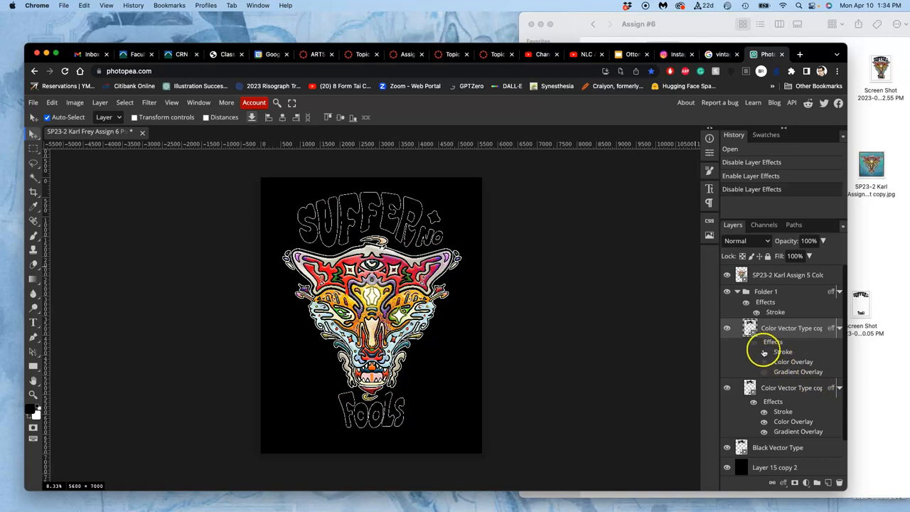
{"action": "mouse_move", "coordinate": [761, 349]}
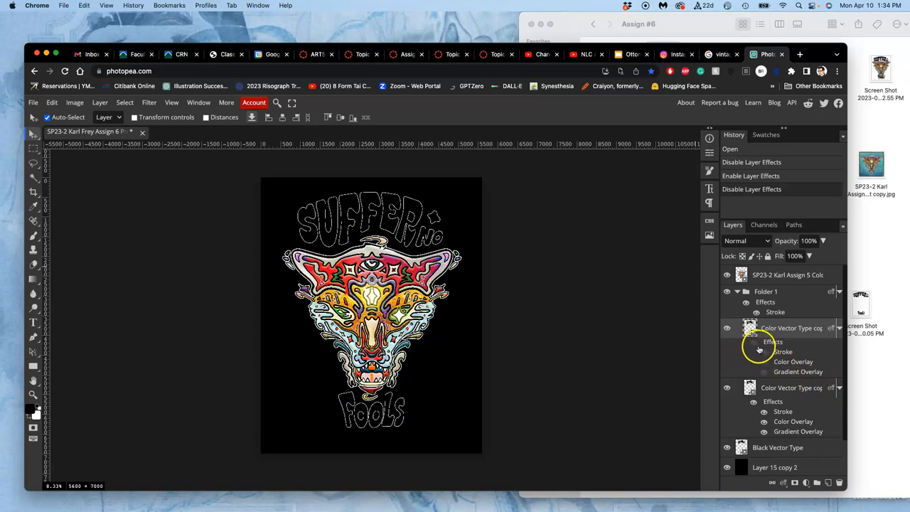
{"action": "mouse_move", "coordinate": [757, 348]}
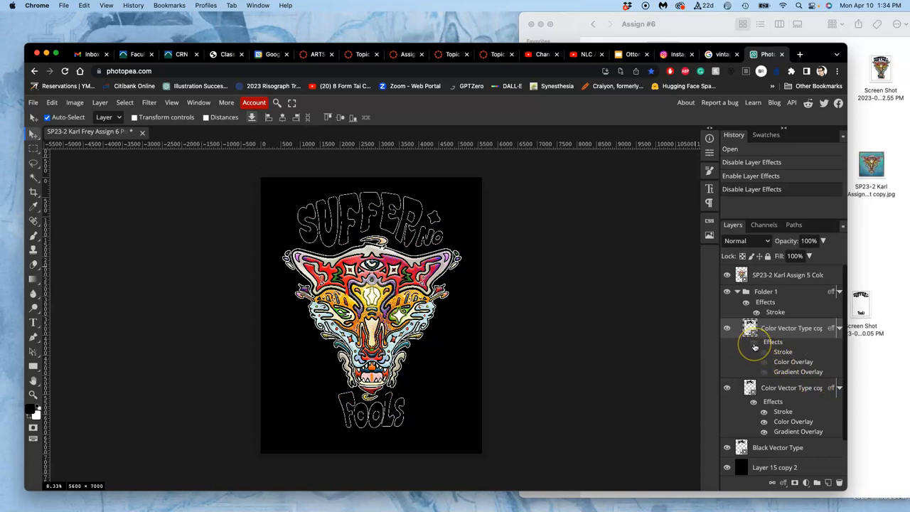
{"action": "left_click", "coordinate": [764, 361]}
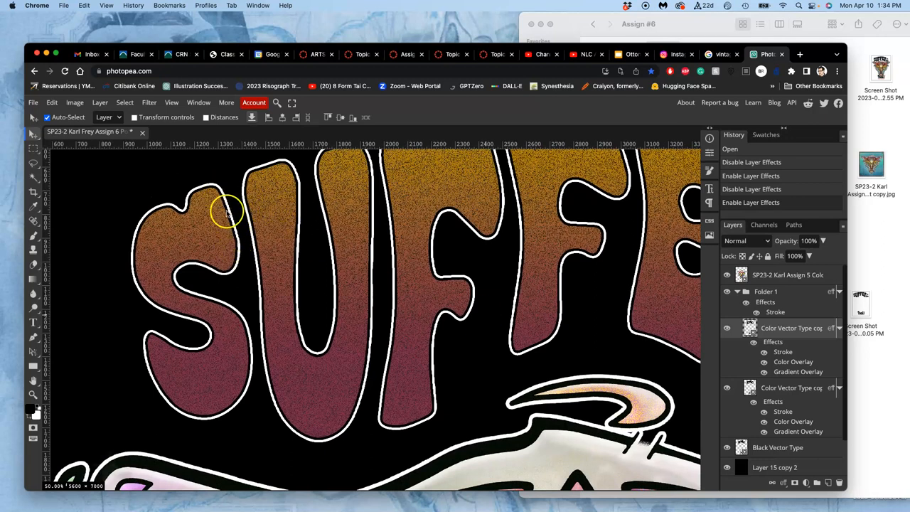
{"action": "mouse_move", "coordinate": [189, 245]}
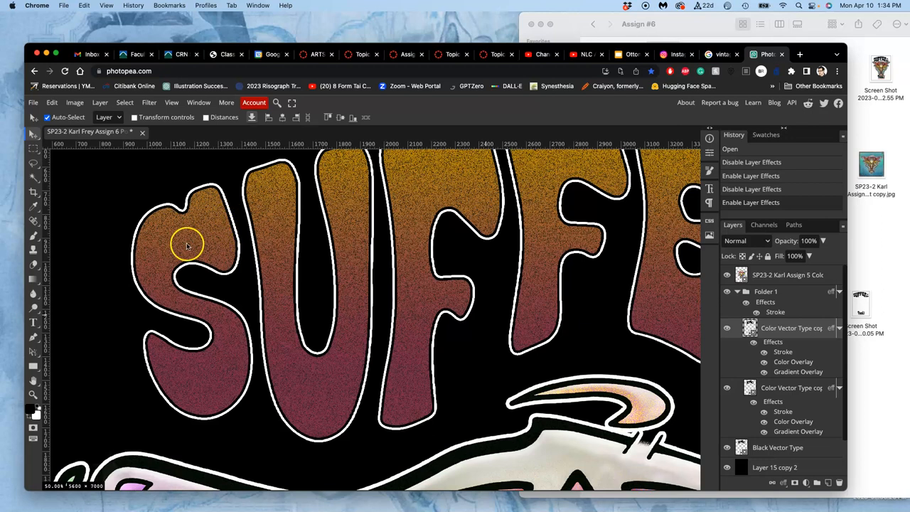
{"action": "mouse_move", "coordinate": [224, 199]}
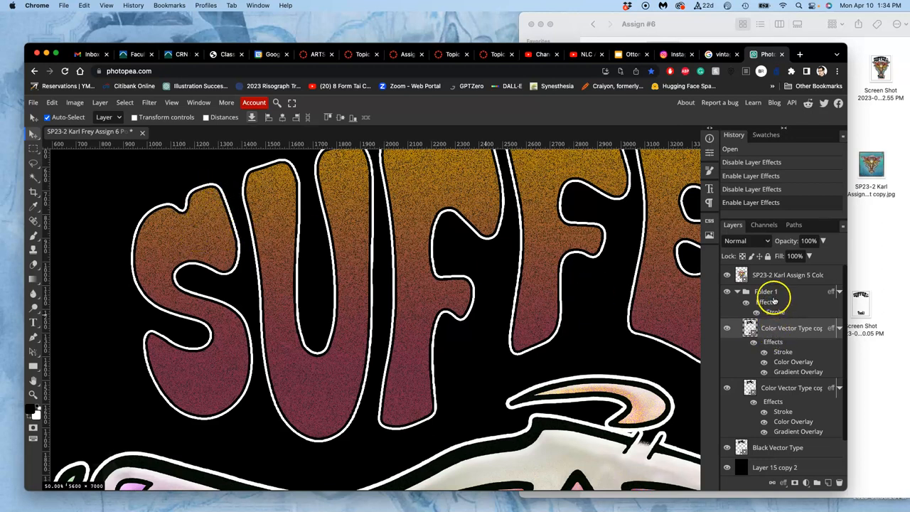
Toggle Folder 1's white stroke to compare, then select the black background layer.
{"action": "left_click", "coordinate": [746, 301]}
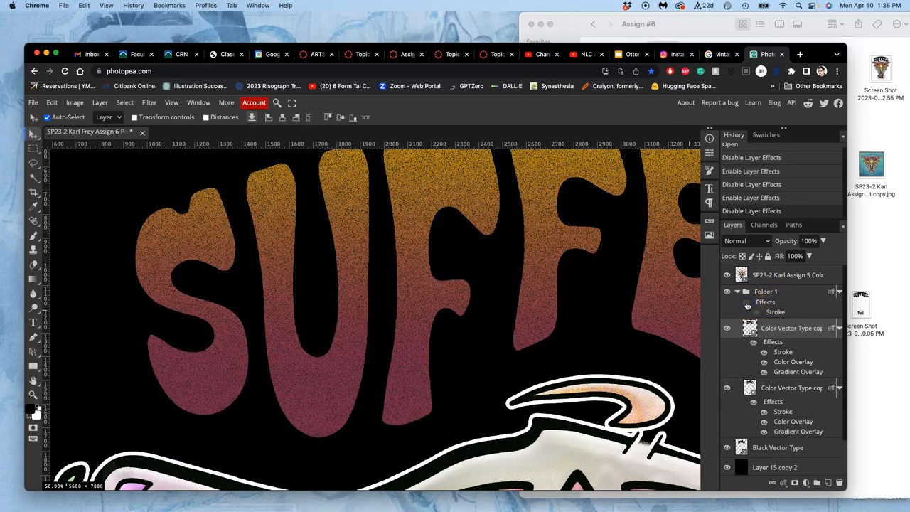
{"action": "left_click", "coordinate": [754, 312]}
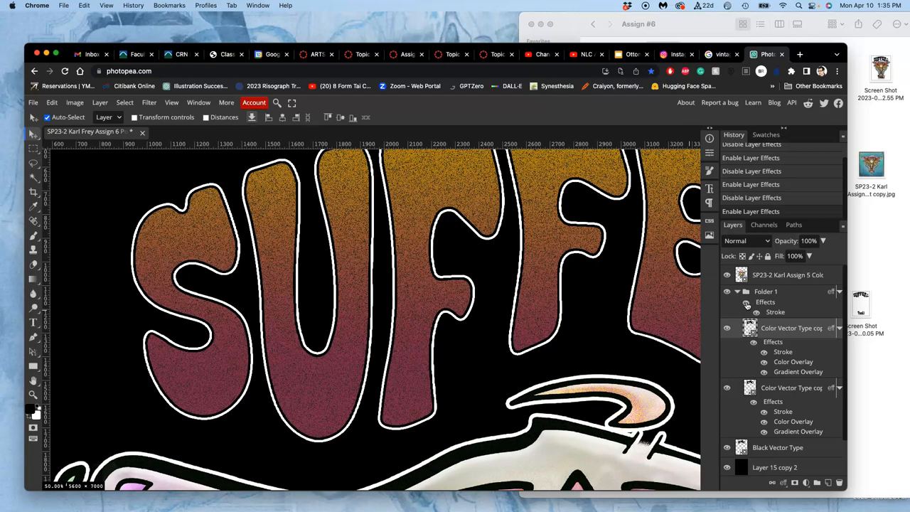
{"action": "left_click", "coordinate": [752, 302]}
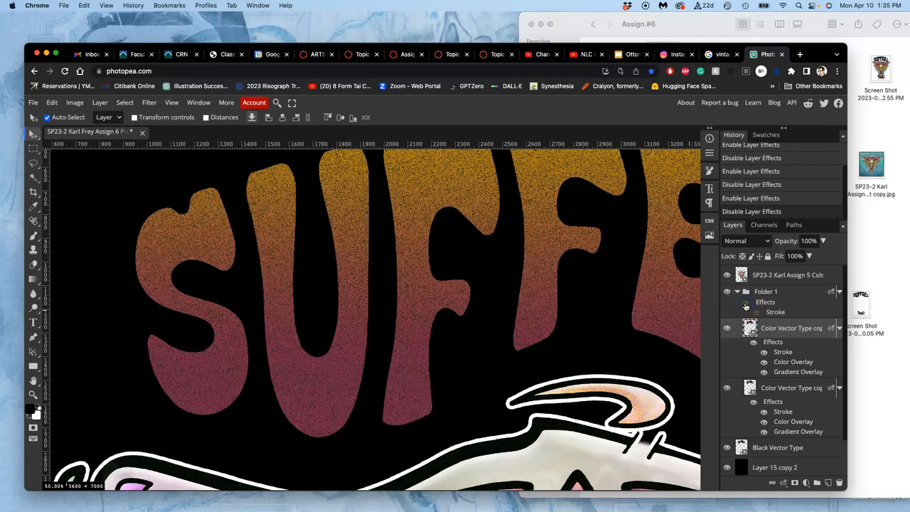
{"action": "left_click", "coordinate": [764, 312]}
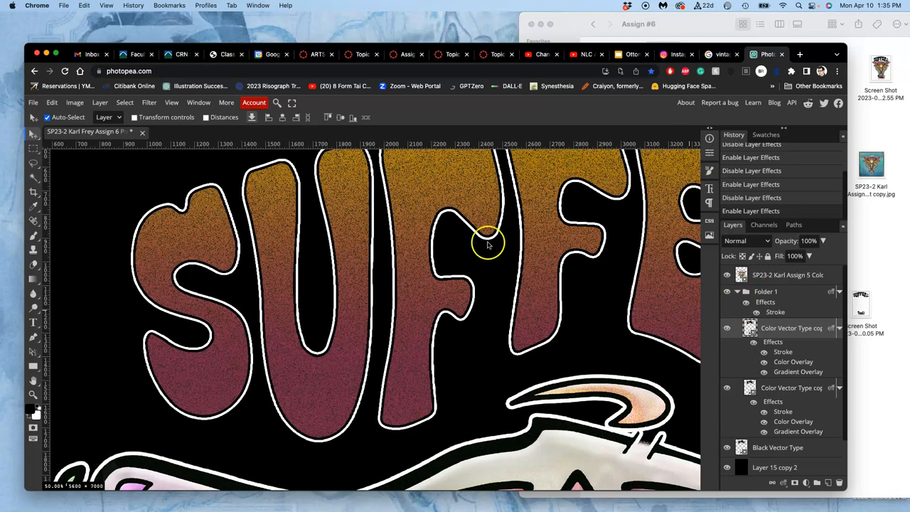
{"action": "mouse_move", "coordinate": [445, 306]}
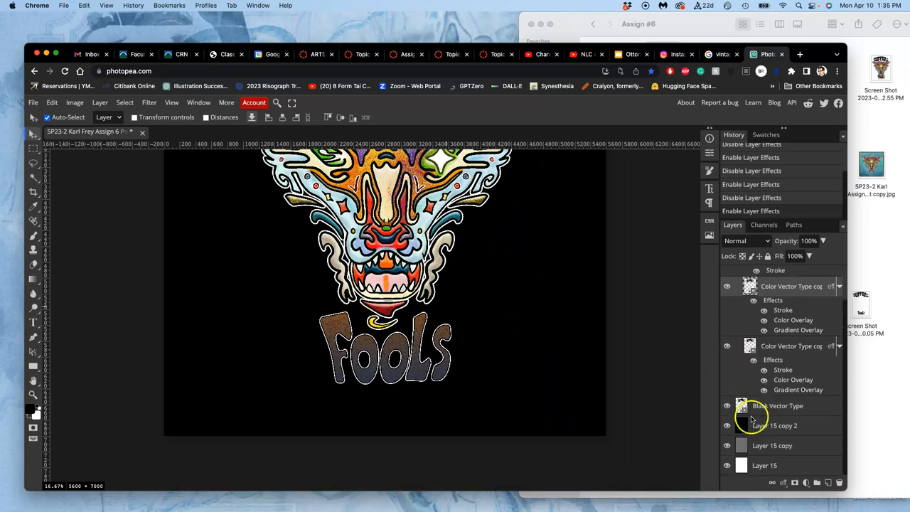
{"action": "left_click", "coordinate": [726, 425]}
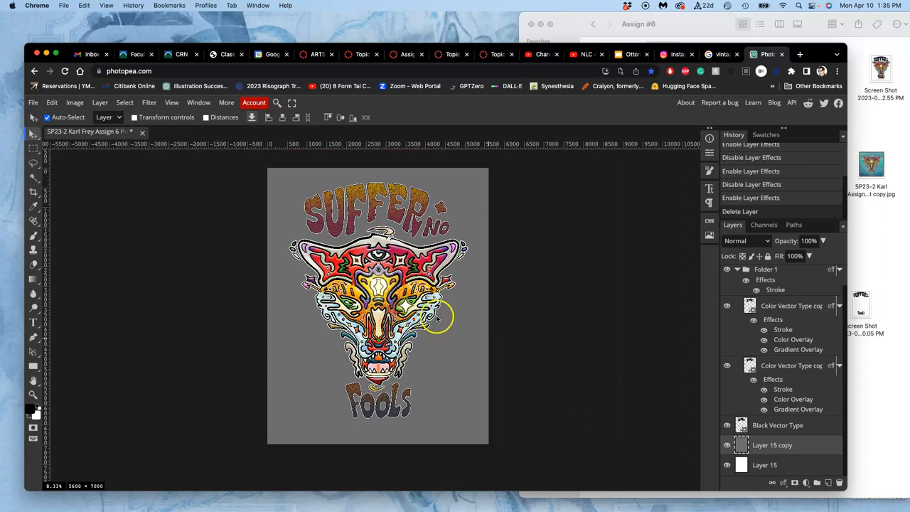
{"action": "left_click", "coordinate": [720, 54]}
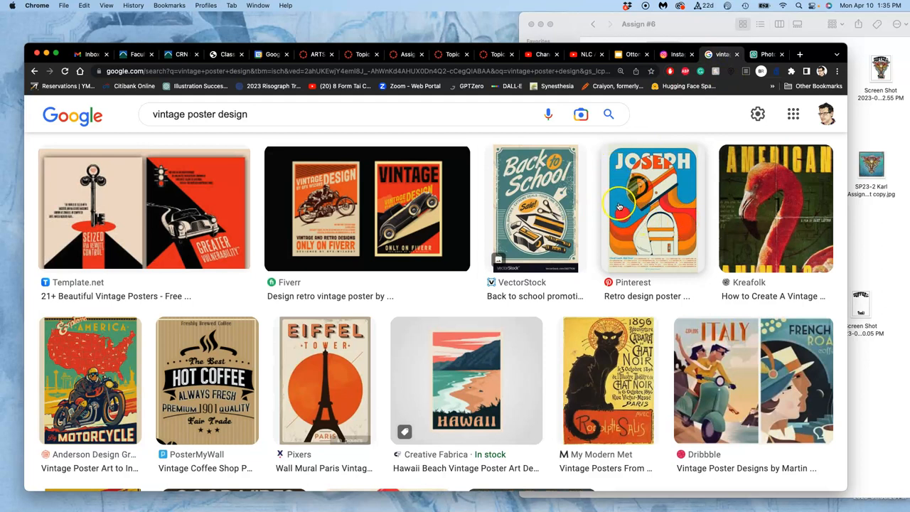
{"action": "mouse_move", "coordinate": [752, 339]}
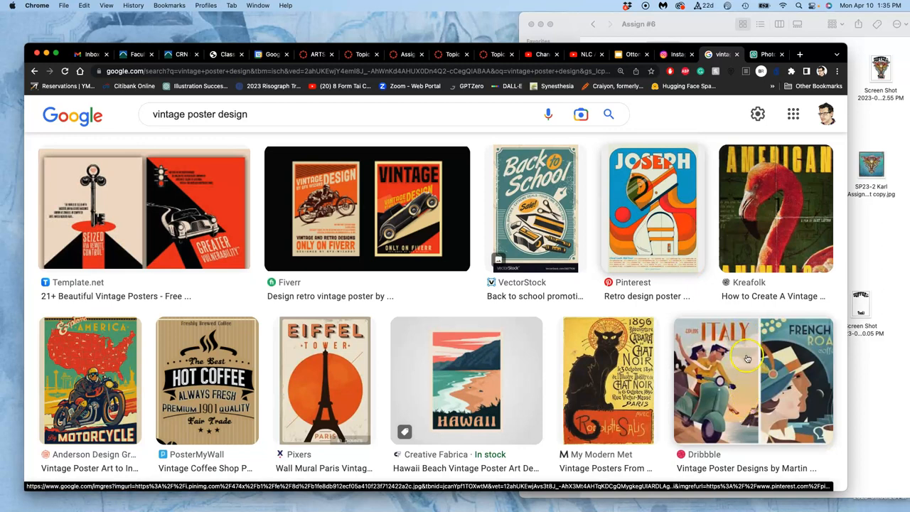
{"action": "mouse_move", "coordinate": [736, 381]}
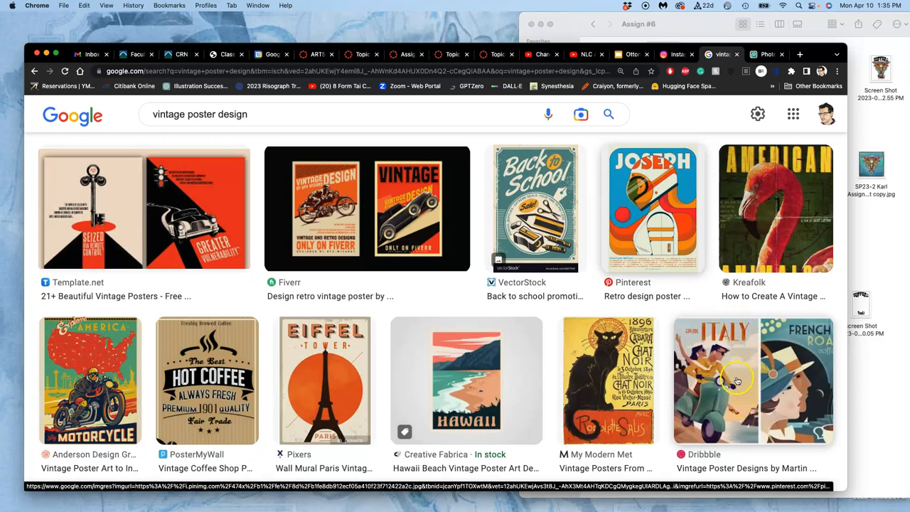
{"action": "mouse_move", "coordinate": [741, 374]}
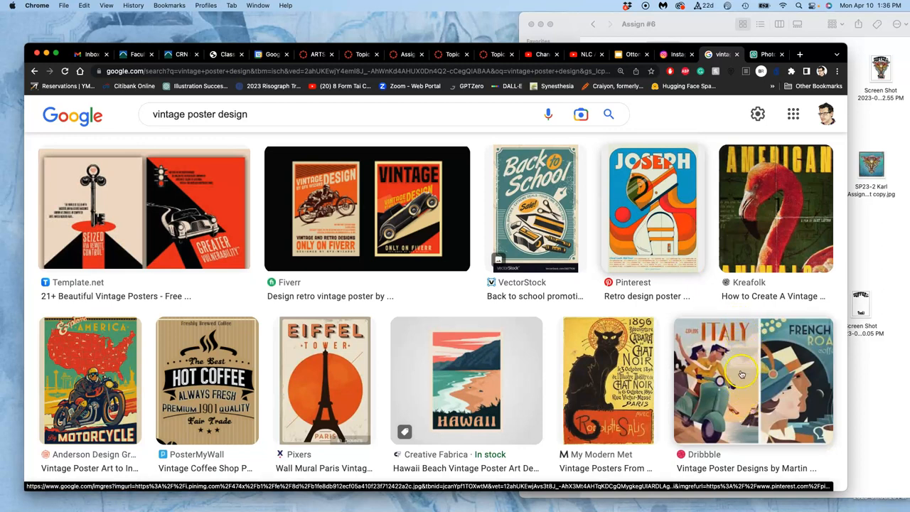
{"action": "mouse_move", "coordinate": [146, 348]}
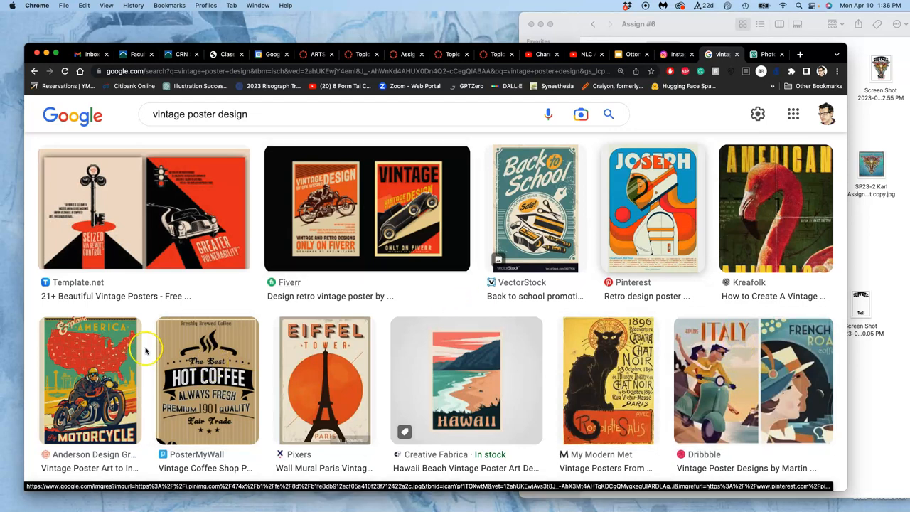
{"action": "mouse_move", "coordinate": [188, 343]}
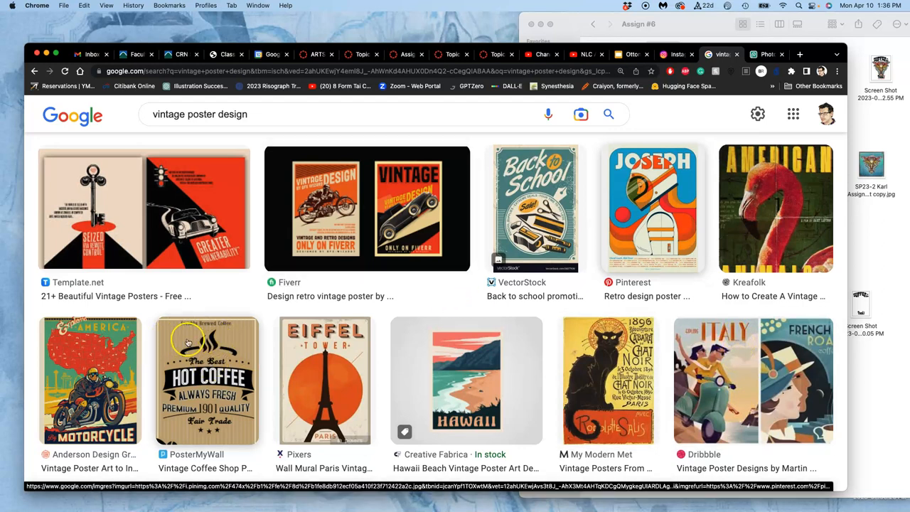
Scroll through the 'vintage poster design' image results.
{"action": "scroll", "scroll_direction": "up", "scroll_amount": 3}
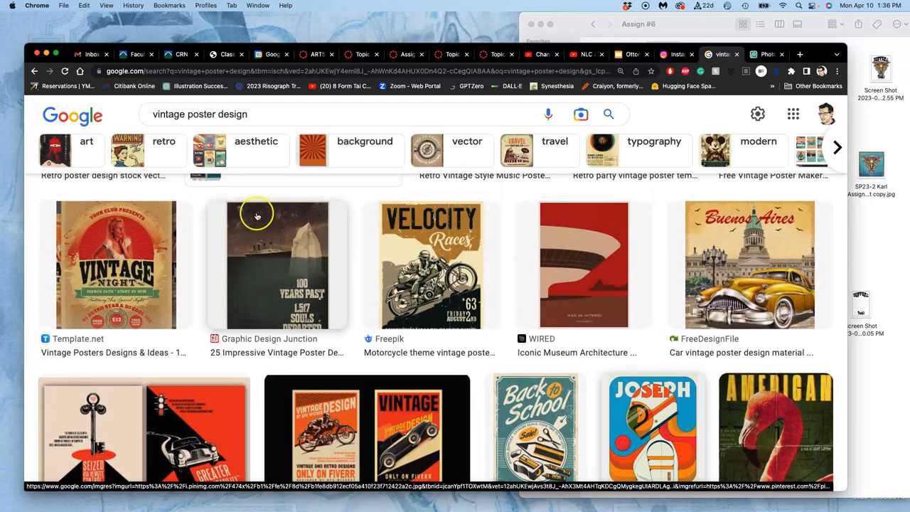
{"action": "mouse_move", "coordinate": [424, 245]}
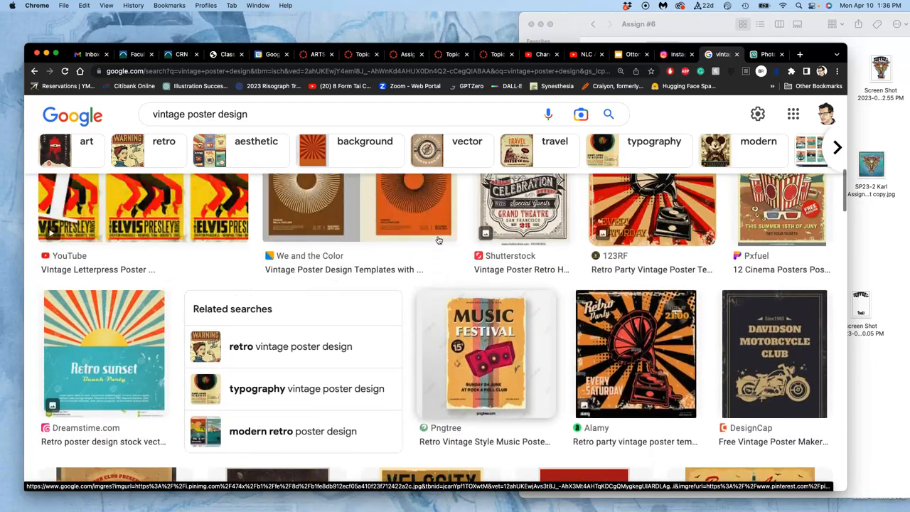
{"action": "scroll", "scroll_direction": "up", "scroll_amount": 3}
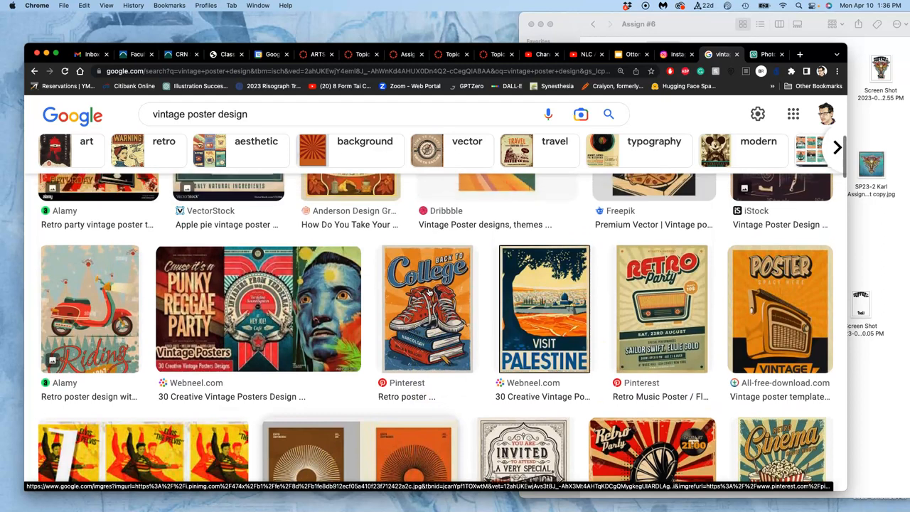
{"action": "scroll", "scroll_direction": "down", "scroll_amount": 3}
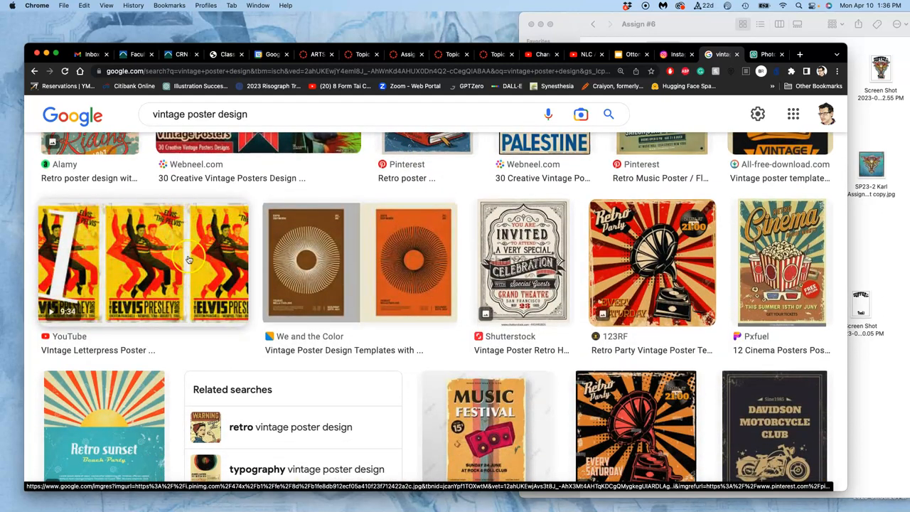
{"action": "scroll", "scroll_direction": "up", "scroll_amount": 3}
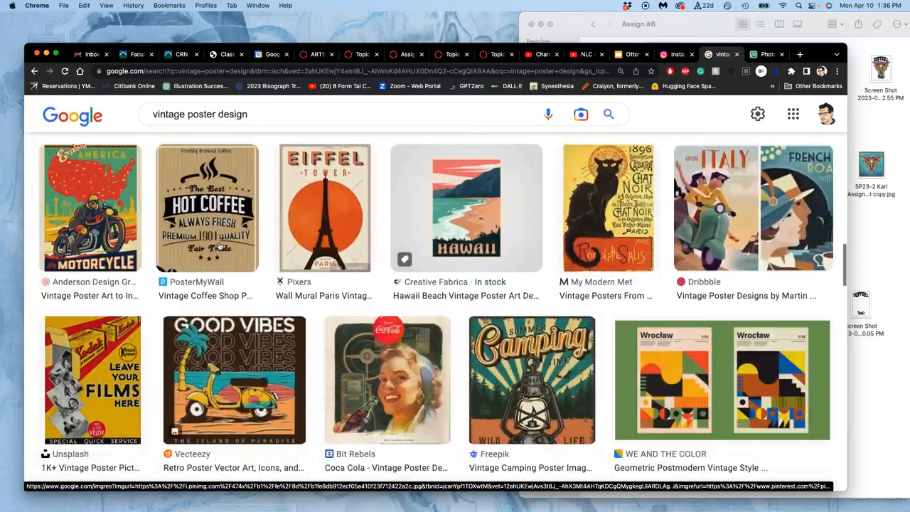
{"action": "scroll", "scroll_direction": "up", "scroll_amount": 3}
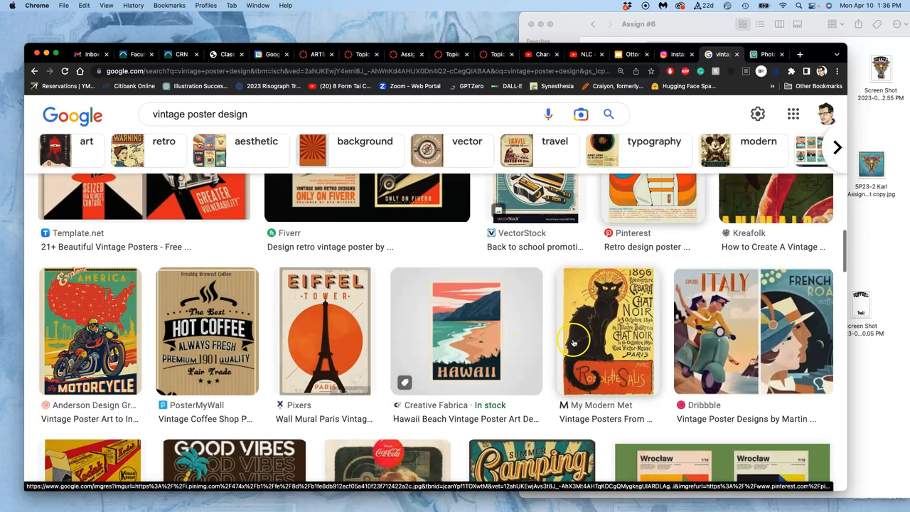
{"action": "mouse_move", "coordinate": [727, 335]}
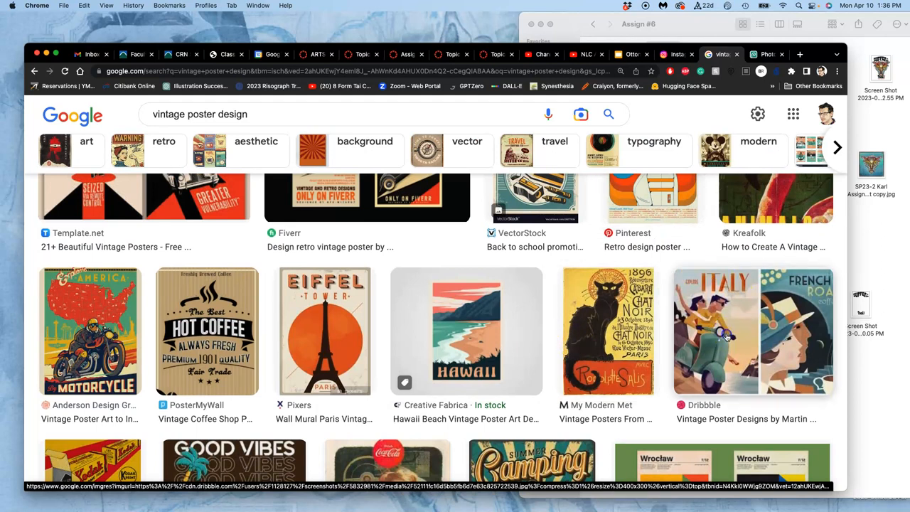
Preview the Italy/French Roast poster and open its Dribbble page in a new tab.
{"action": "left_click", "coordinate": [752, 331]}
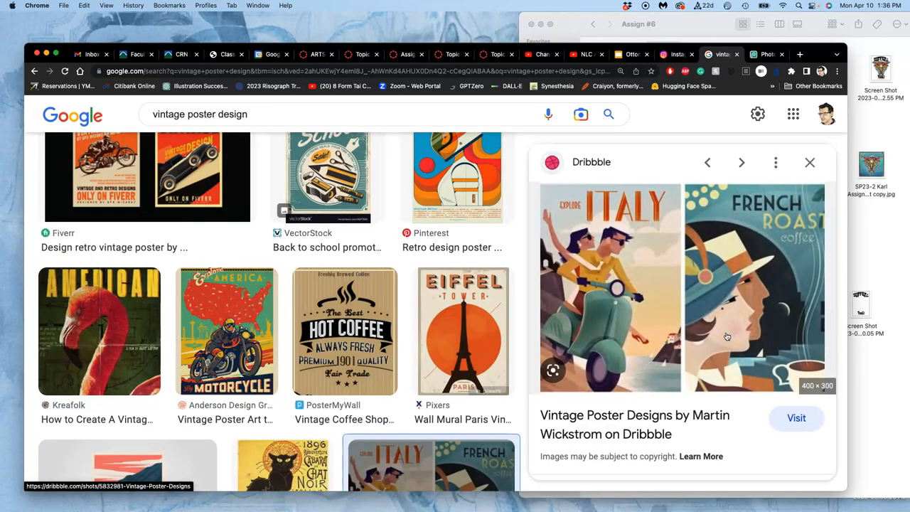
{"action": "mouse_move", "coordinate": [670, 199]}
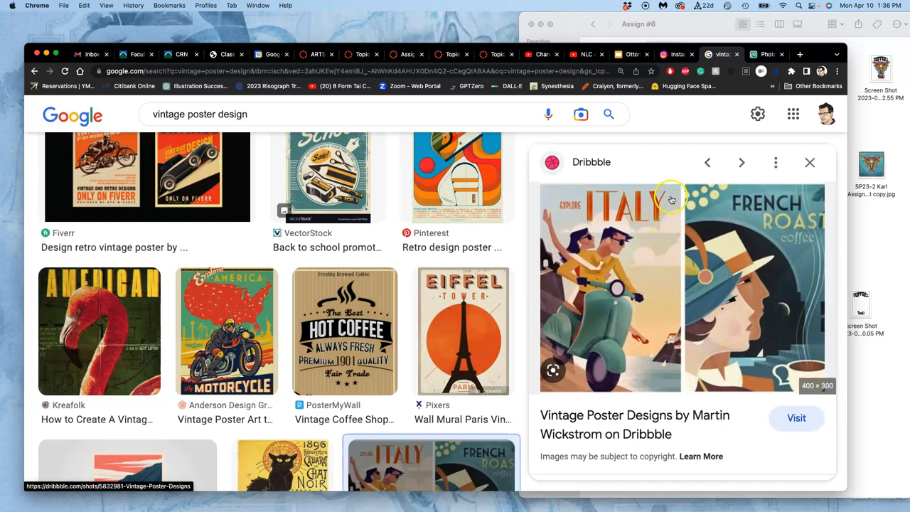
{"action": "mouse_move", "coordinate": [664, 283]}
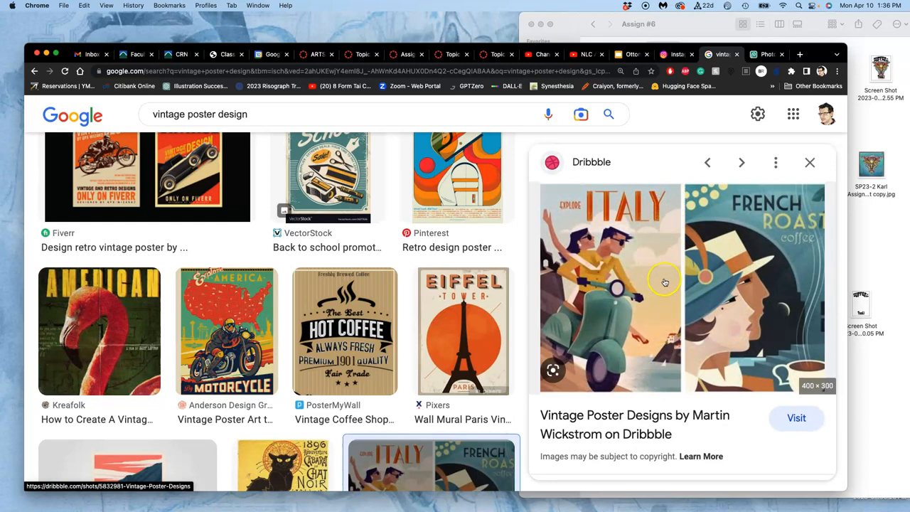
{"action": "mouse_move", "coordinate": [656, 297]}
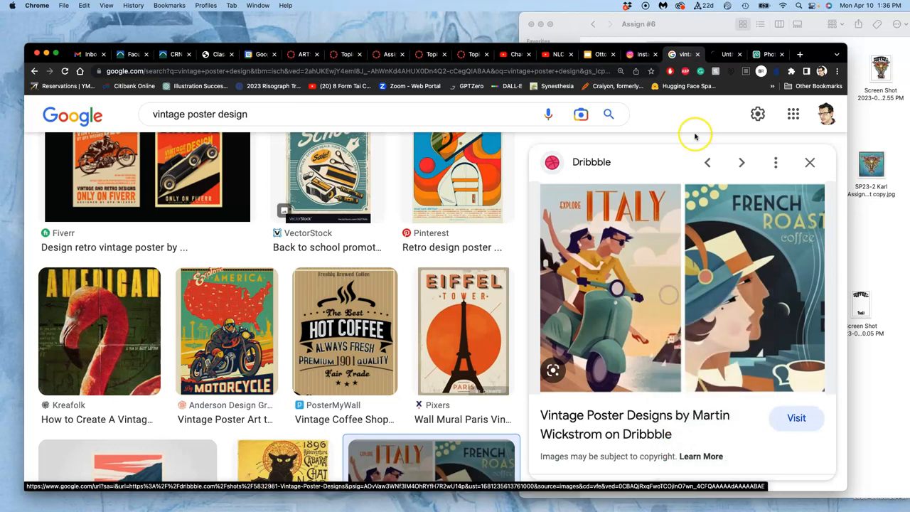
{"action": "left_click", "coordinate": [796, 417]}
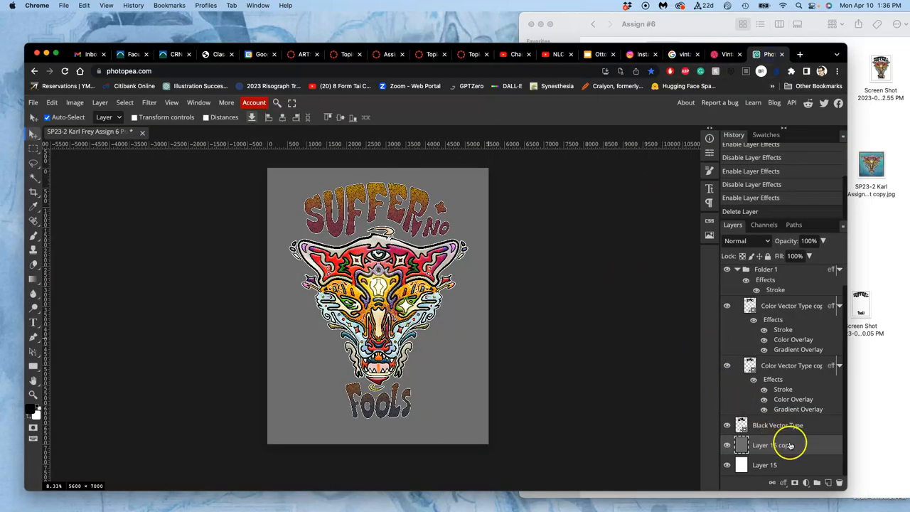
Add a new empty layer and switch to the Gradient Tool.
{"action": "left_click", "coordinate": [826, 482]}
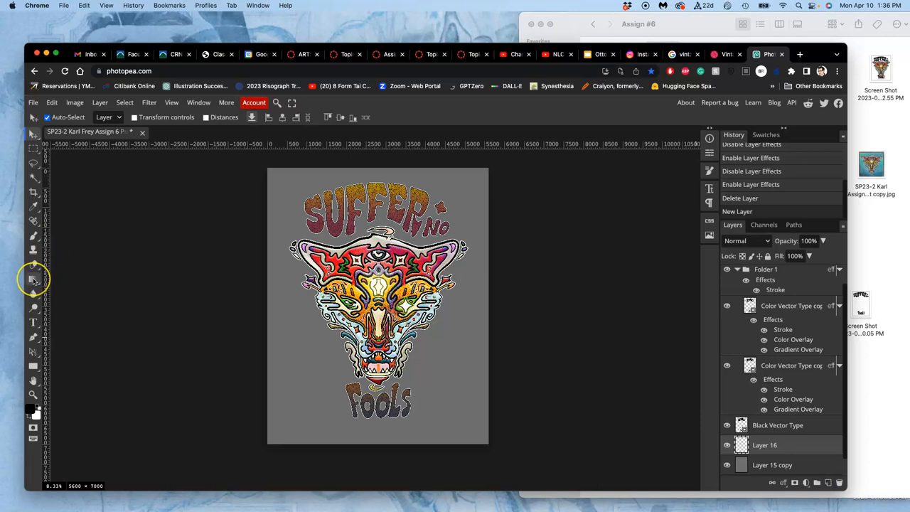
{"action": "mouse_move", "coordinate": [32, 279]}
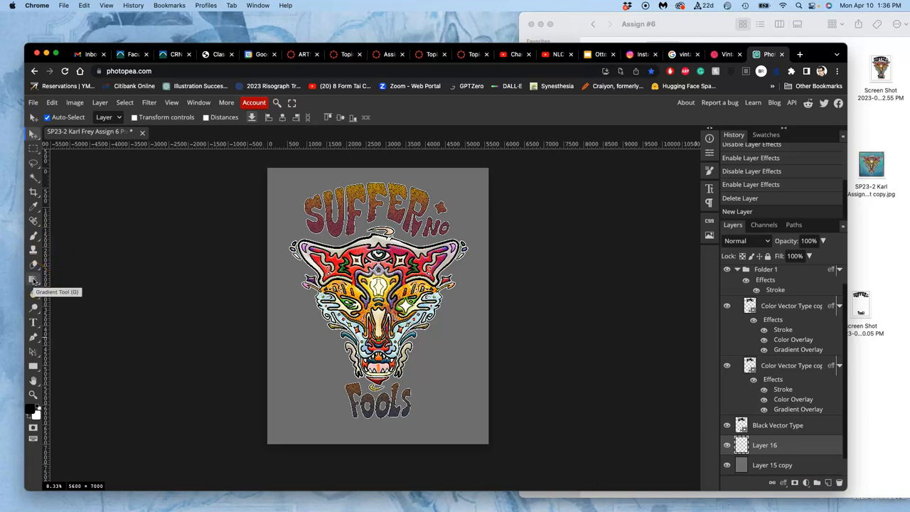
{"action": "left_click", "coordinate": [33, 280]}
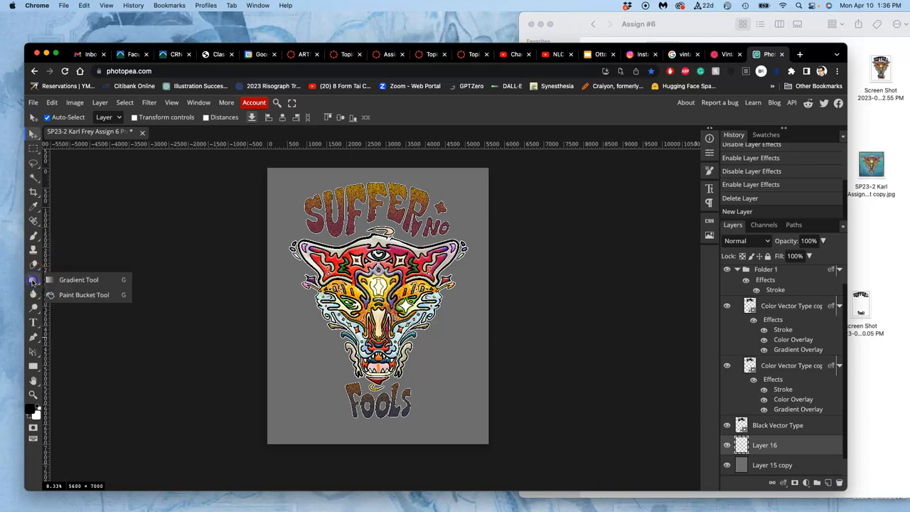
{"action": "left_click", "coordinate": [79, 280]}
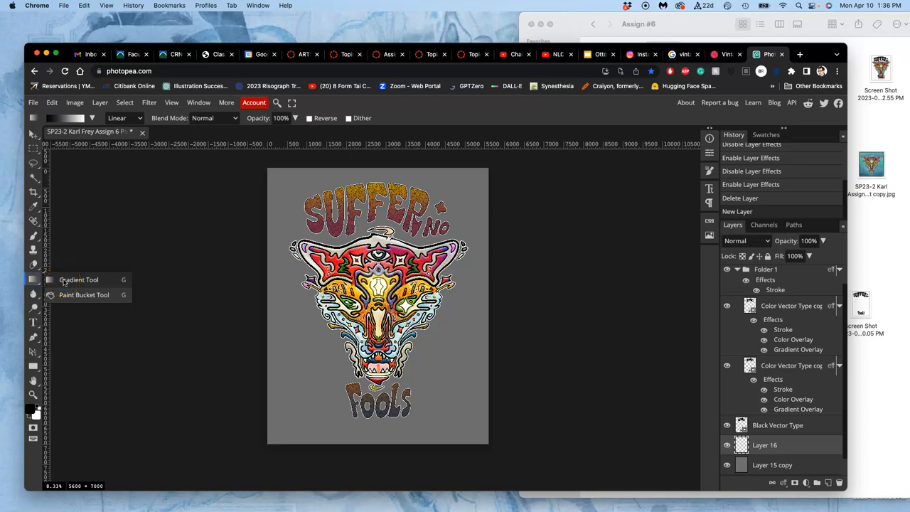
{"action": "mouse_move", "coordinate": [64, 282]}
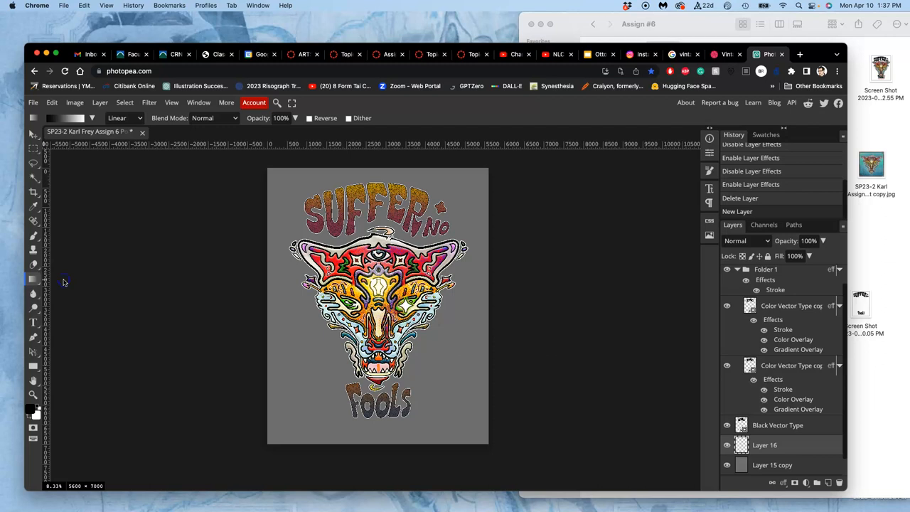
{"action": "mouse_move", "coordinate": [84, 282]}
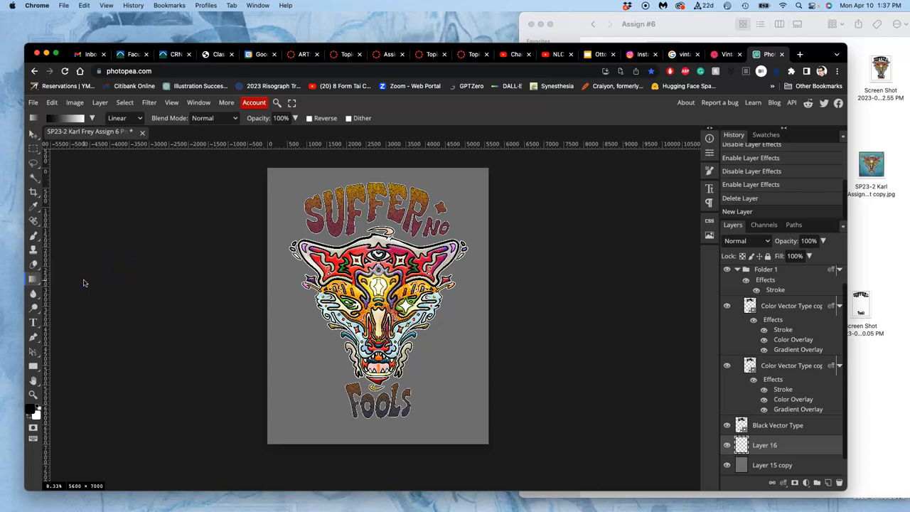
{"action": "mouse_move", "coordinate": [288, 67]}
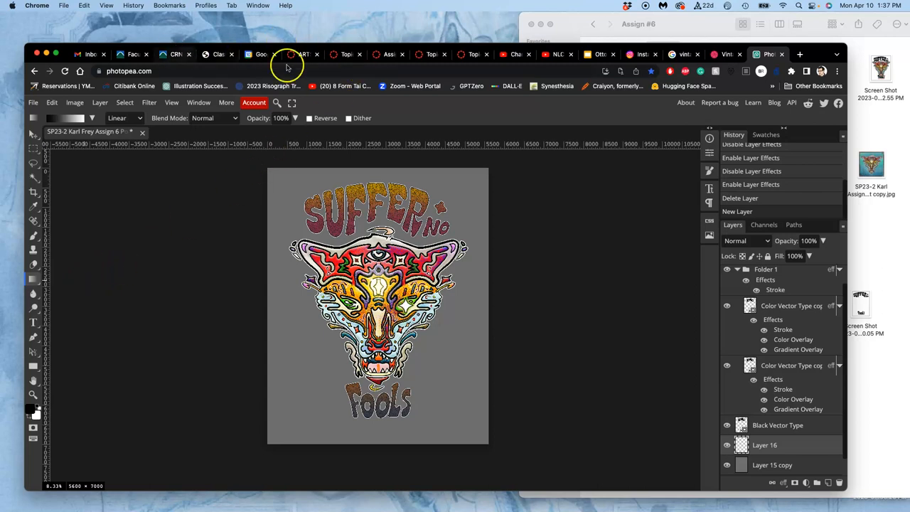
Close three extra browser tabs, including Dribbble, and allow saving the poster file.
{"action": "left_click", "coordinate": [316, 54]}
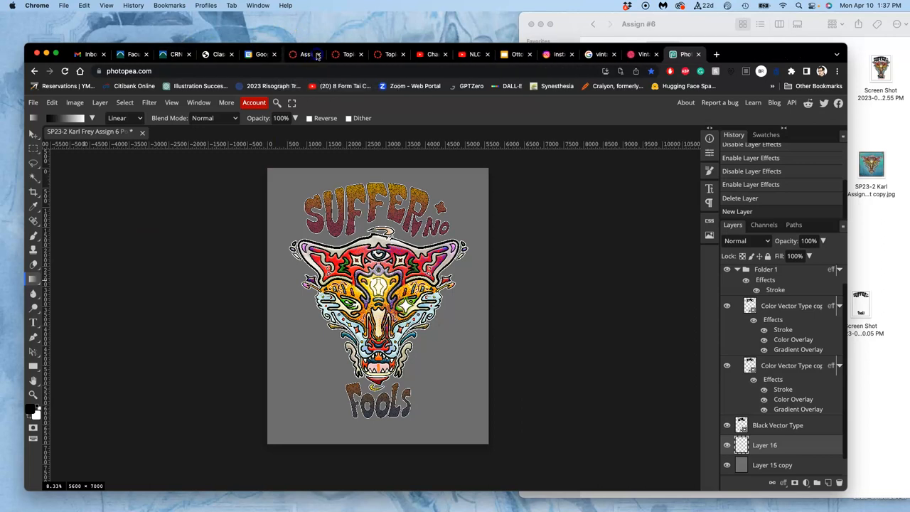
{"action": "mouse_move", "coordinate": [304, 54]}
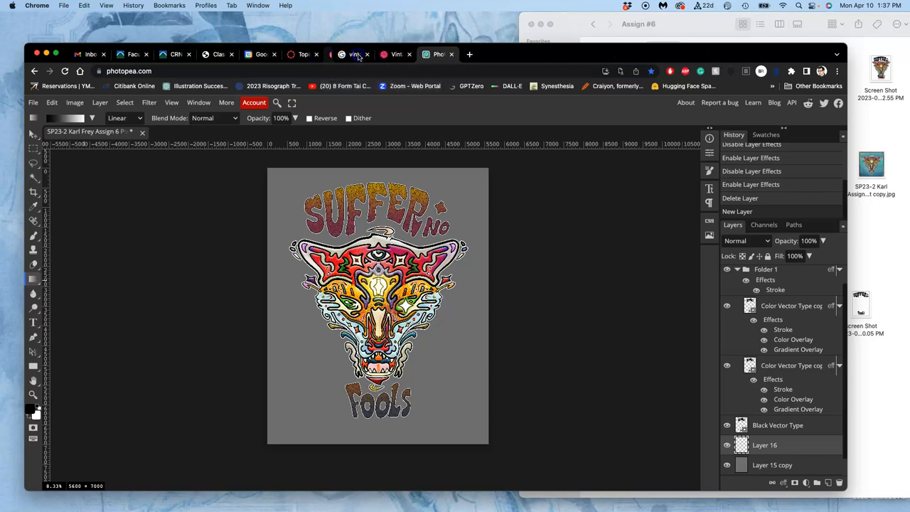
{"action": "mouse_move", "coordinate": [348, 54]}
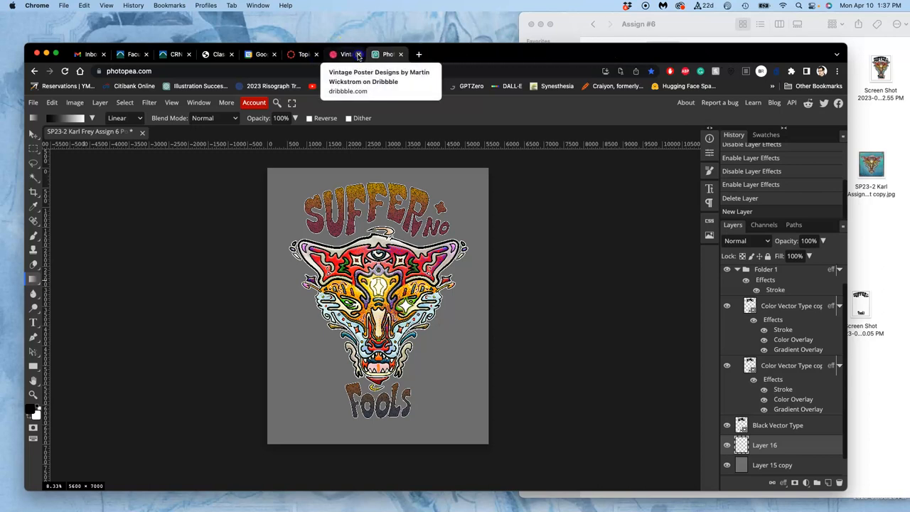
{"action": "left_click", "coordinate": [359, 54]}
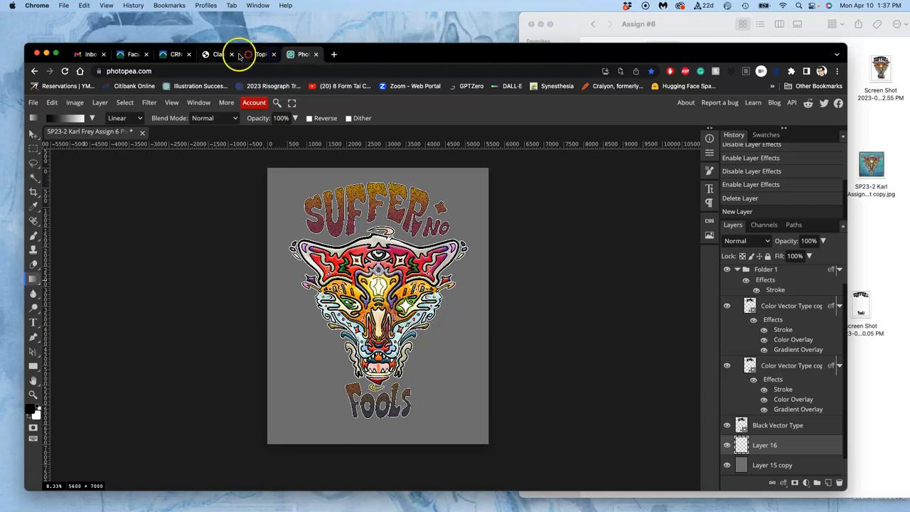
{"action": "left_click", "coordinate": [231, 54]}
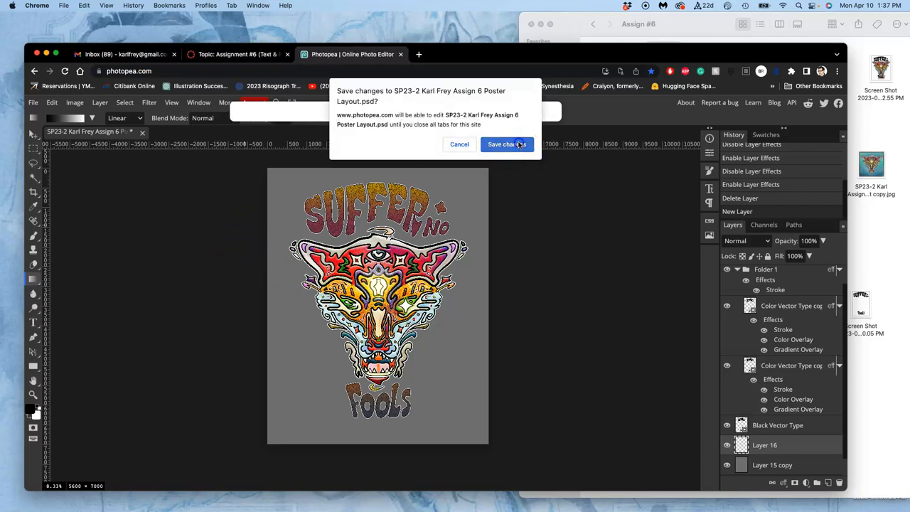
{"action": "left_click", "coordinate": [506, 144]}
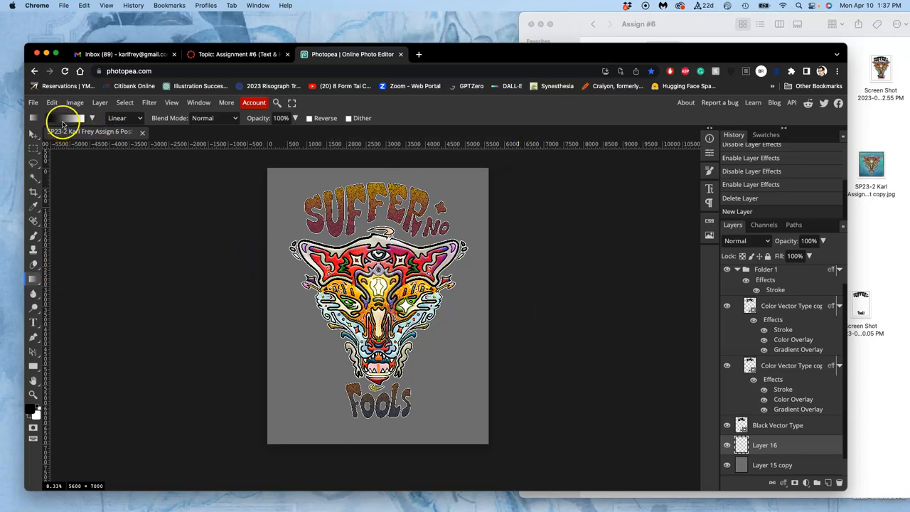
{"action": "mouse_move", "coordinate": [98, 119]}
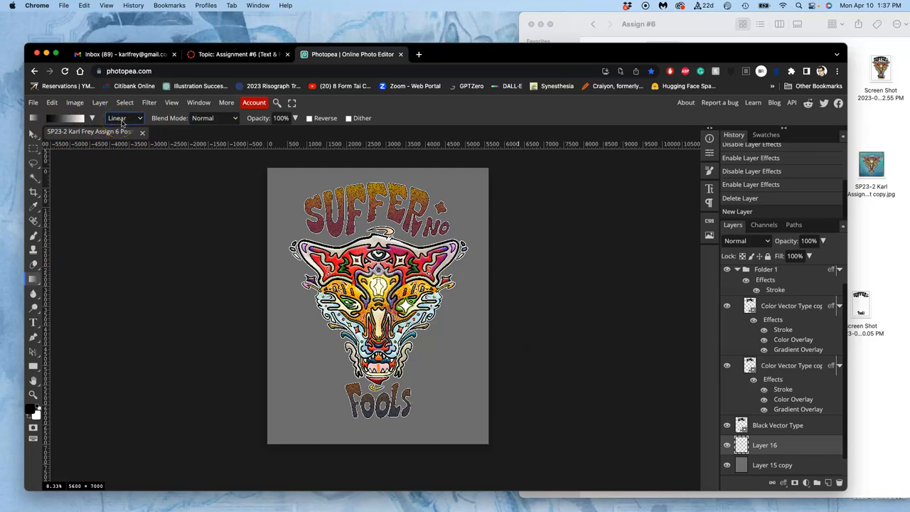
Choose the orange-to-yellow gradient preset.
{"action": "left_click", "coordinate": [91, 118]}
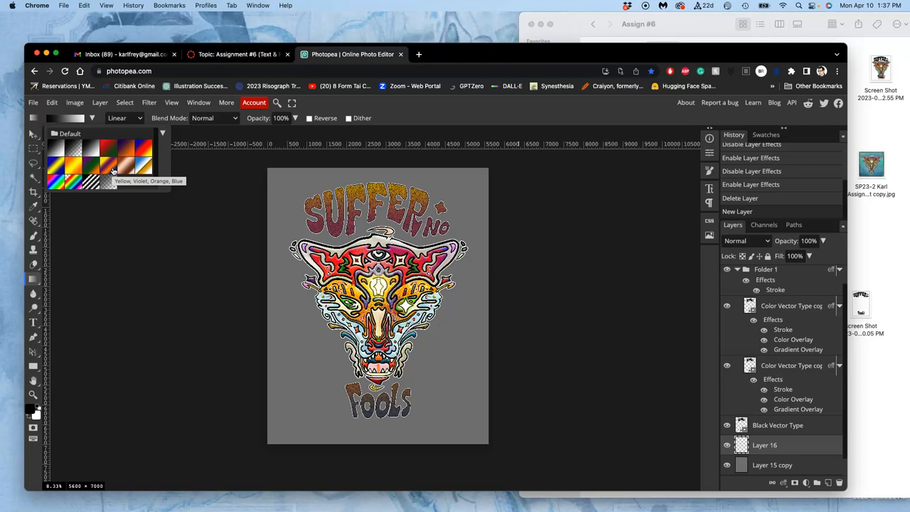
{"action": "left_click", "coordinate": [73, 167]}
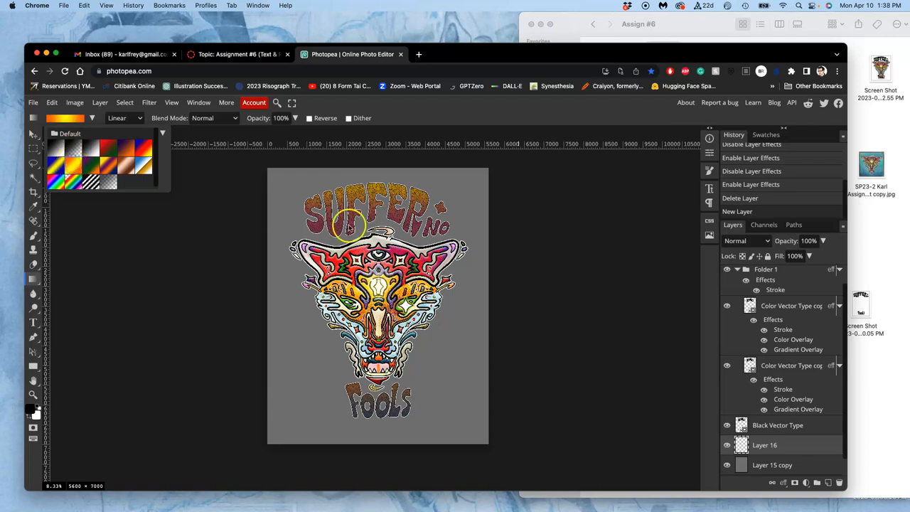
{"action": "mouse_move", "coordinate": [368, 149]}
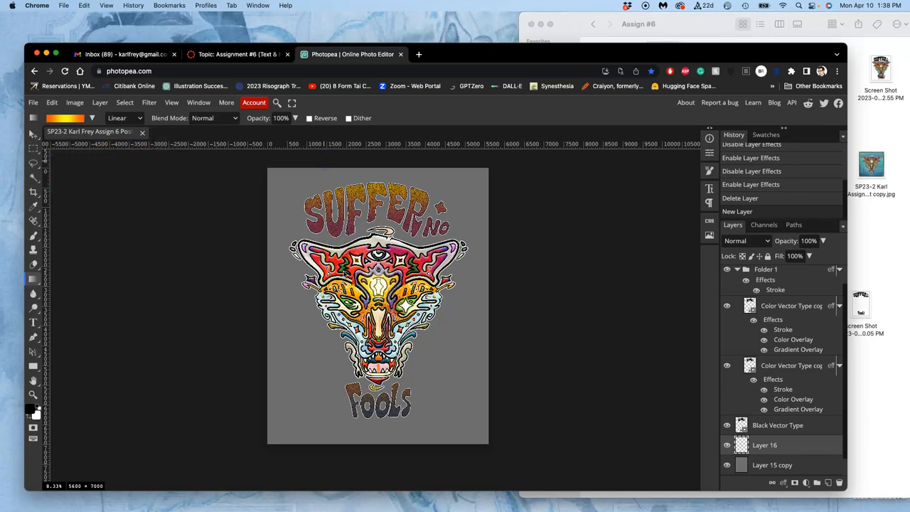
{"action": "mouse_move", "coordinate": [324, 176]}
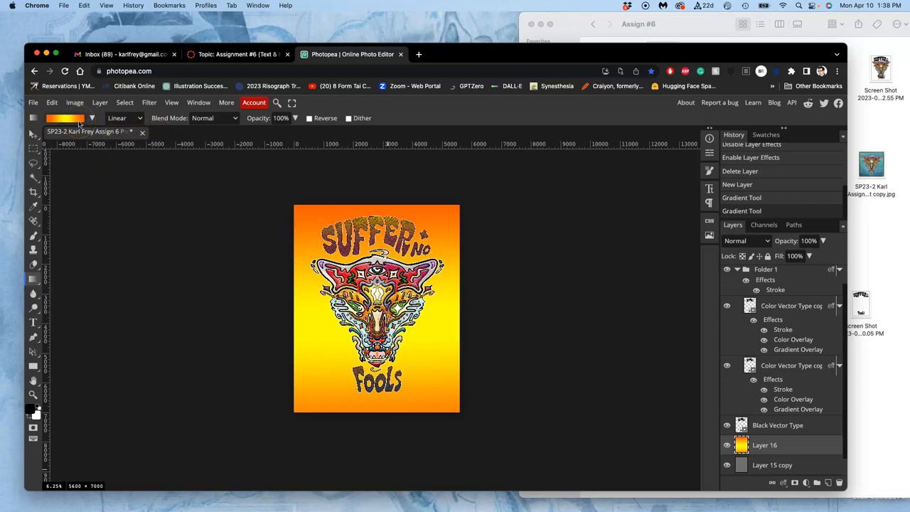
In the Gradient Editor, make the first colour stop black and reposition the stops.
{"action": "left_click", "coordinate": [66, 118]}
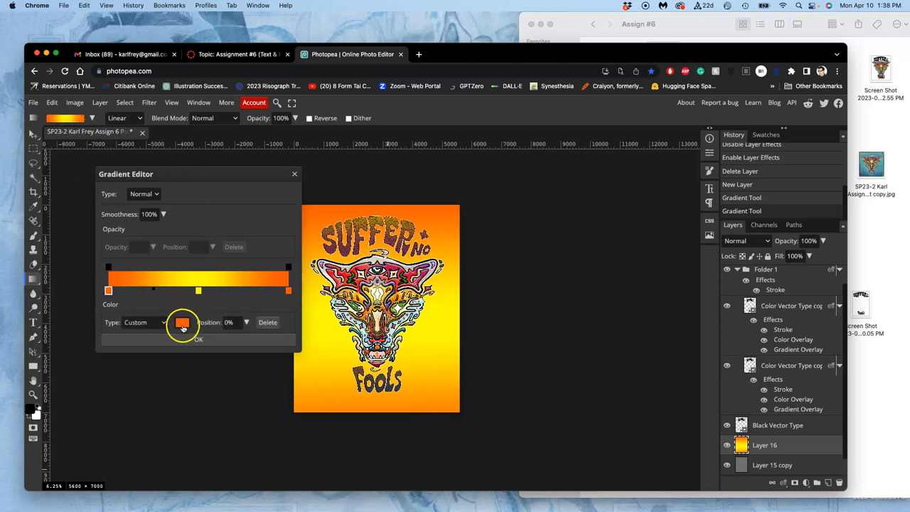
{"action": "left_click", "coordinate": [182, 322]}
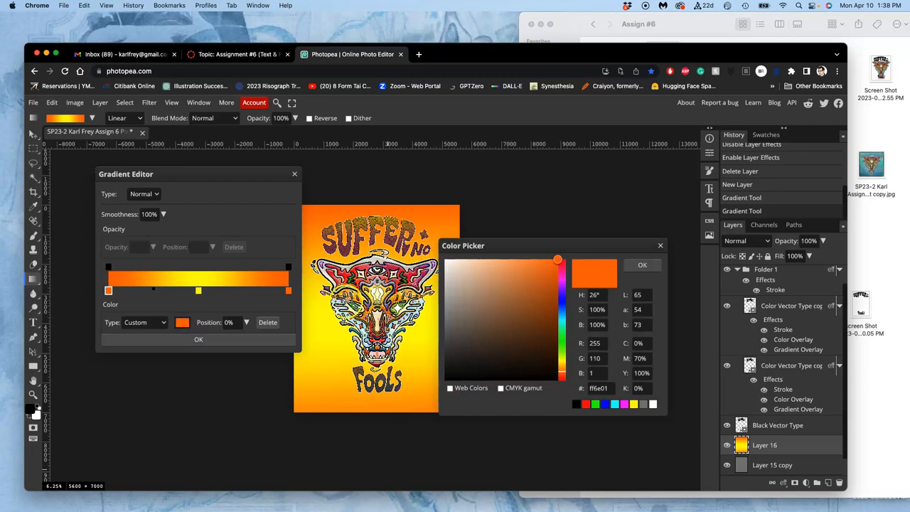
{"action": "left_click", "coordinate": [471, 275]}
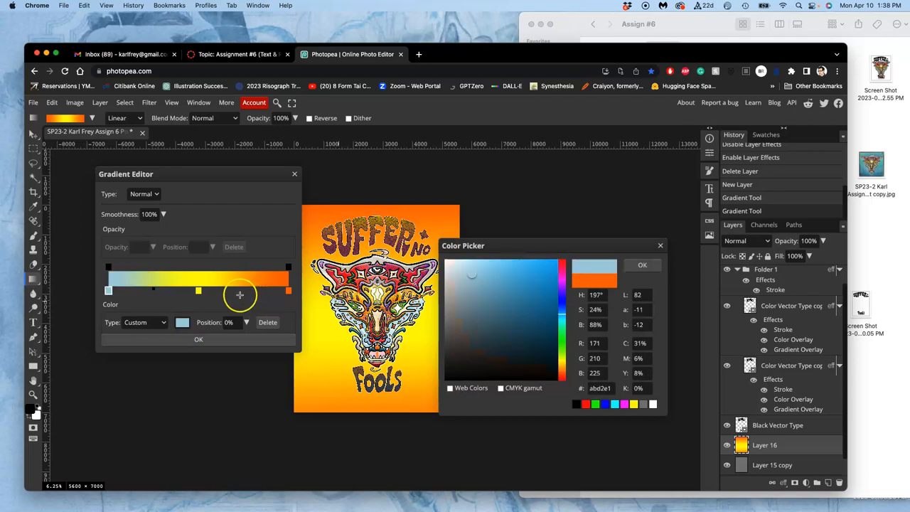
{"action": "left_click", "coordinate": [471, 382]}
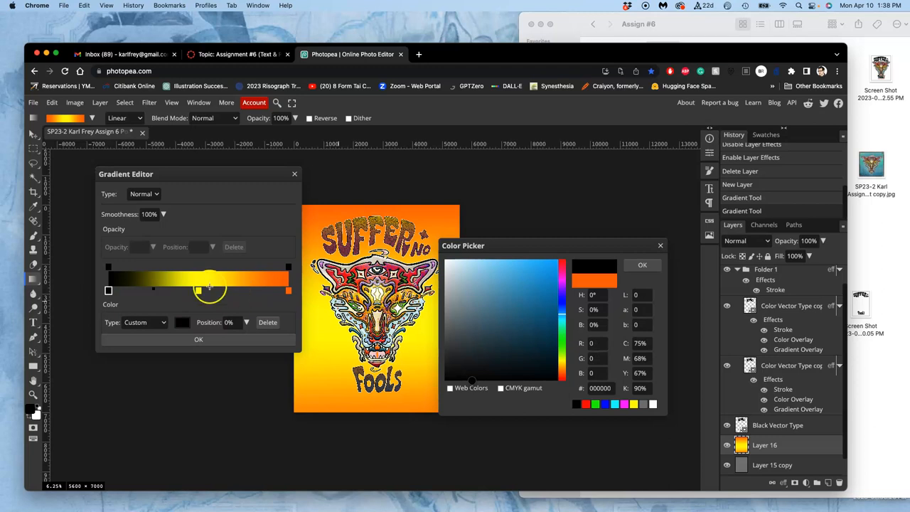
{"action": "left_click_drag", "start_coordinate": [210, 290], "coordinate": [198, 290]}
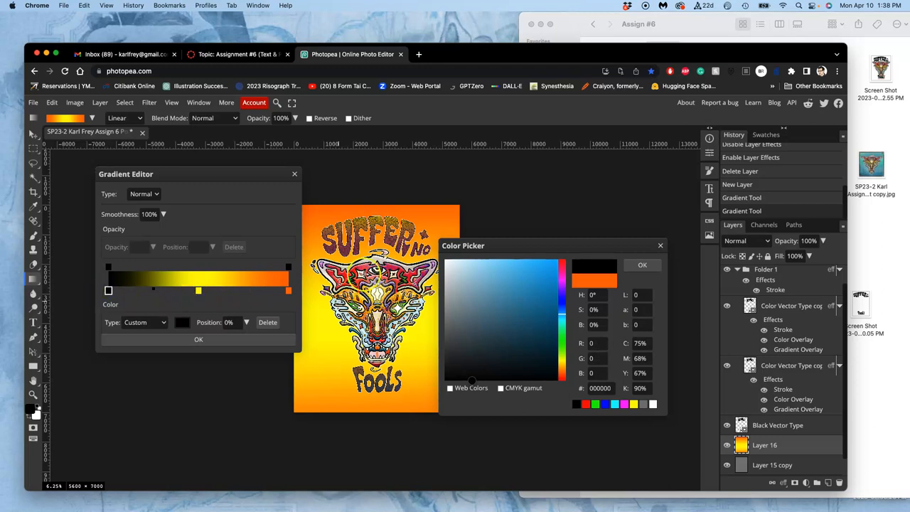
{"action": "left_click", "coordinate": [449, 280]}
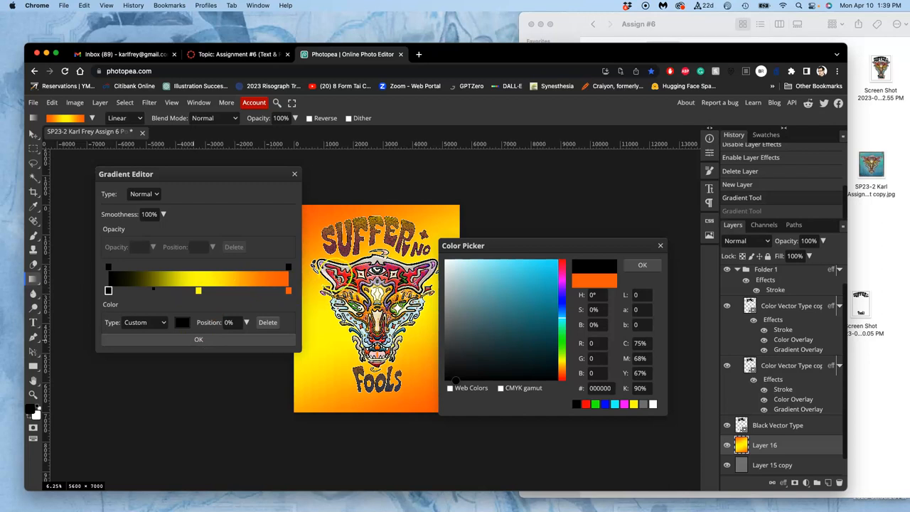
{"action": "left_click", "coordinate": [452, 268]}
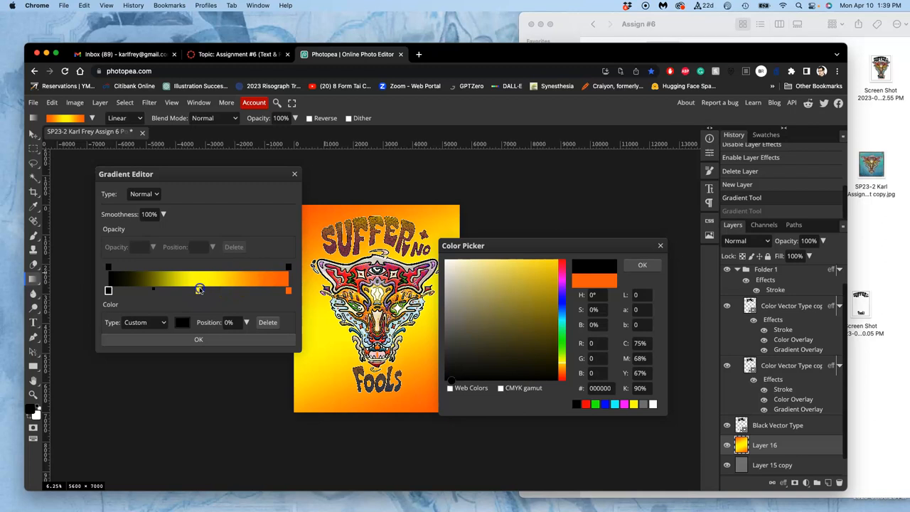
{"action": "left_click_drag", "start_coordinate": [199, 290], "coordinate": [288, 290]}
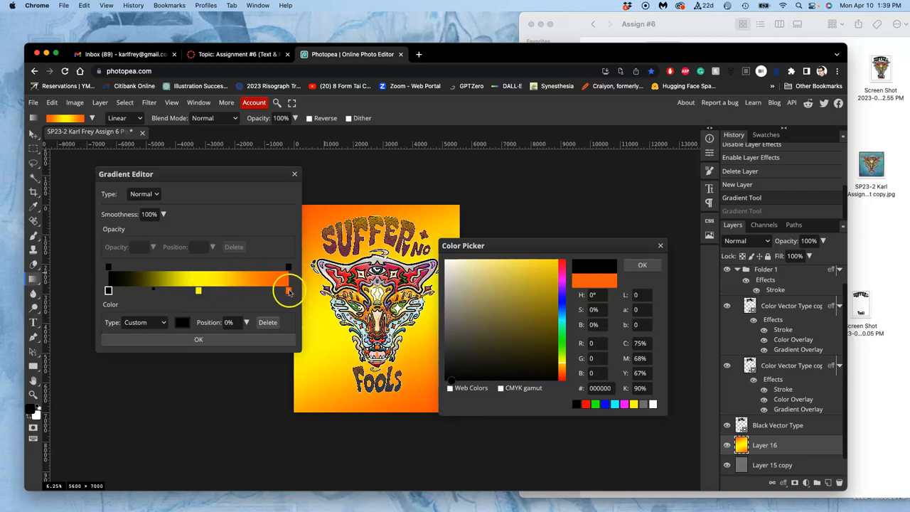
{"action": "mouse_move", "coordinate": [233, 233]}
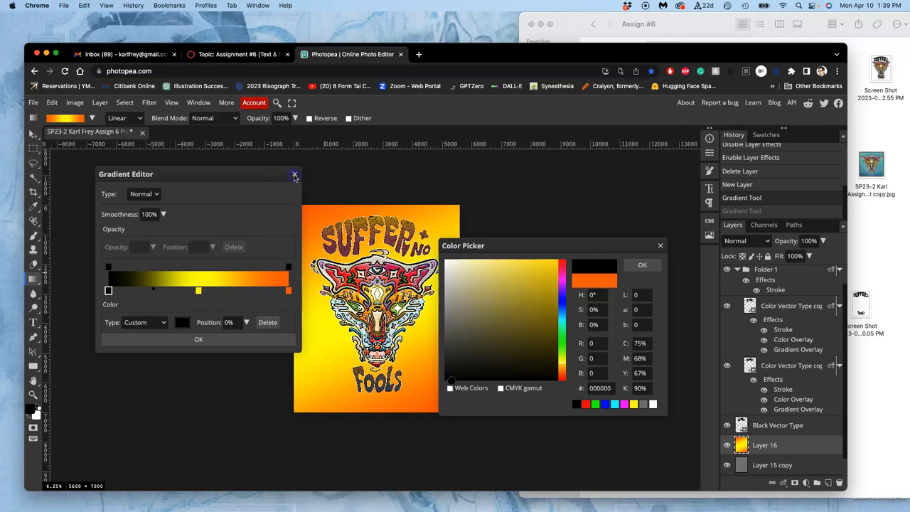
{"action": "mouse_move", "coordinate": [546, 240]}
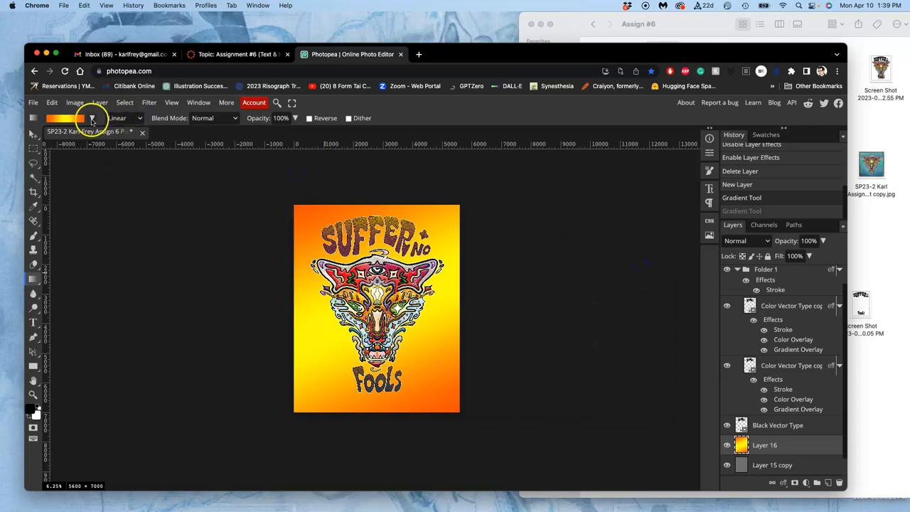
Choose the copper gradient preset and lower its opacity to 43%.
{"action": "left_click", "coordinate": [91, 118]}
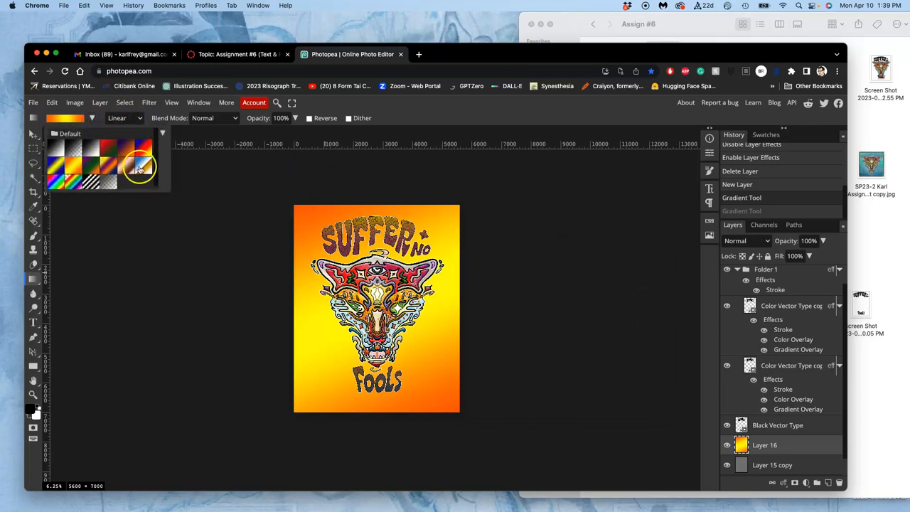
{"action": "mouse_move", "coordinate": [128, 169]}
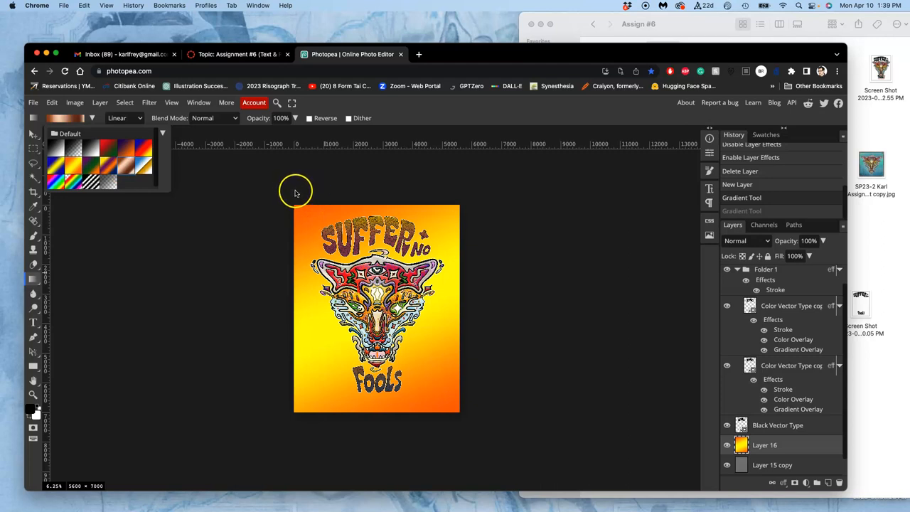
{"action": "mouse_move", "coordinate": [405, 179]}
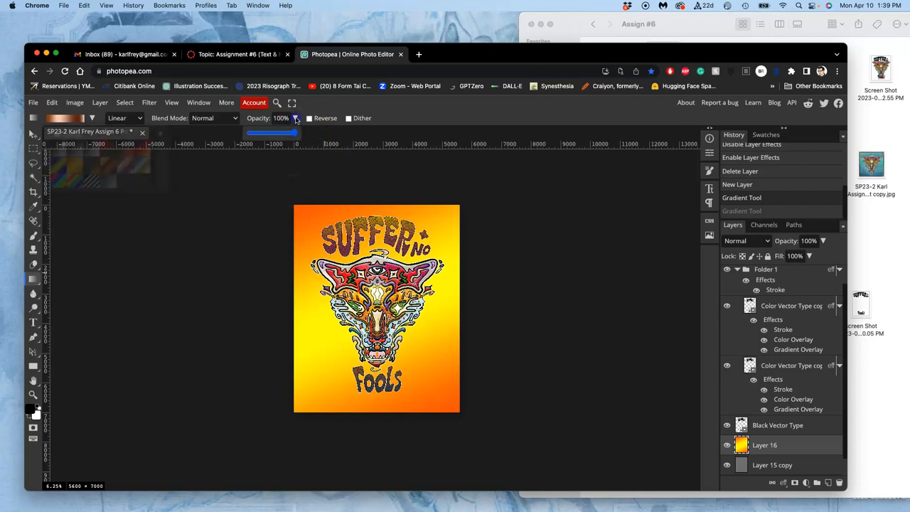
{"action": "left_click_drag", "start_coordinate": [294, 133], "coordinate": [263, 133]}
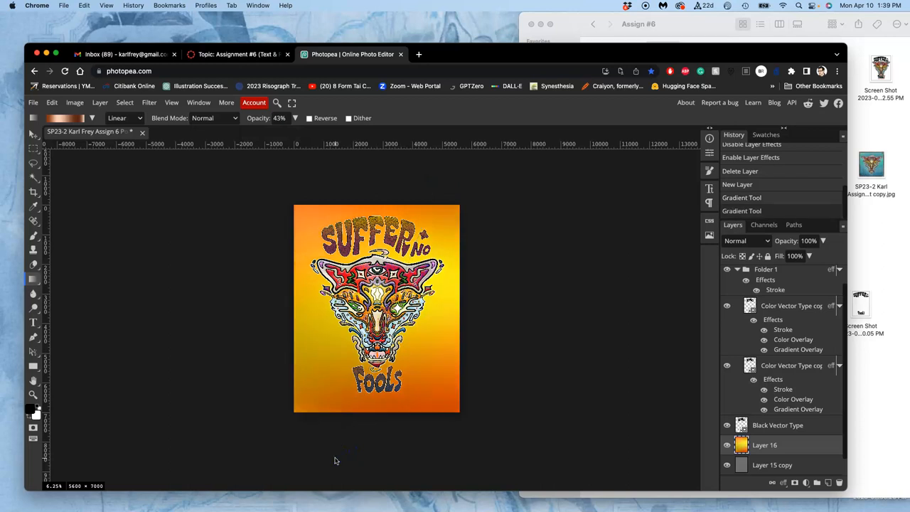
{"action": "mouse_move", "coordinate": [299, 181]}
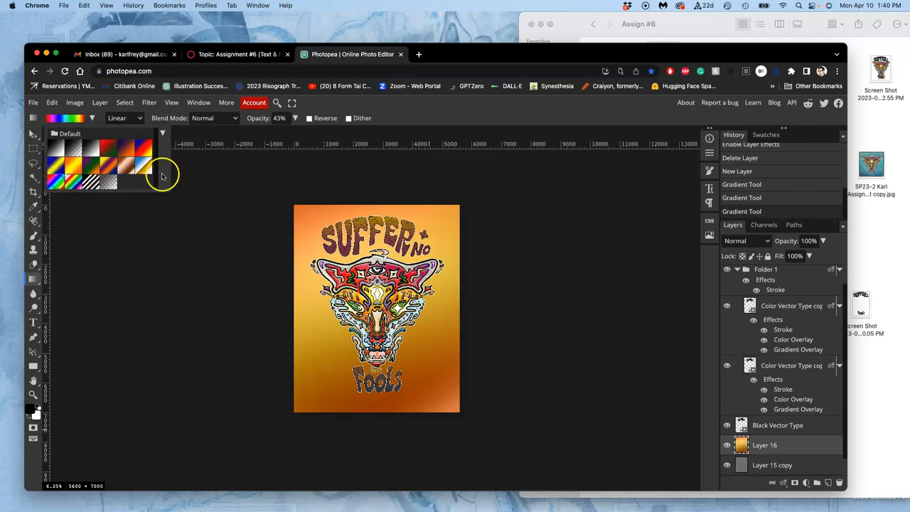
{"action": "mouse_move", "coordinate": [242, 122]}
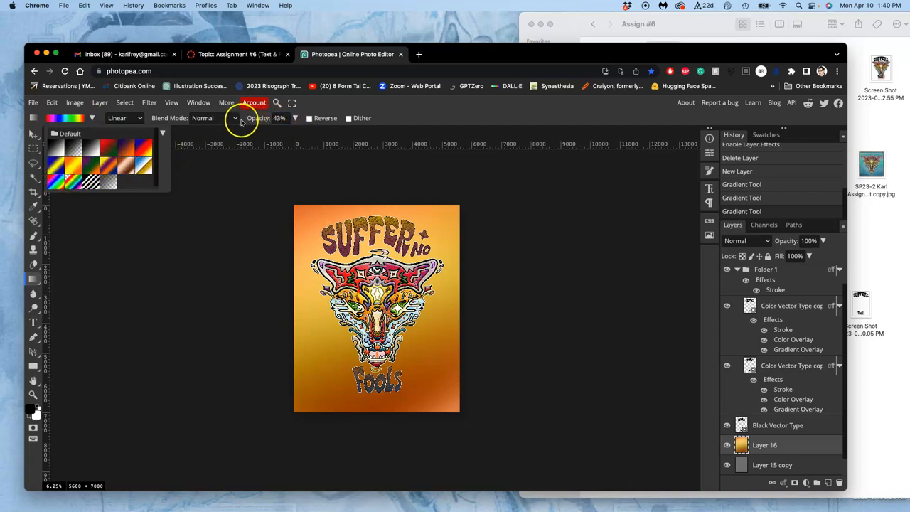
Set the gradient blend mode to Screen and drag the purple-to-orange preset across the background.
{"action": "left_click", "coordinate": [235, 118]}
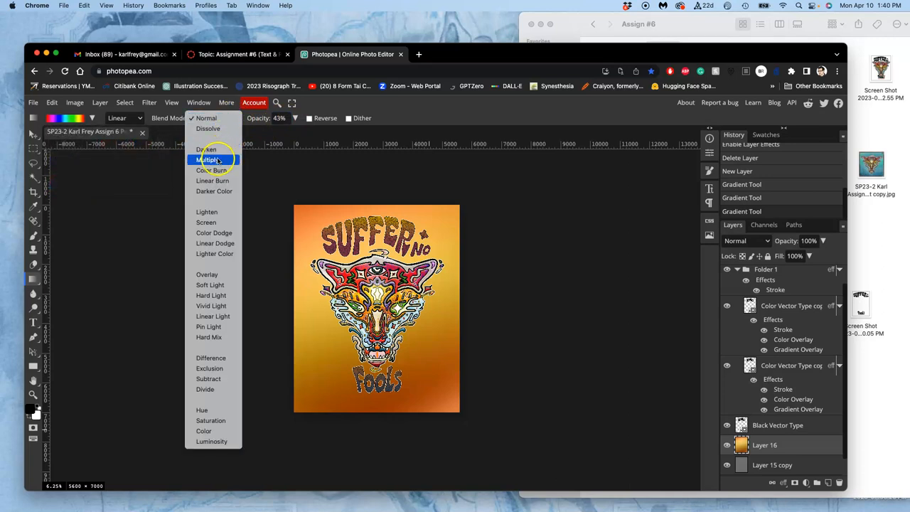
{"action": "mouse_move", "coordinate": [206, 223]}
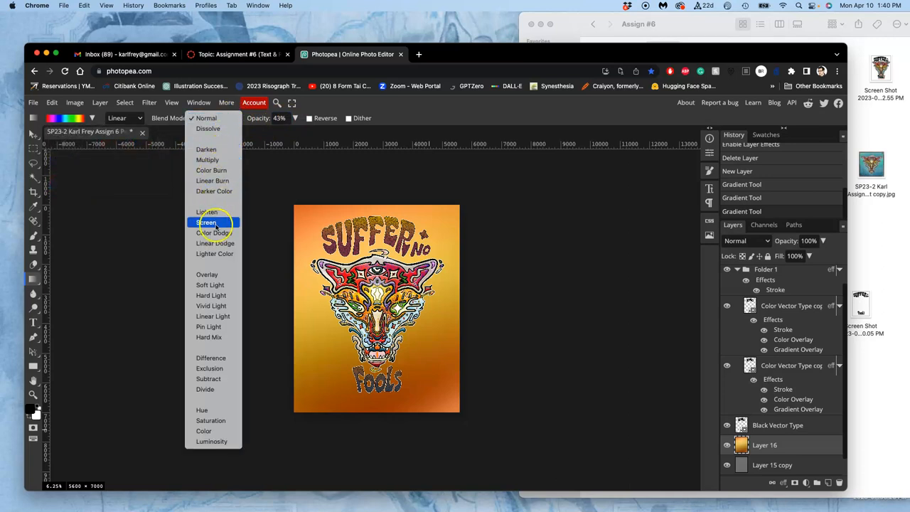
{"action": "left_click", "coordinate": [206, 222]}
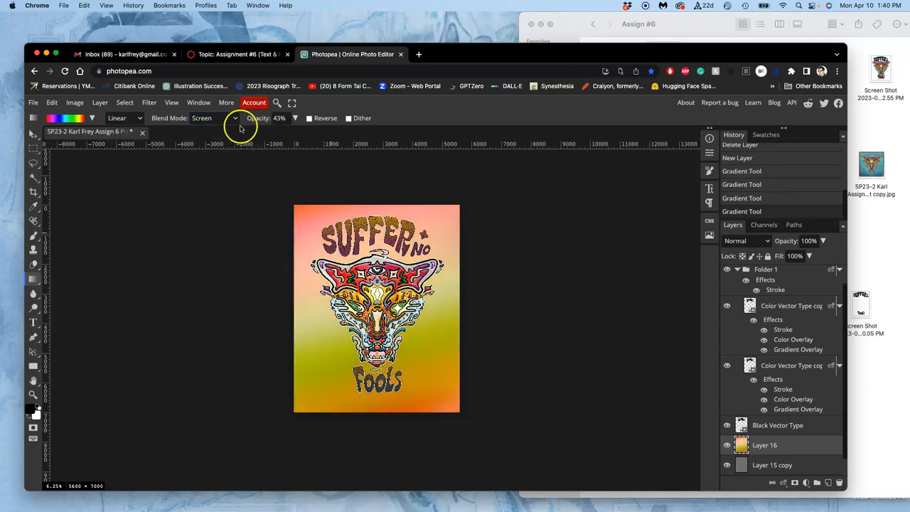
{"action": "left_click", "coordinate": [92, 118]}
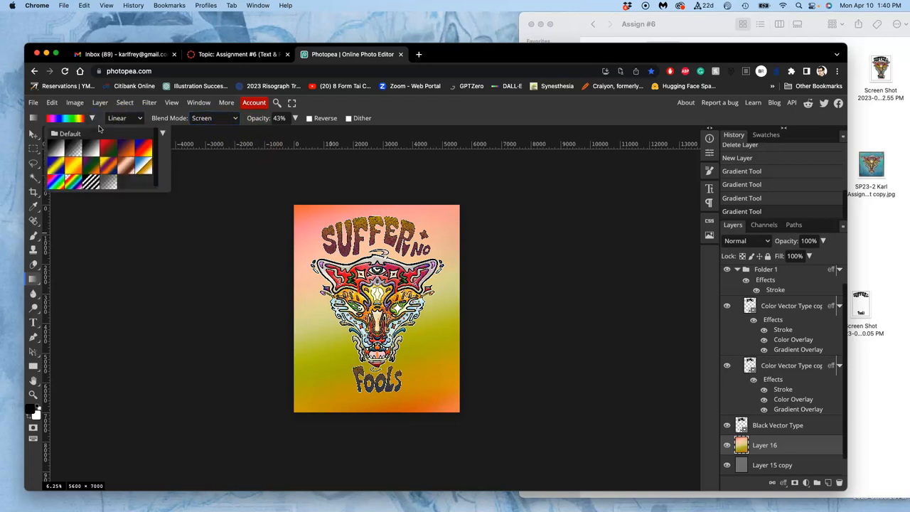
{"action": "left_click", "coordinate": [213, 118]}
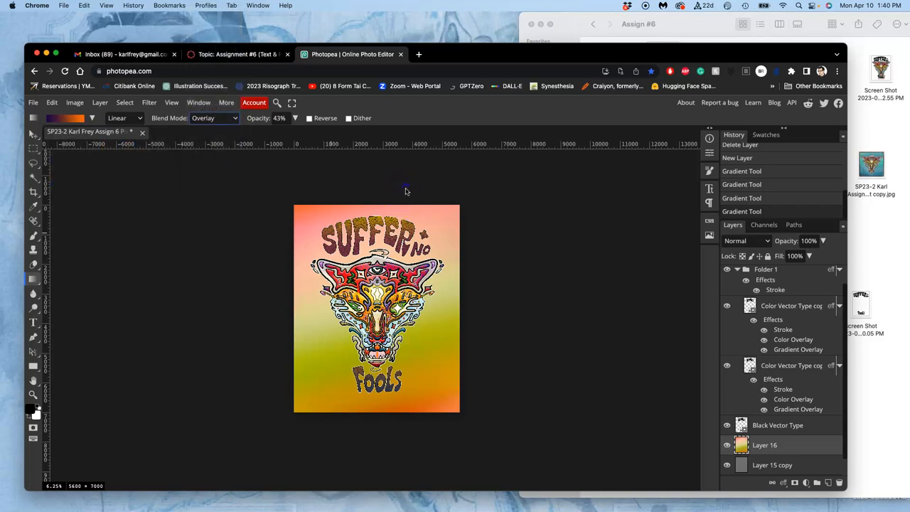
{"action": "left_click_drag", "start_coordinate": [405, 189], "coordinate": [374, 437]}
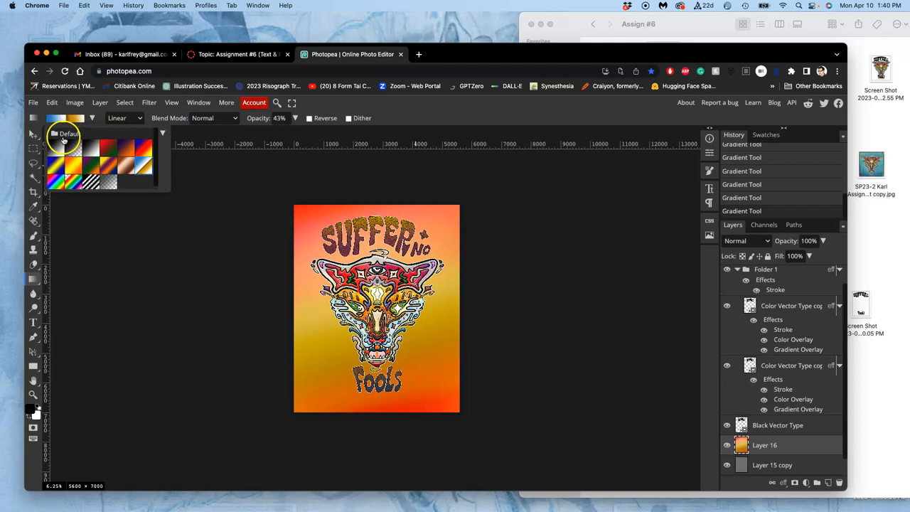
Choose the blue-and-gold gradient preset.
{"action": "left_click", "coordinate": [57, 147]}
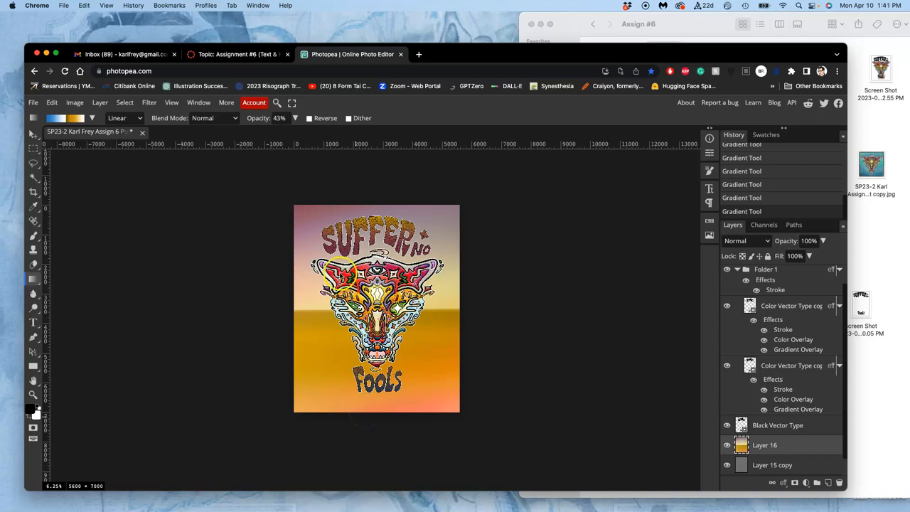
{"action": "mouse_move", "coordinate": [259, 214]}
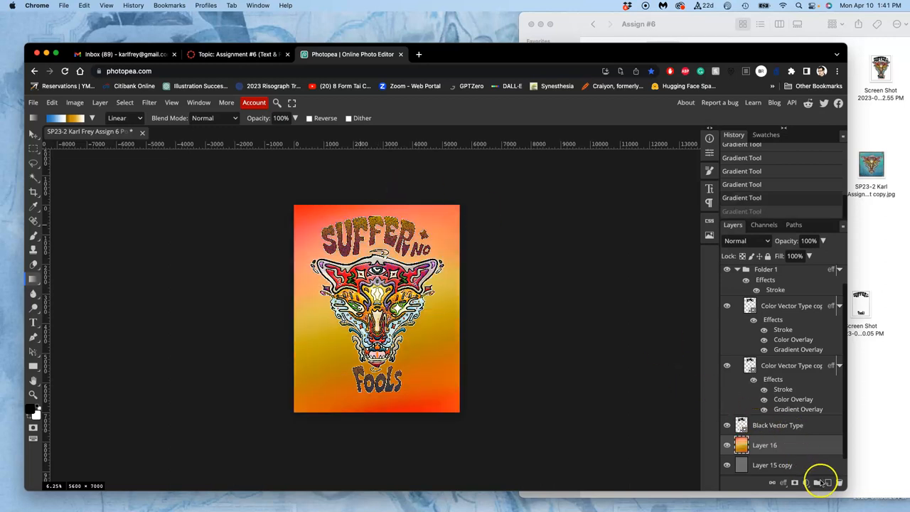
Open the Hue/Saturation adjustment from Image > Adjustments for Layer 17 copy.
{"action": "left_click", "coordinate": [817, 481]}
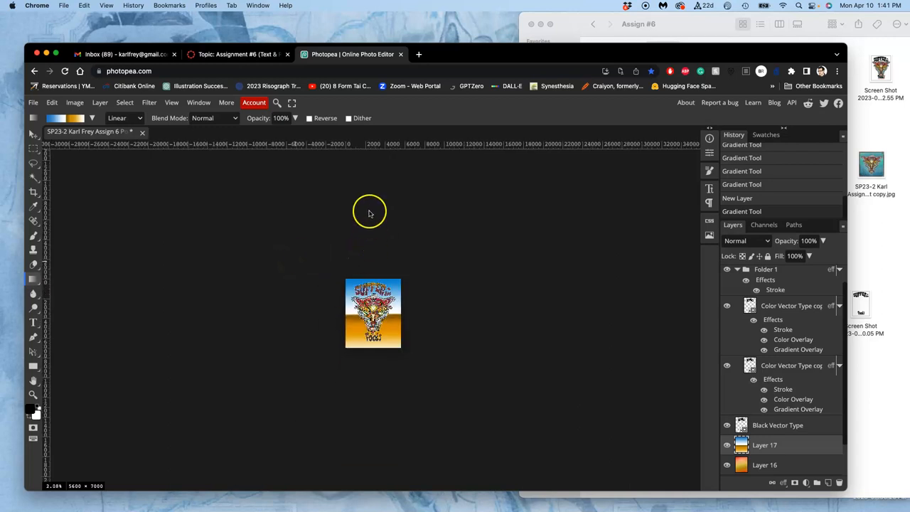
{"action": "mouse_move", "coordinate": [371, 258]}
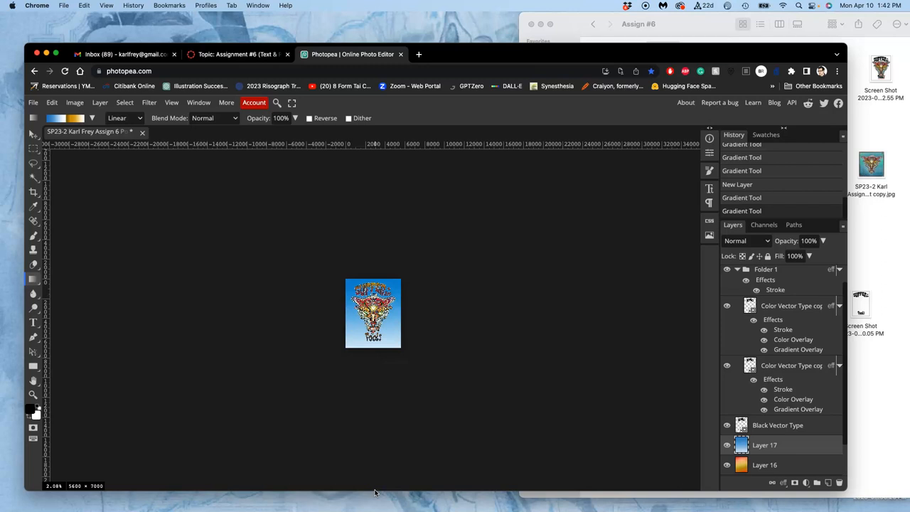
{"action": "scroll", "scroll_direction": "down", "scroll_amount": 3}
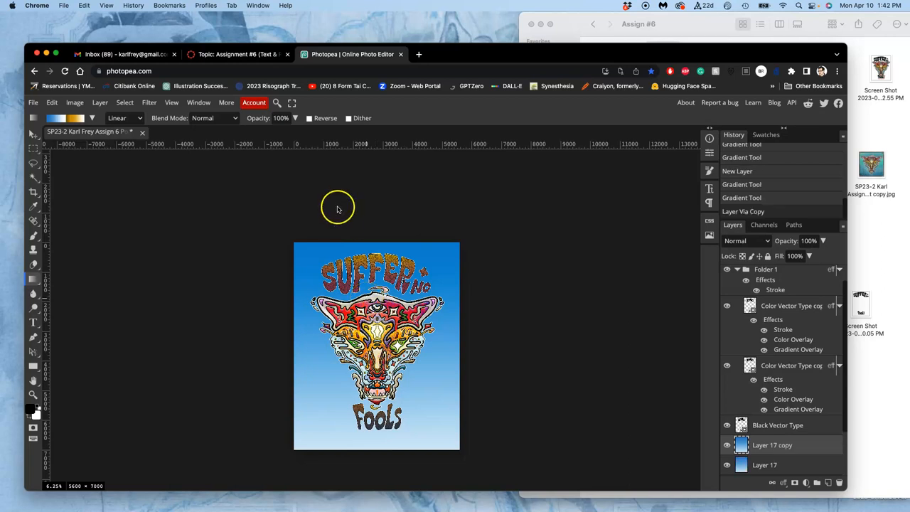
{"action": "left_click", "coordinate": [74, 102]}
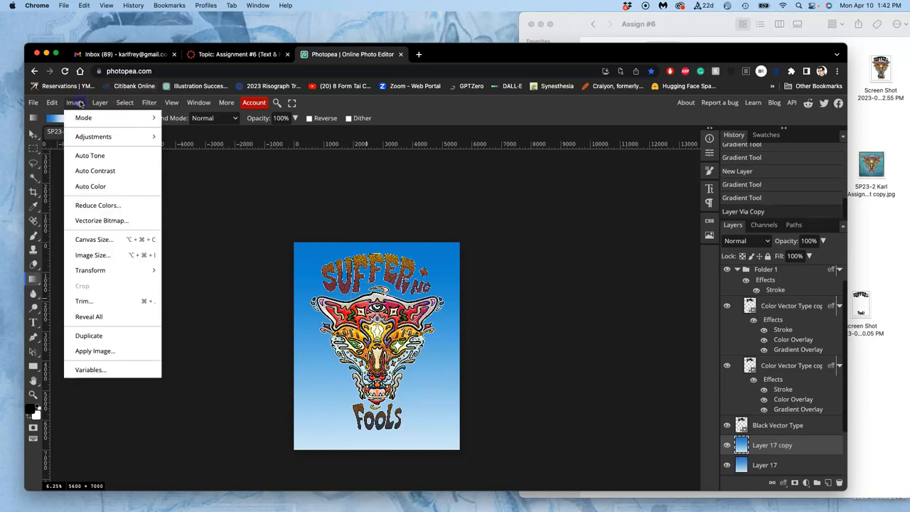
{"action": "left_click", "coordinate": [94, 136]}
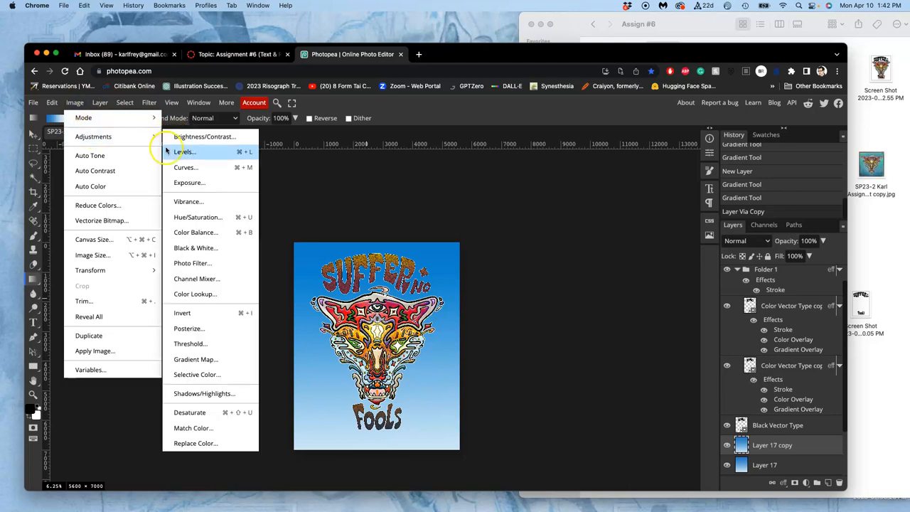
{"action": "mouse_move", "coordinate": [198, 217]}
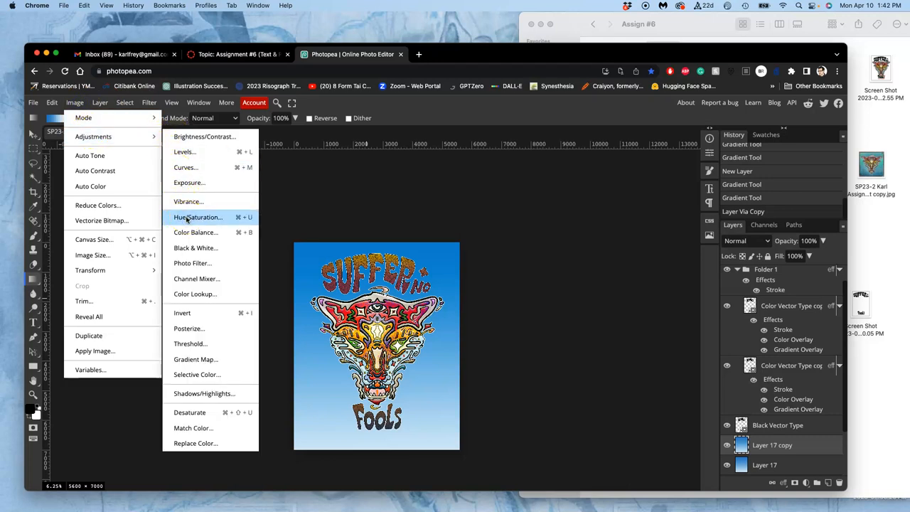
{"action": "left_click", "coordinate": [198, 217]}
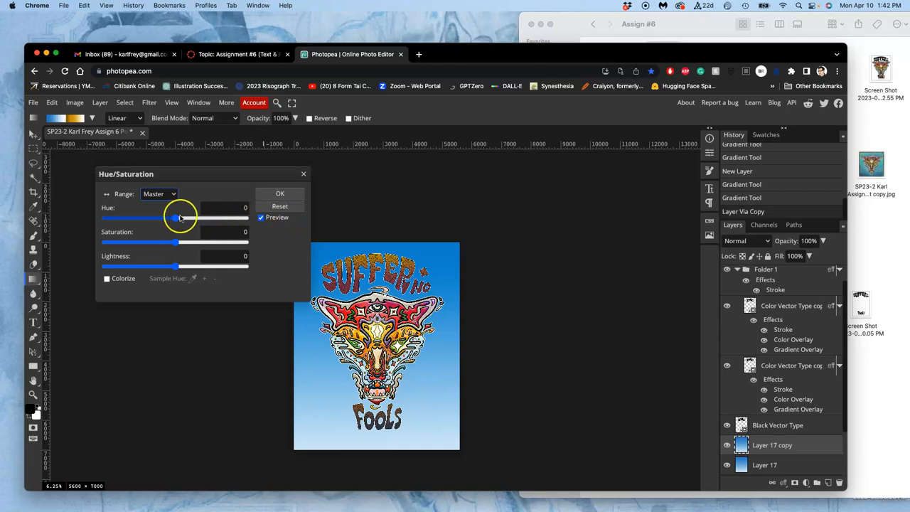
Set Hue to 19, Saturation to -54 and Lightness to 21, and apply.
{"action": "left_click_drag", "start_coordinate": [180, 218], "coordinate": [155, 219]}
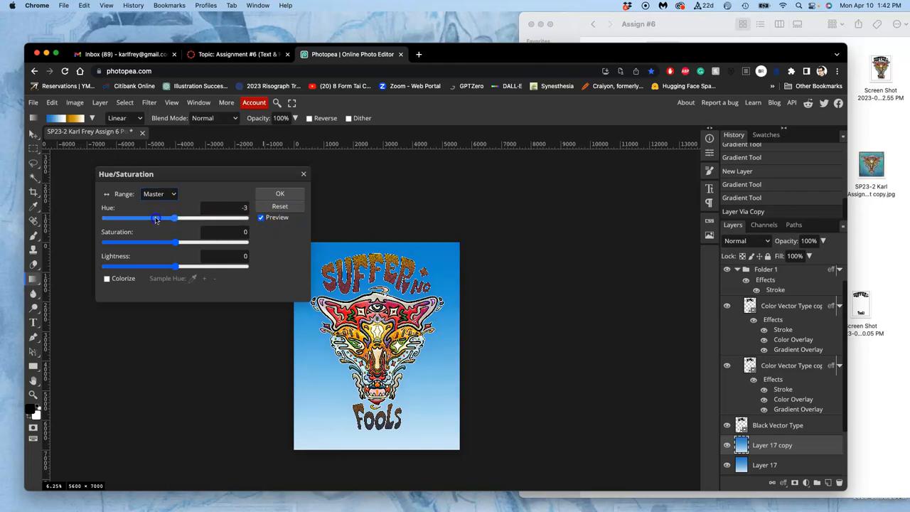
{"action": "left_click_drag", "start_coordinate": [156, 218], "coordinate": [185, 218]}
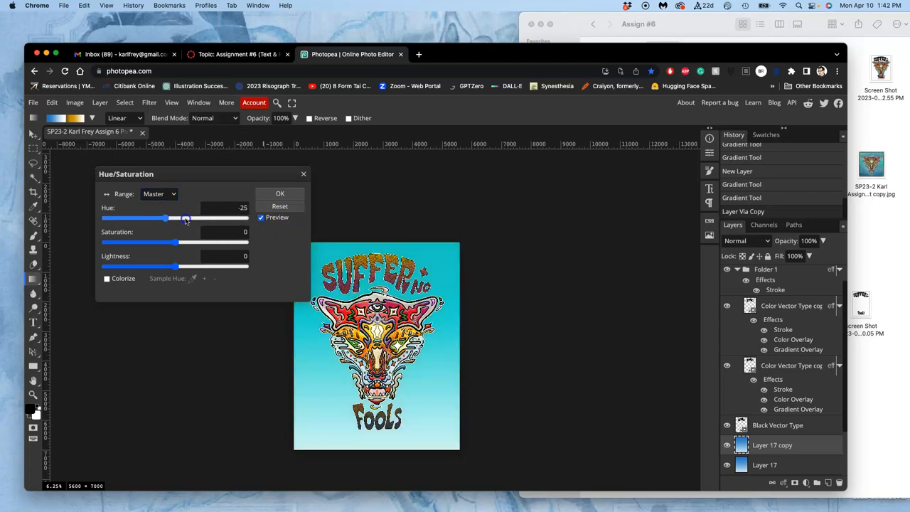
{"action": "left_click_drag", "start_coordinate": [165, 218], "coordinate": [185, 218]}
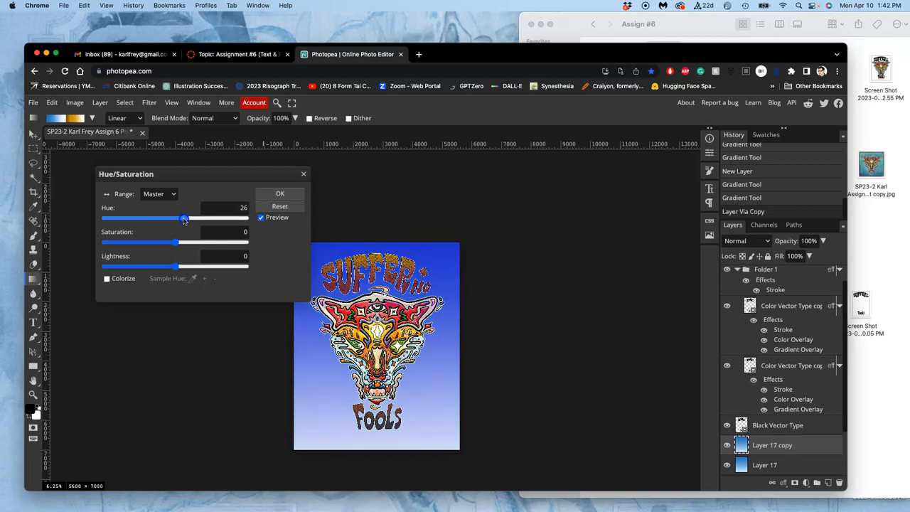
{"action": "left_click_drag", "start_coordinate": [185, 218], "coordinate": [182, 219]}
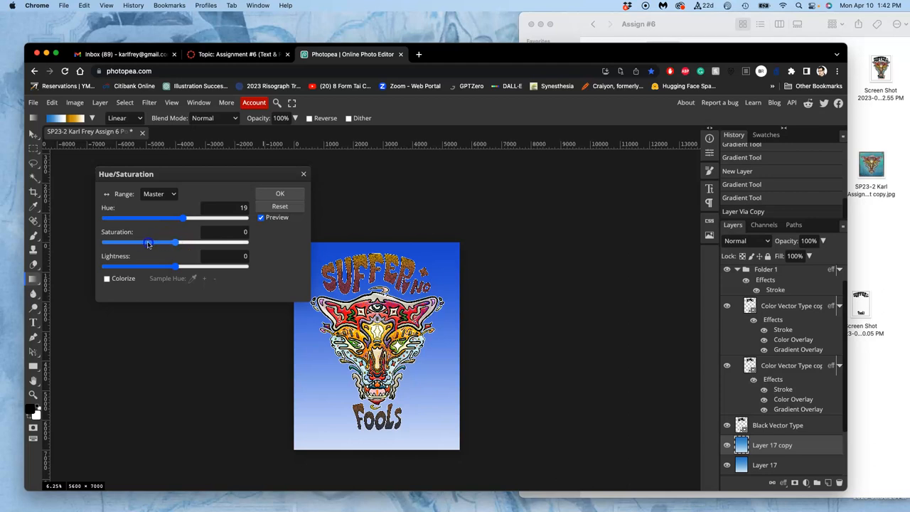
{"action": "left_click_drag", "start_coordinate": [174, 242], "coordinate": [138, 242]}
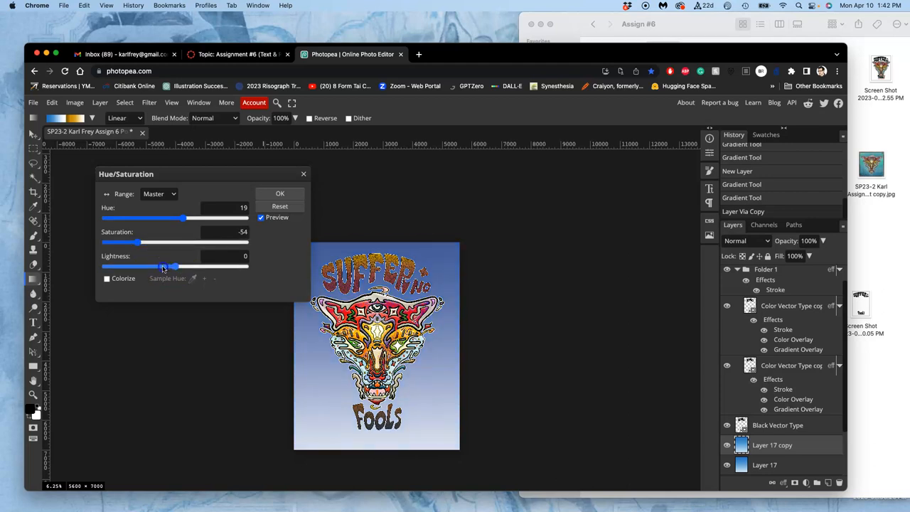
{"action": "left_click_drag", "start_coordinate": [176, 266], "coordinate": [158, 266]}
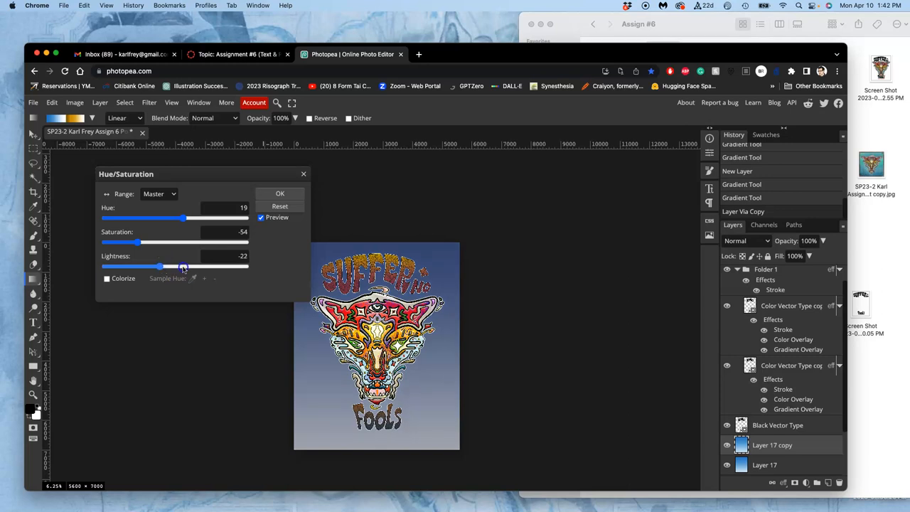
{"action": "left_click_drag", "start_coordinate": [159, 266], "coordinate": [190, 267]}
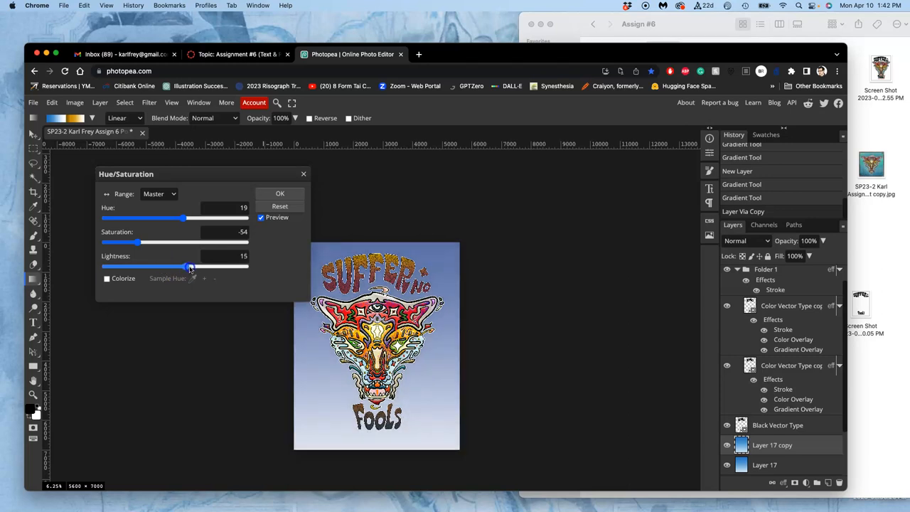
{"action": "left_click_drag", "start_coordinate": [189, 266], "coordinate": [190, 266]}
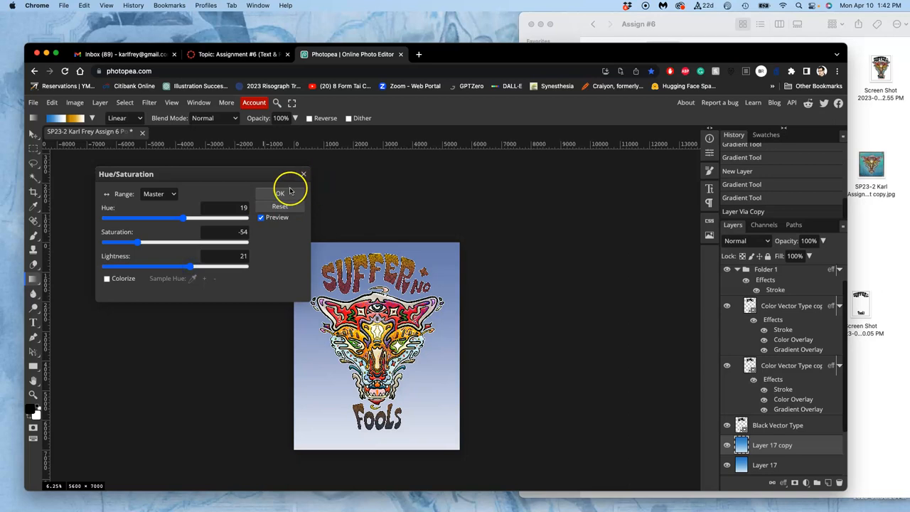
{"action": "left_click", "coordinate": [280, 193]}
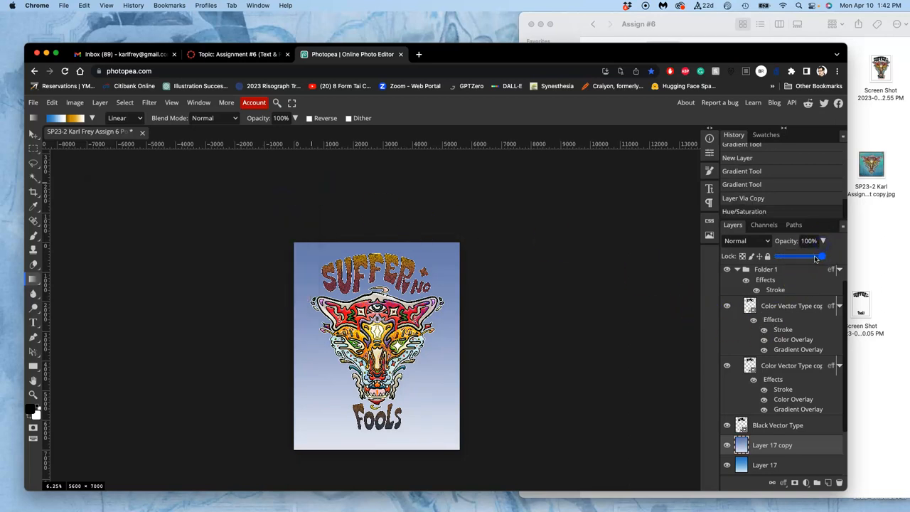
Set Layer 17 copy to Dissolve at 64% opacity, staying on the page.
{"action": "left_click_drag", "start_coordinate": [822, 256], "coordinate": [803, 257]}
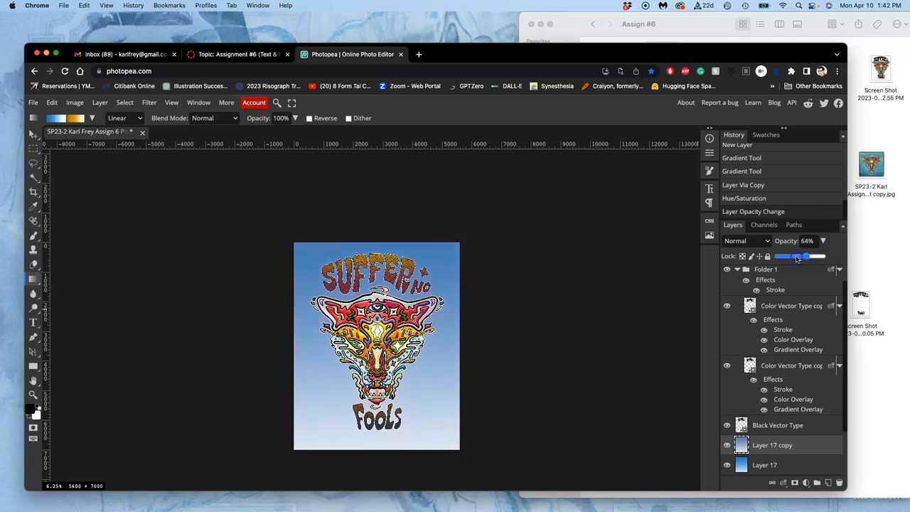
{"action": "left_click_drag", "start_coordinate": [803, 256], "coordinate": [787, 256]}
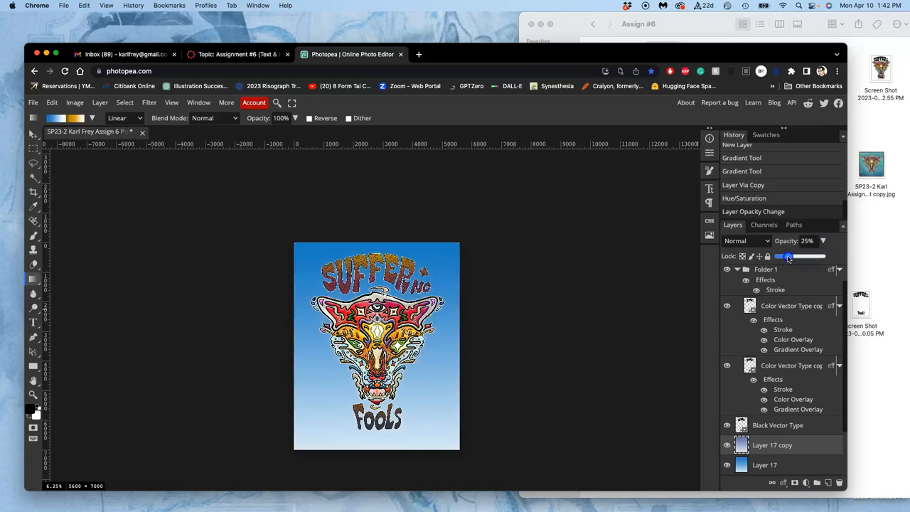
{"action": "left_click_drag", "start_coordinate": [786, 256], "coordinate": [805, 256]}
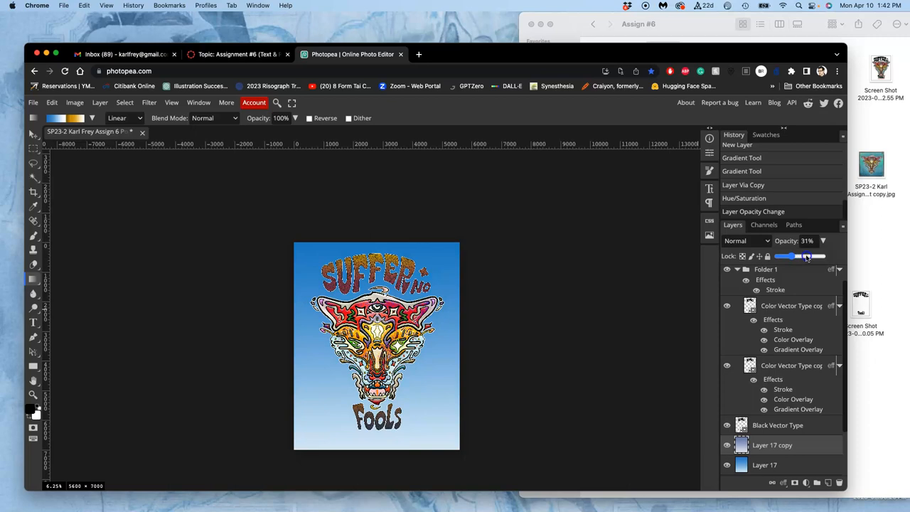
{"action": "left_click", "coordinate": [746, 240]}
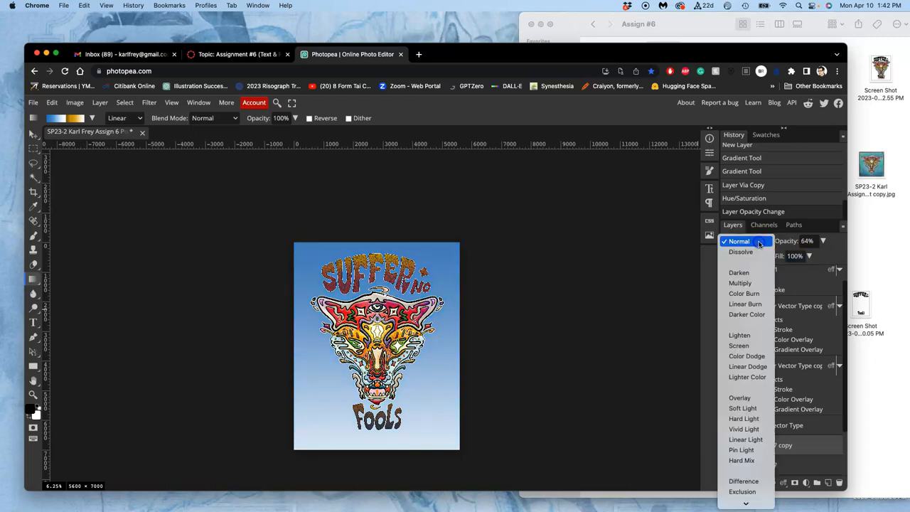
{"action": "left_click", "coordinate": [740, 251]}
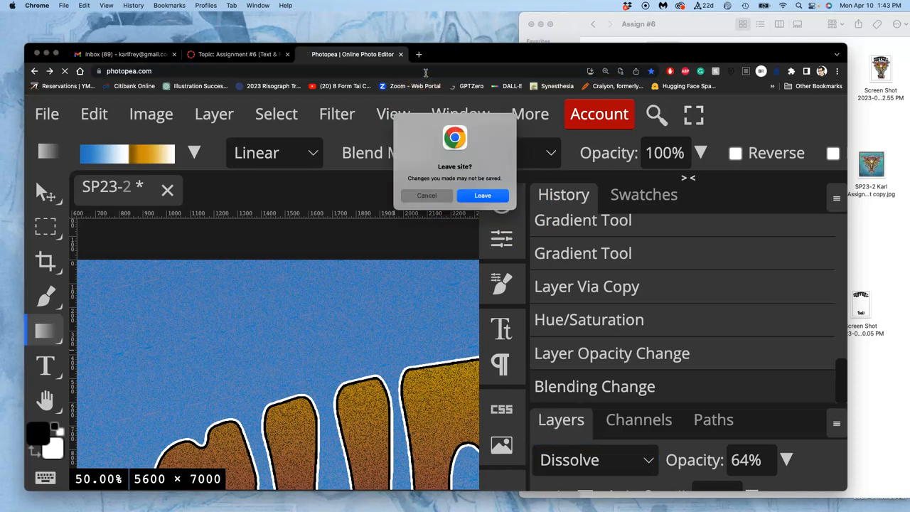
{"action": "left_click", "coordinate": [427, 195]}
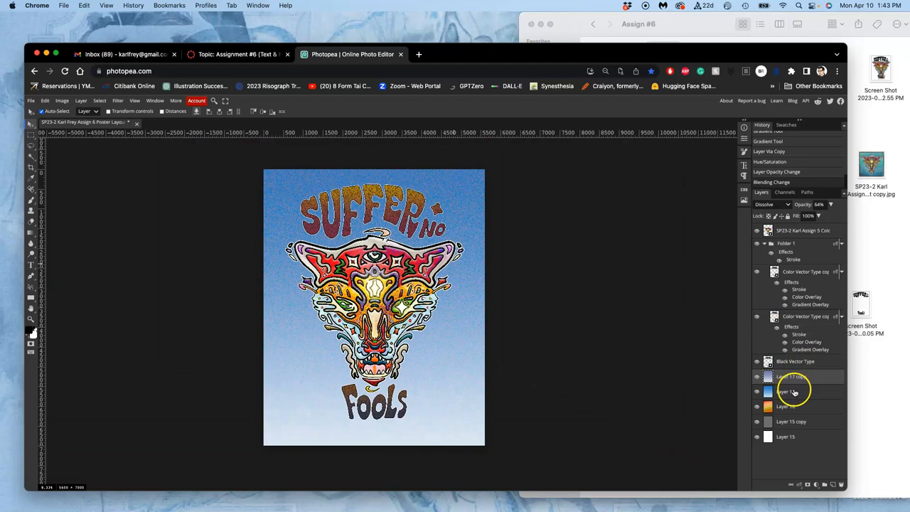
Select Layer 17 and drag its opacity down to 41%.
{"action": "left_click", "coordinate": [785, 391]}
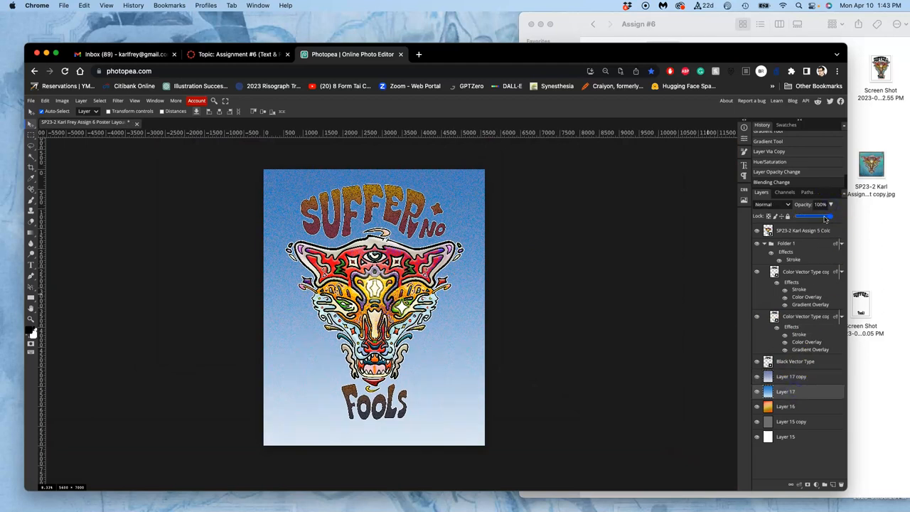
{"action": "left_click_drag", "start_coordinate": [828, 216], "coordinate": [820, 216]}
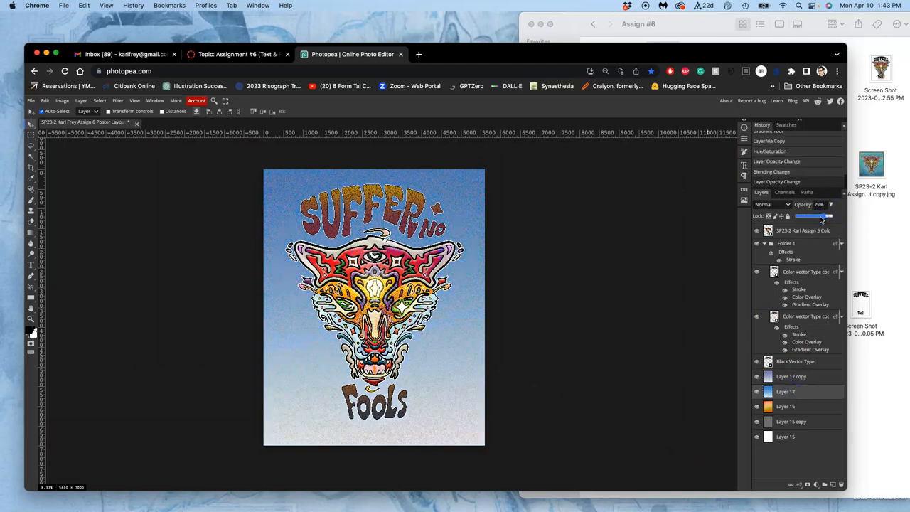
{"action": "left_click_drag", "start_coordinate": [820, 216], "coordinate": [811, 216]}
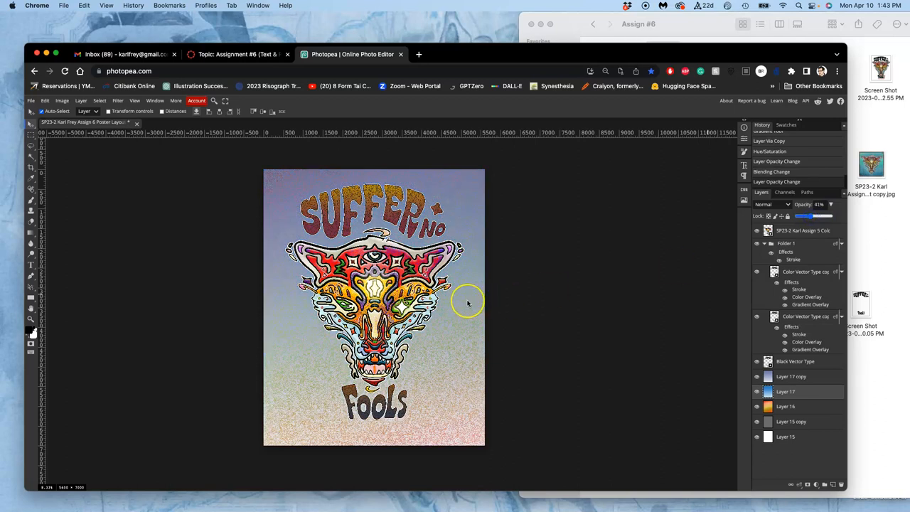
{"action": "mouse_move", "coordinate": [547, 285]}
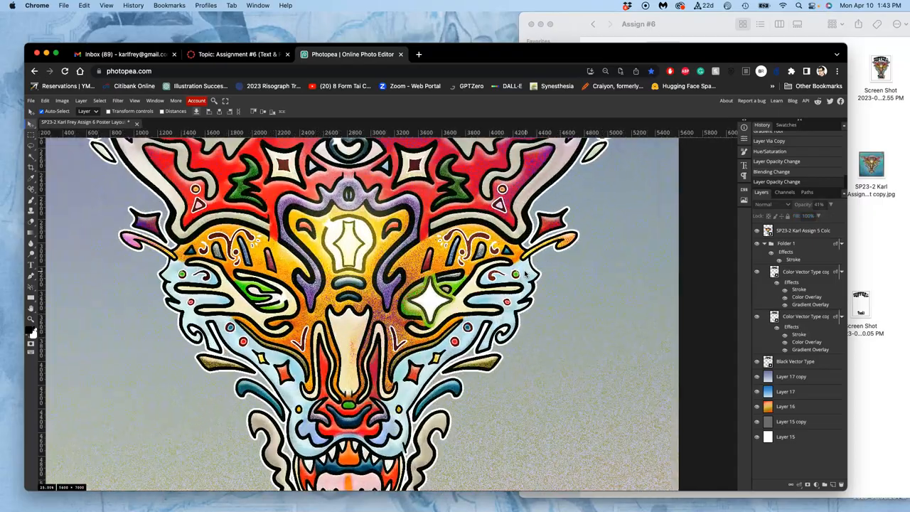
{"action": "scroll", "scroll_direction": "down", "scroll_amount": 3}
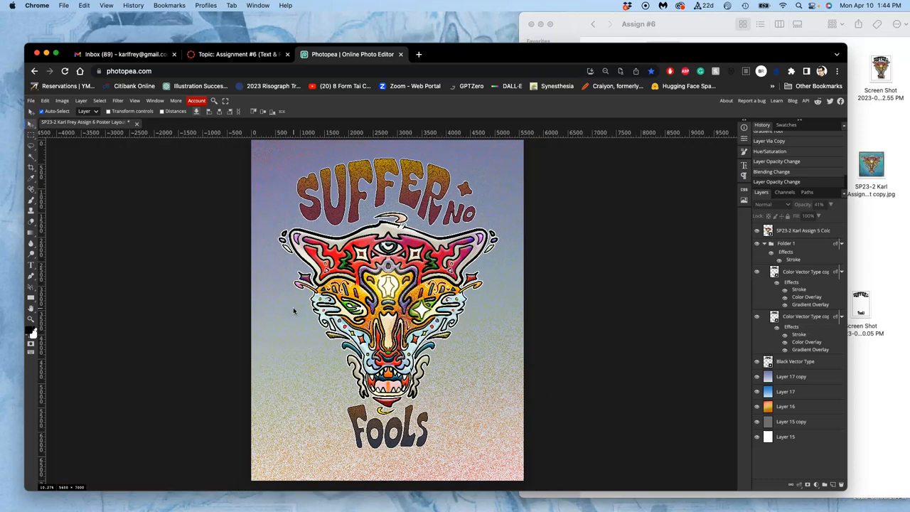
{"action": "mouse_move", "coordinate": [581, 343]}
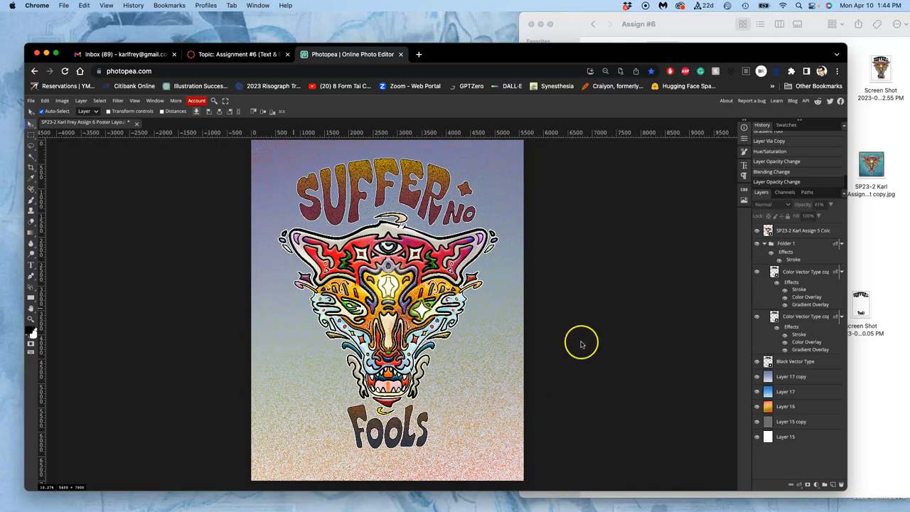
{"action": "mouse_move", "coordinate": [526, 277]}
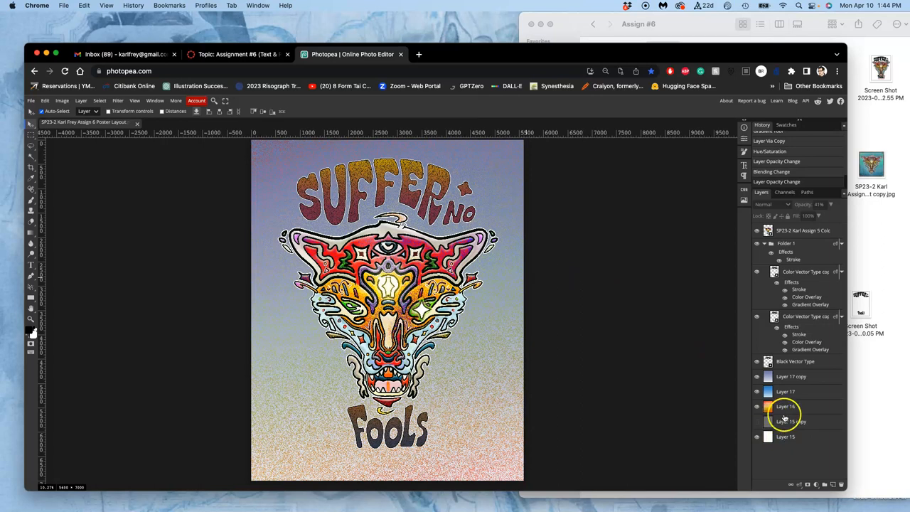
Lower Layer 16's opacity to 65% and open a new browser tab.
{"action": "left_click", "coordinate": [785, 406]}
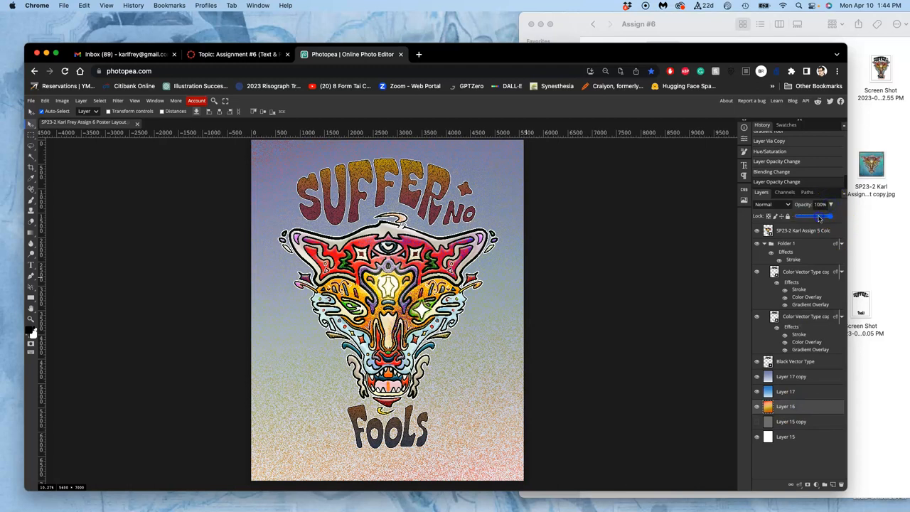
{"action": "left_click_drag", "start_coordinate": [828, 216], "coordinate": [818, 216]}
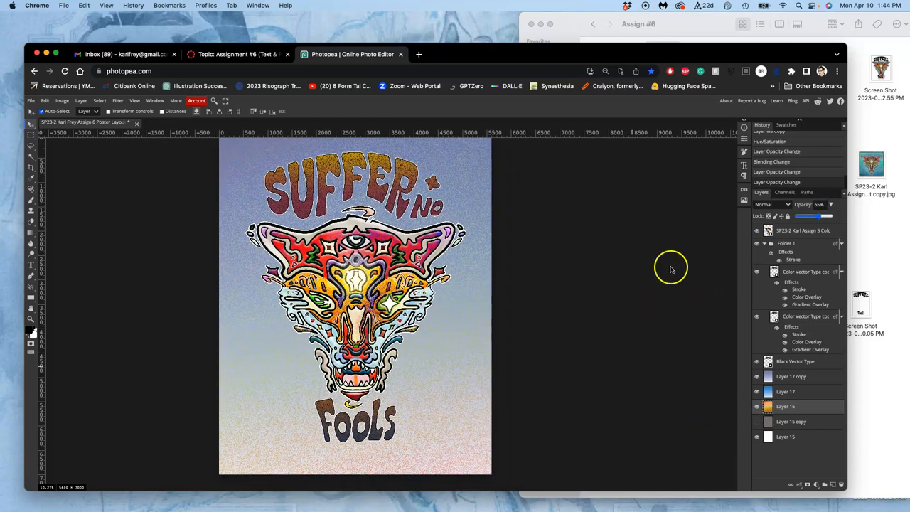
{"action": "left_click", "coordinate": [531, 54]}
{"action": "type", "text": "pixabay"}
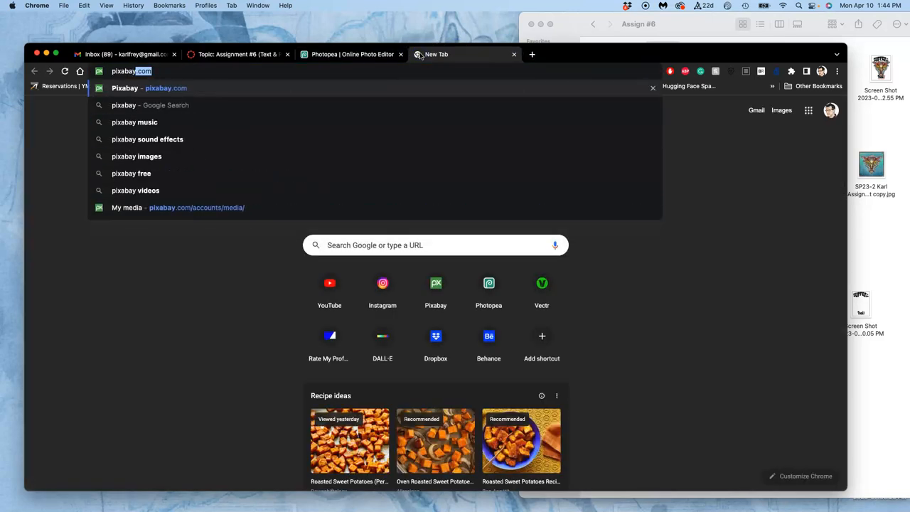
Search Pixabay for 'vintage paper', scroll the results, and right-click a sepia thumbnail.
{"action": "left_click", "coordinate": [149, 87]}
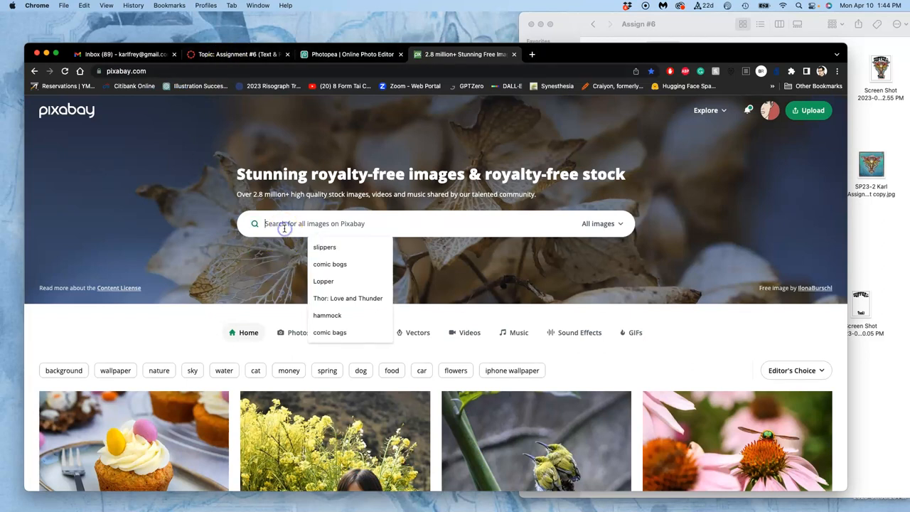
{"action": "type", "text": "vintage paper"}
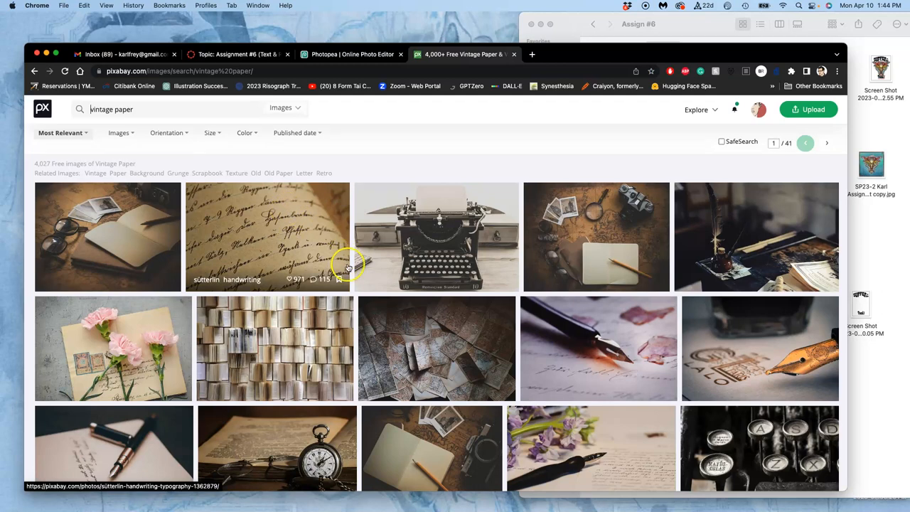
{"action": "scroll", "scroll_direction": "down", "scroll_amount": 3}
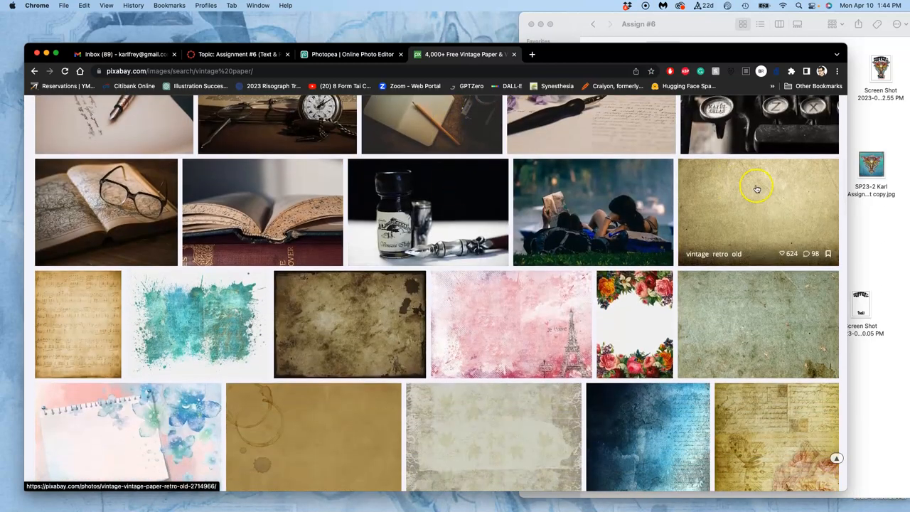
{"action": "mouse_move", "coordinate": [741, 334]}
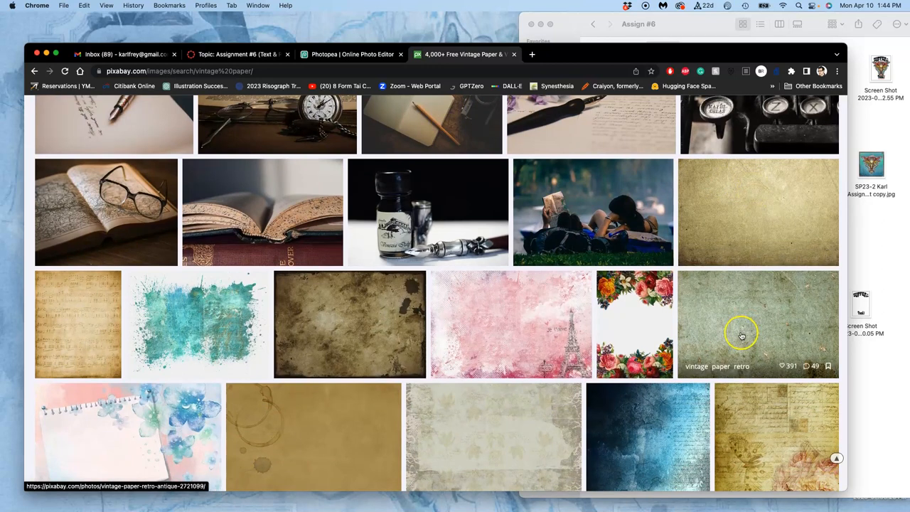
{"action": "scroll", "scroll_direction": "down", "scroll_amount": 3}
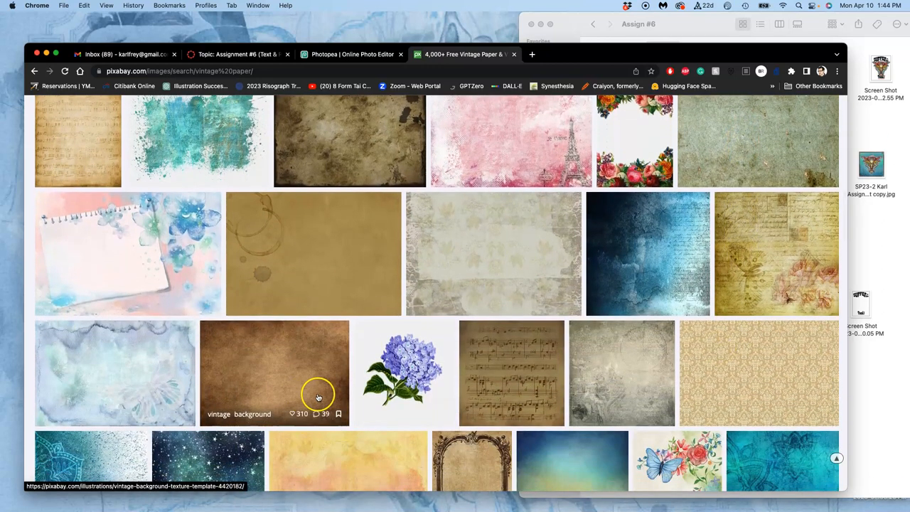
{"action": "scroll", "scroll_direction": "down", "scroll_amount": 3}
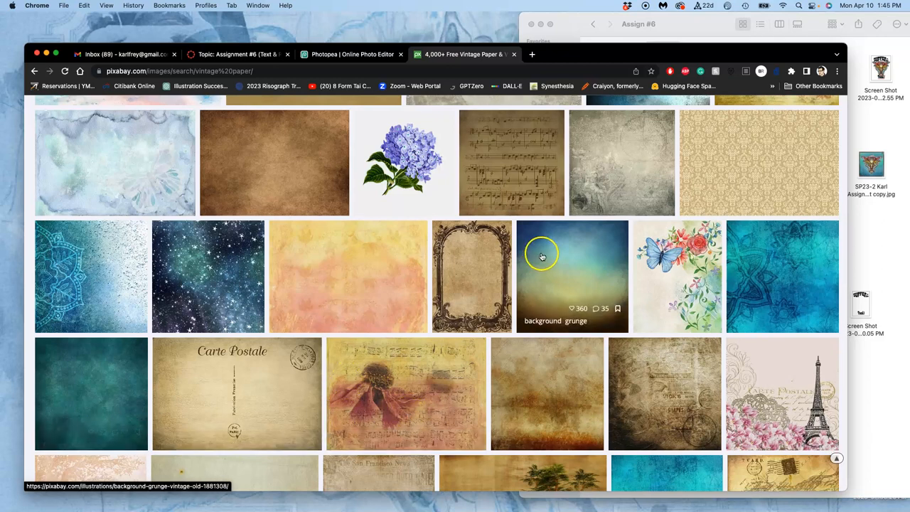
{"action": "scroll", "scroll_direction": "down", "scroll_amount": 3}
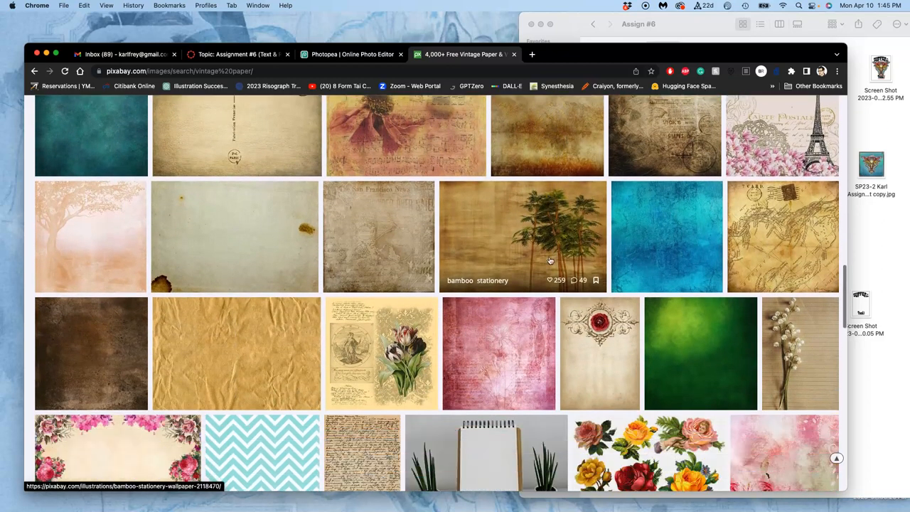
{"action": "scroll", "scroll_direction": "down", "scroll_amount": 3}
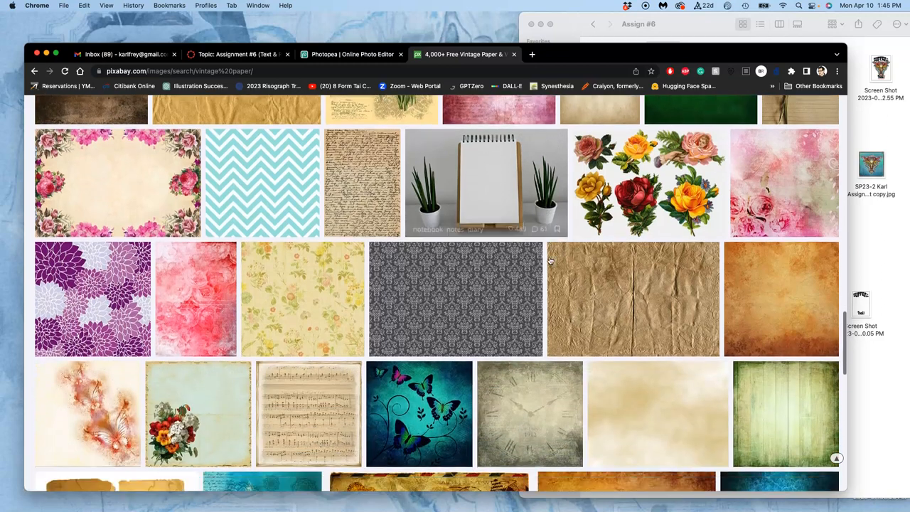
{"action": "scroll", "scroll_direction": "down", "scroll_amount": 3}
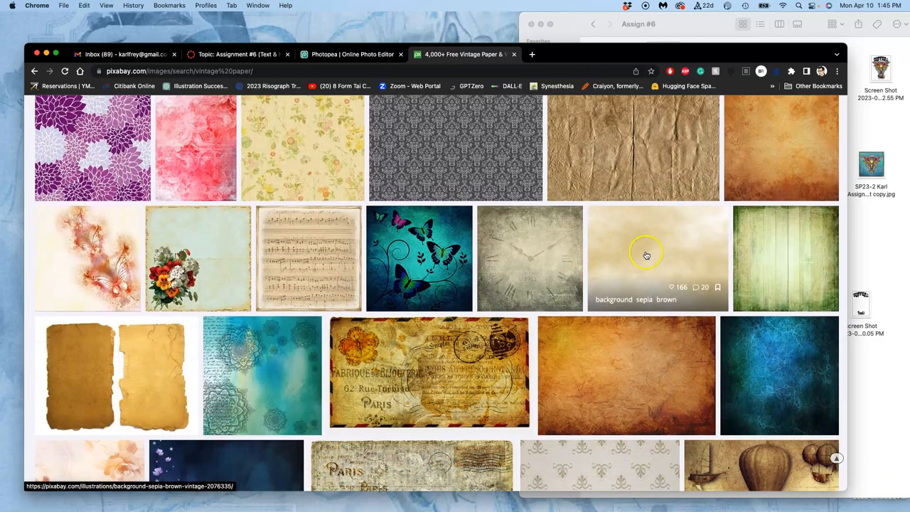
{"action": "scroll", "scroll_direction": "down", "scroll_amount": 3}
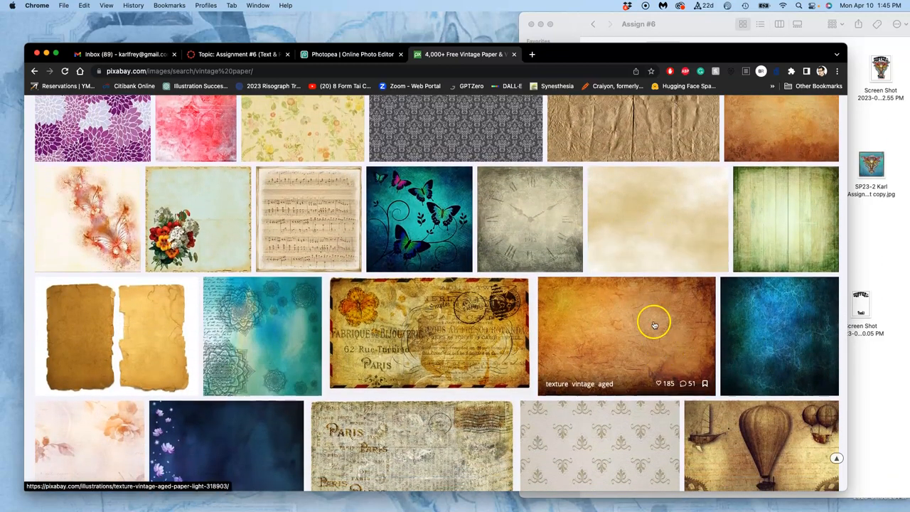
{"action": "right_click", "coordinate": [650, 206]}
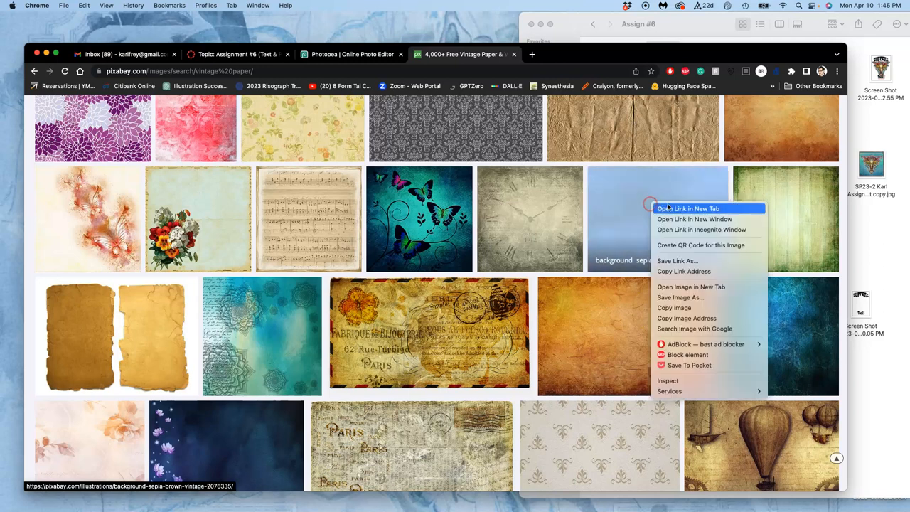
Download the largest blue grunge texture and the sepia paper background from Pixabay.
{"action": "left_click", "coordinate": [687, 208]}
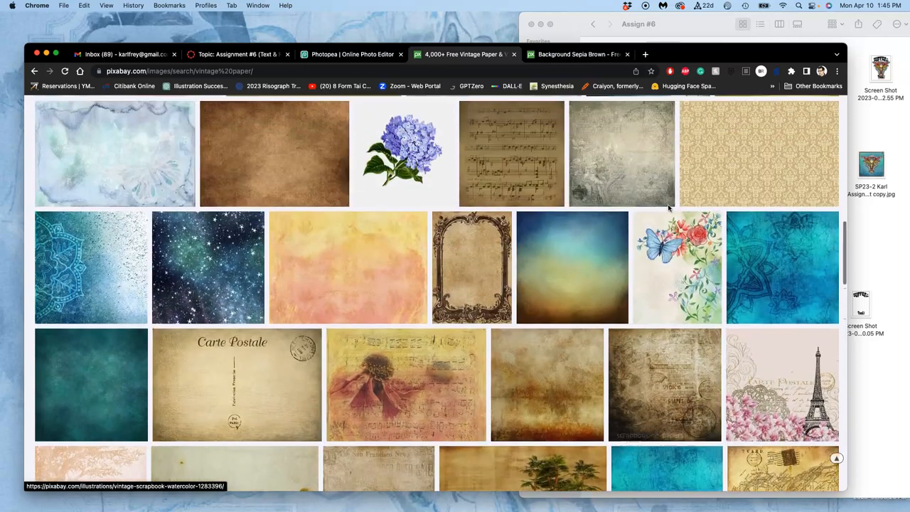
{"action": "left_click", "coordinate": [645, 54]}
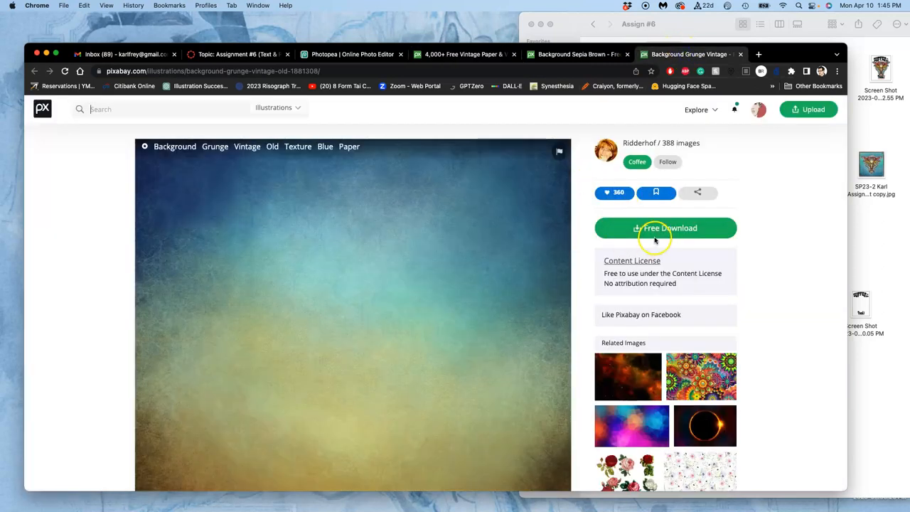
{"action": "left_click", "coordinate": [666, 227]}
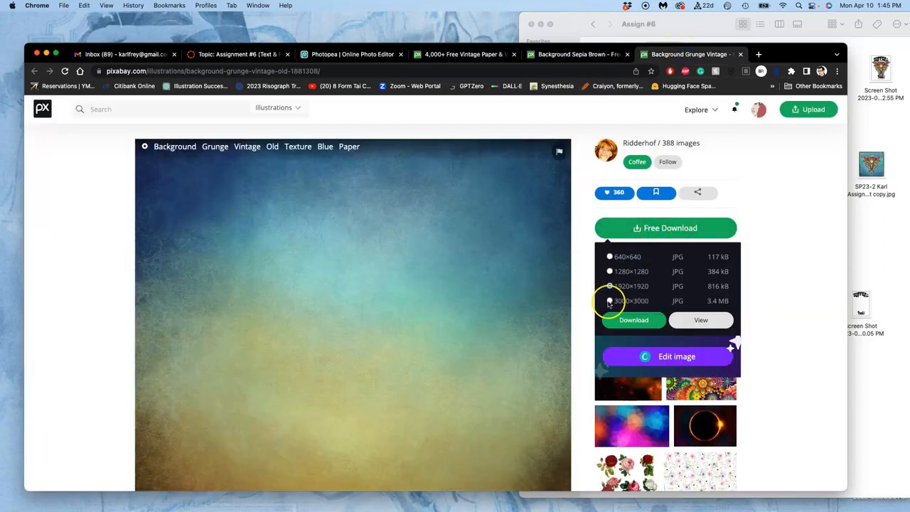
{"action": "left_click", "coordinate": [633, 319]}
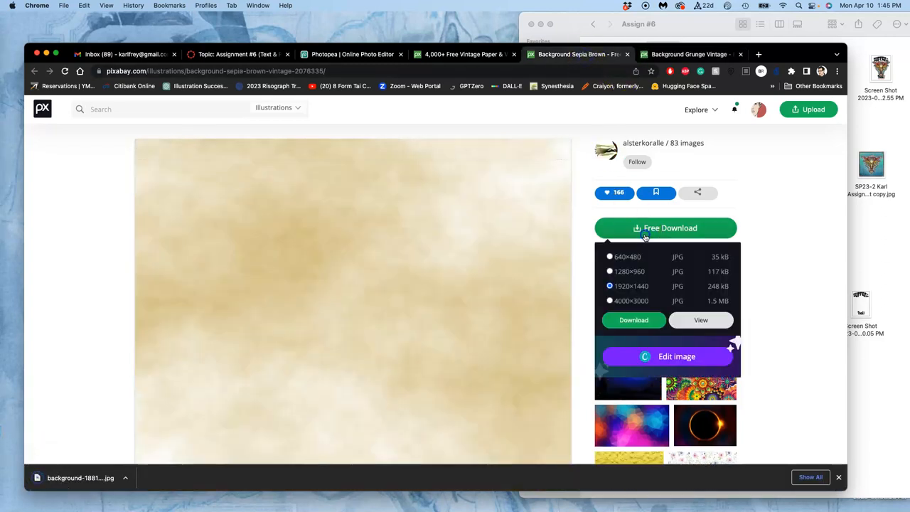
{"action": "left_click", "coordinate": [633, 320]}
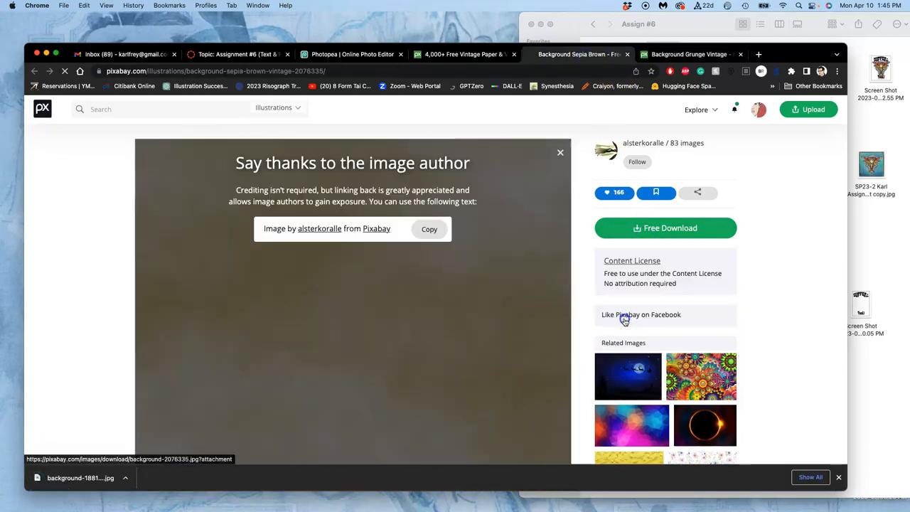
{"action": "left_click", "coordinate": [462, 54]}
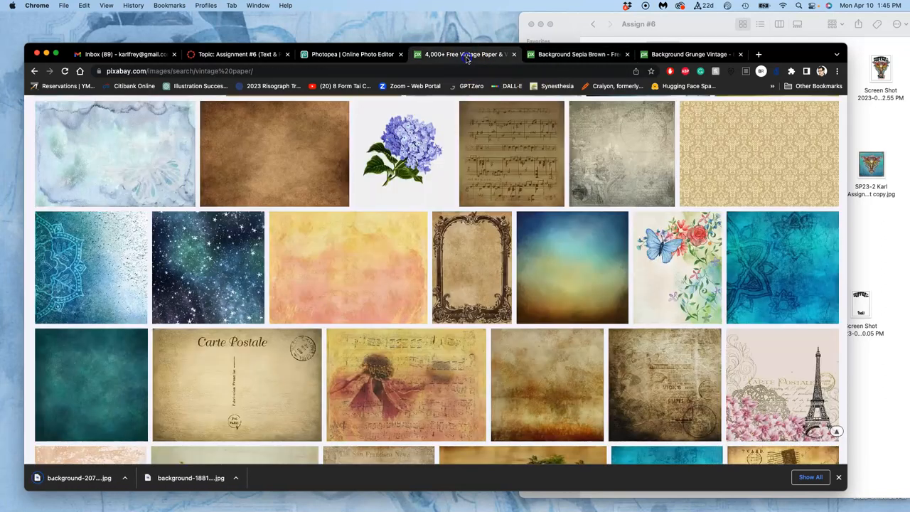
{"action": "mouse_move", "coordinate": [13, 278]}
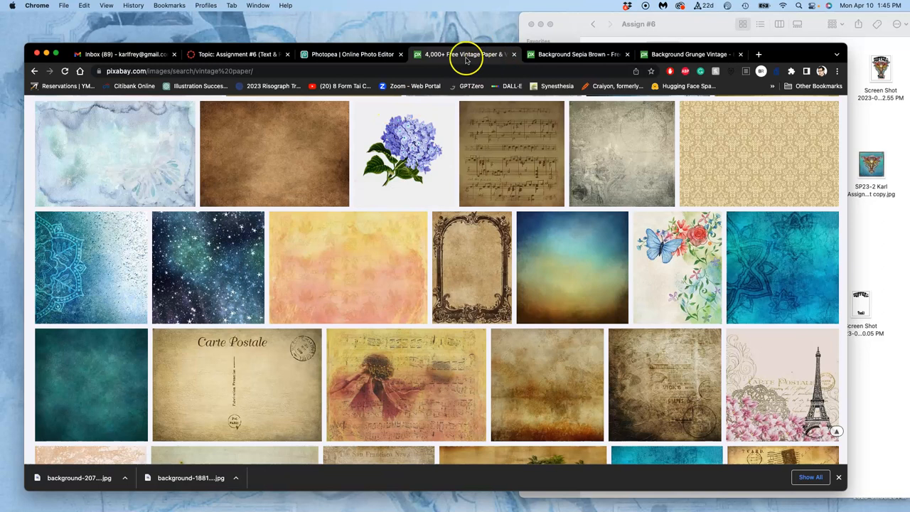
{"action": "left_click", "coordinate": [352, 54]}
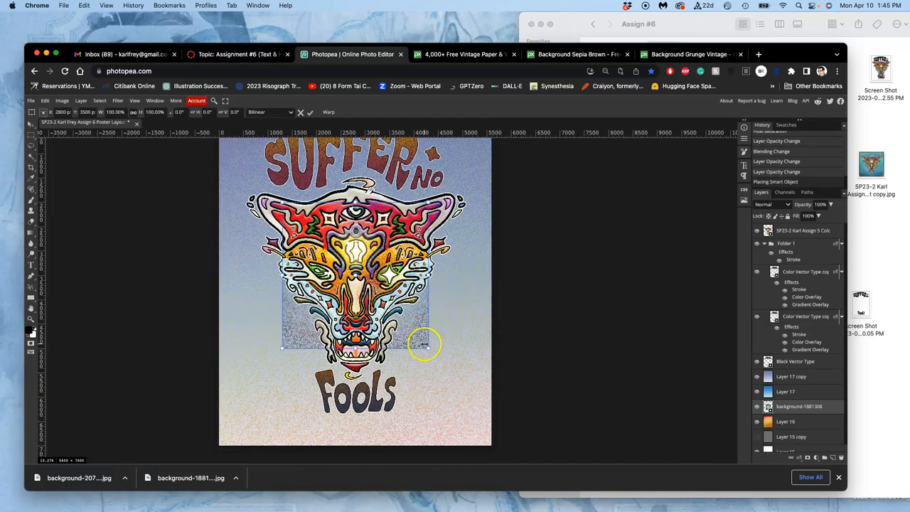
Scale the placed grunge texture so it covers the whole poster page.
{"action": "left_click_drag", "start_coordinate": [425, 345], "coordinate": [421, 323]}
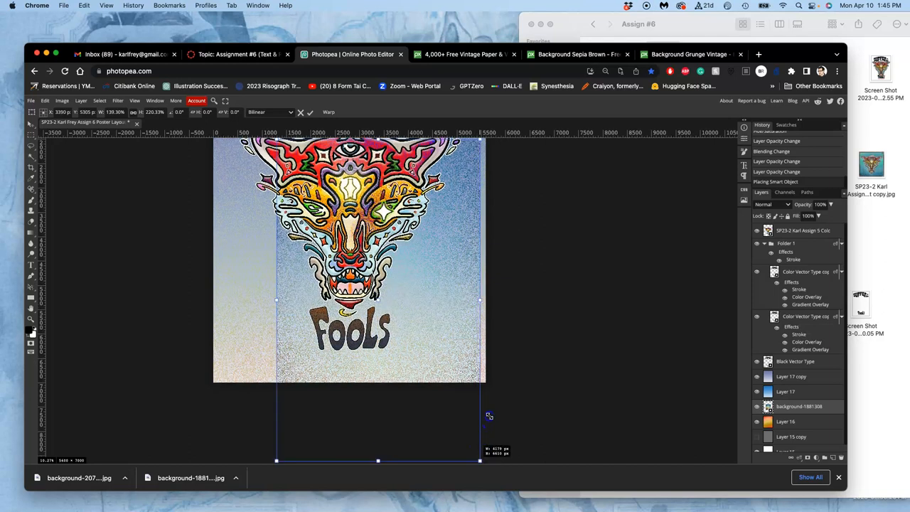
{"action": "left_click_drag", "start_coordinate": [480, 459], "coordinate": [489, 372]}
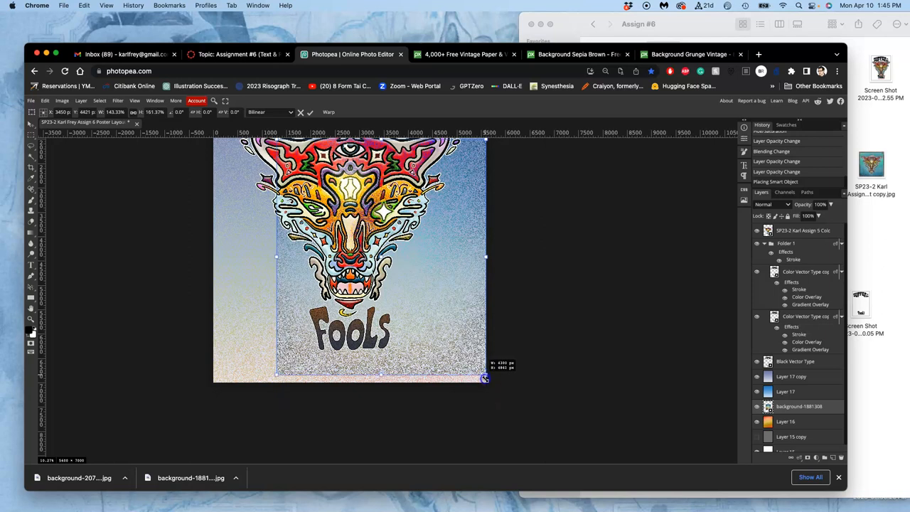
{"action": "left_click_drag", "start_coordinate": [485, 377], "coordinate": [485, 381]}
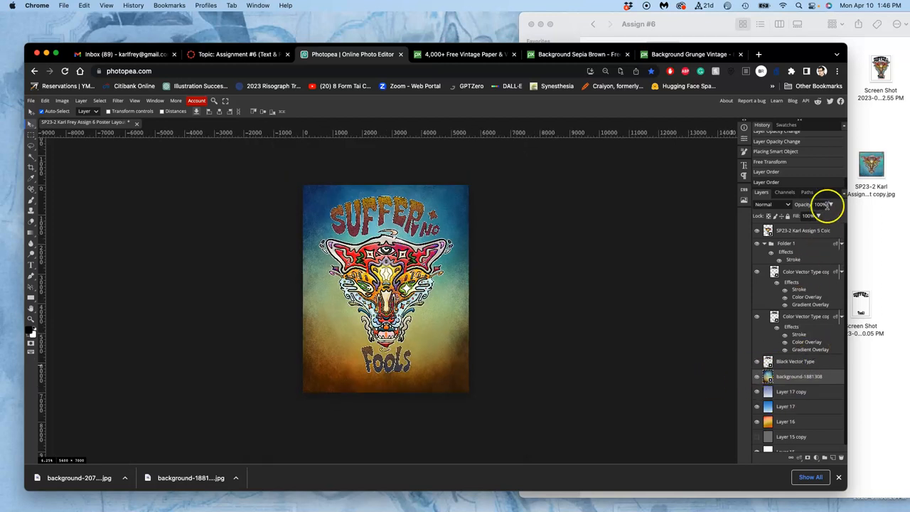
Set the grunge texture layer to 45% opacity with Soft Light blending.
{"action": "left_click_drag", "start_coordinate": [826, 216], "coordinate": [807, 215]}
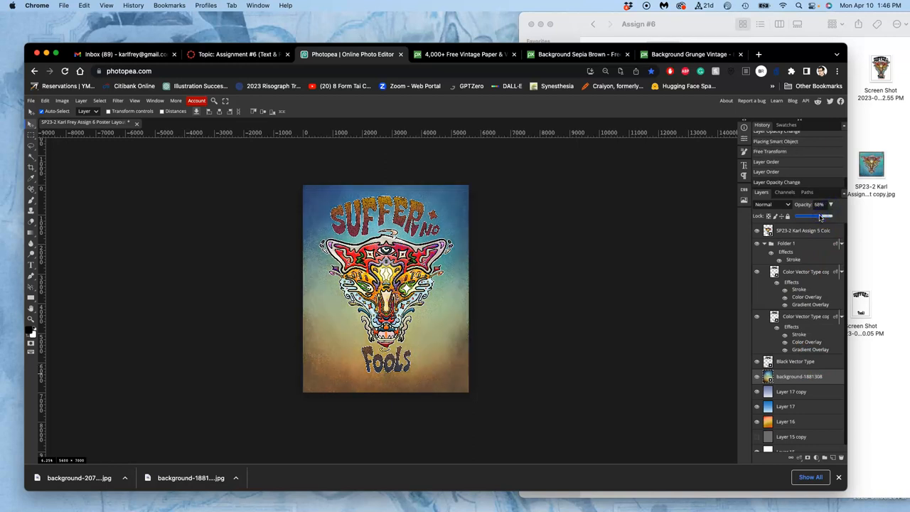
{"action": "left_click_drag", "start_coordinate": [824, 216], "coordinate": [812, 216]}
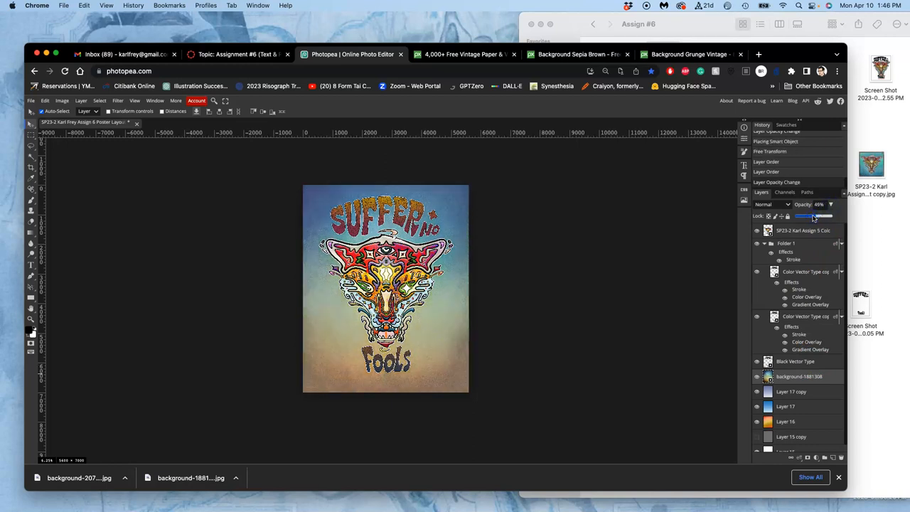
{"action": "left_click_drag", "start_coordinate": [816, 216], "coordinate": [810, 216]}
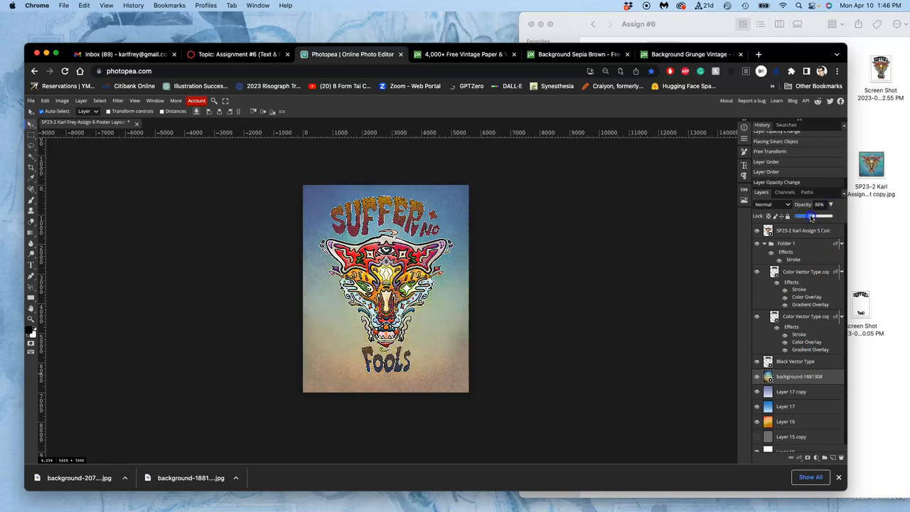
{"action": "left_click", "coordinate": [771, 204]}
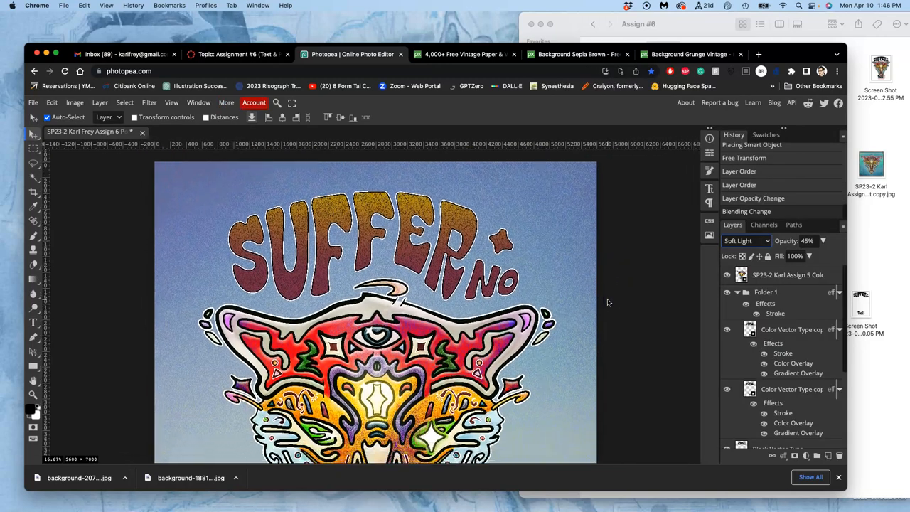
{"action": "scroll", "scroll_direction": "down", "scroll_amount": 3}
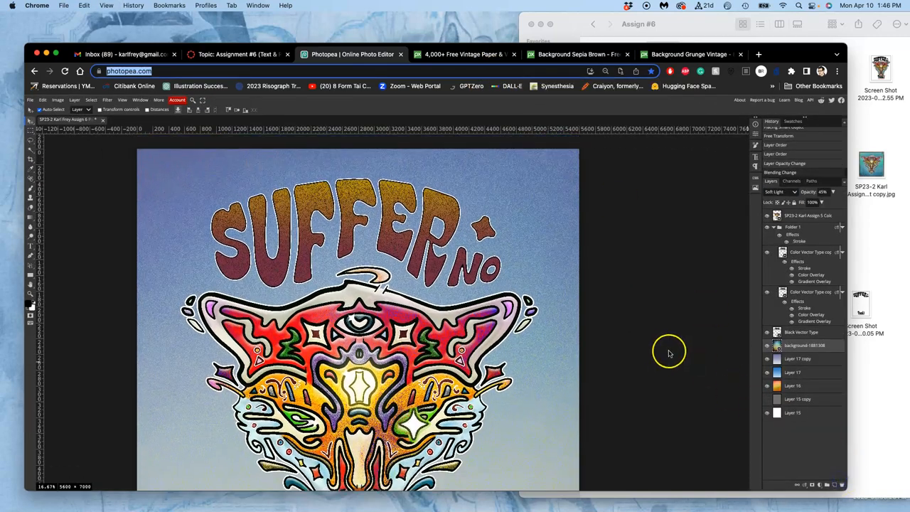
{"action": "scroll", "scroll_direction": "down", "scroll_amount": 3}
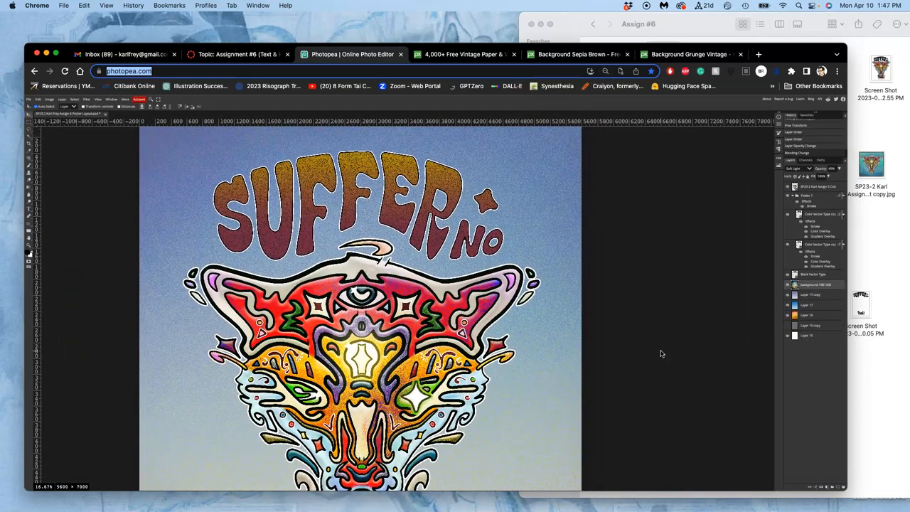
{"action": "mouse_move", "coordinate": [867, 221]}
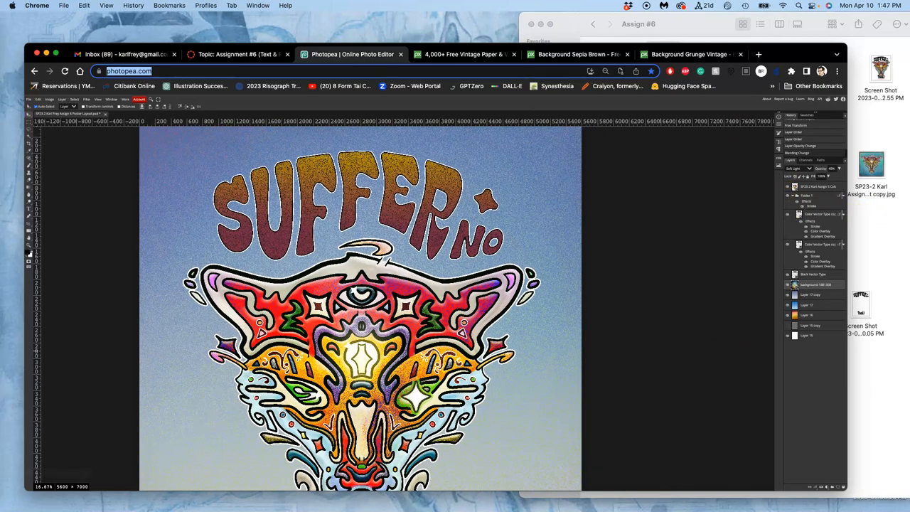
Zoom the browser out and place the old-paper image into the poster.
{"action": "left_click", "coordinate": [13, 416]}
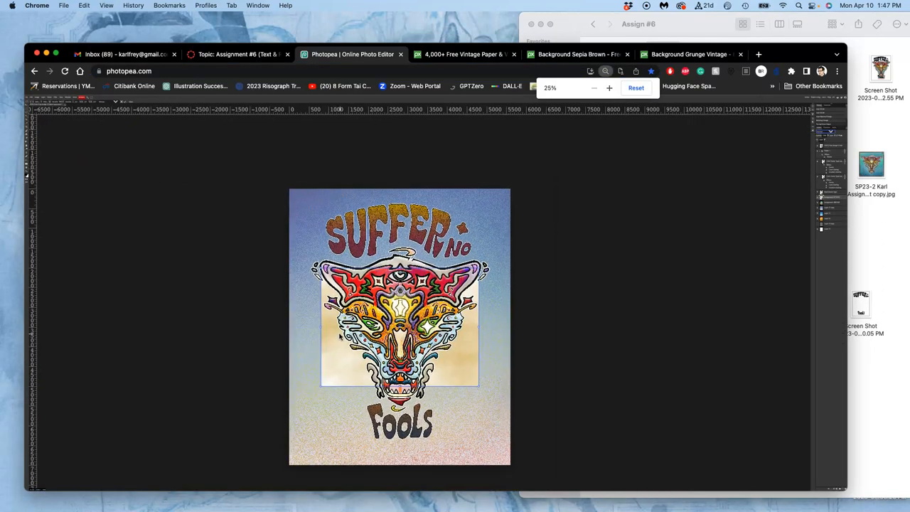
{"action": "left_click", "coordinate": [758, 54]}
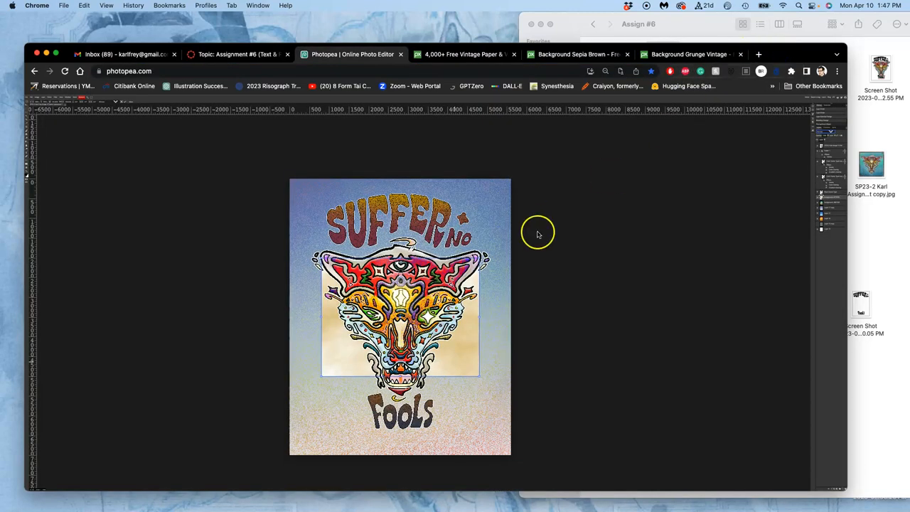
{"action": "mouse_move", "coordinate": [620, 89]}
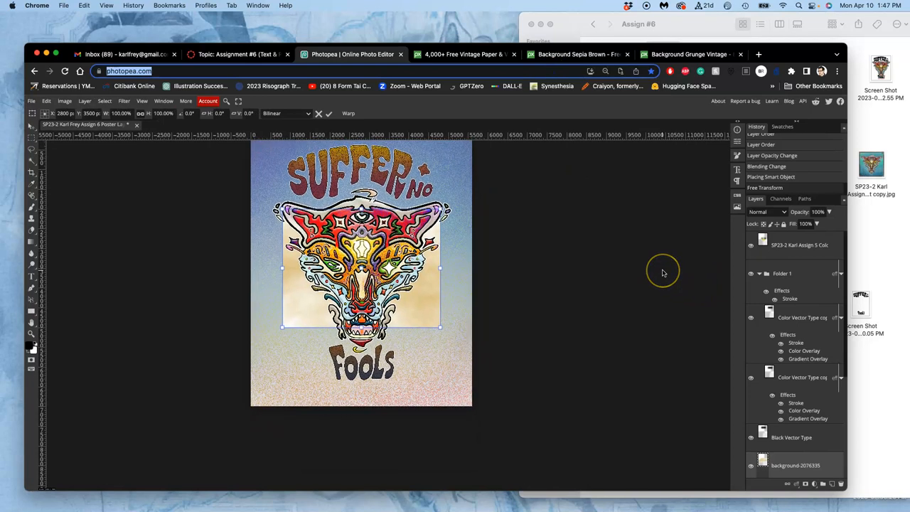
Rotate the paper image 90° and scale it to about 200% to cover the poster.
{"action": "left_click_drag", "start_coordinate": [440, 327], "coordinate": [439, 353]}
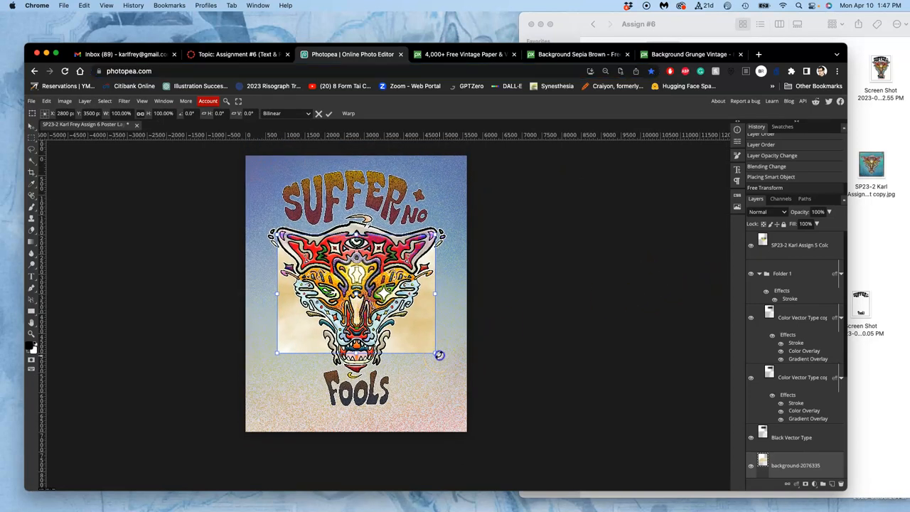
{"action": "left_click_drag", "start_coordinate": [438, 355], "coordinate": [365, 417]}
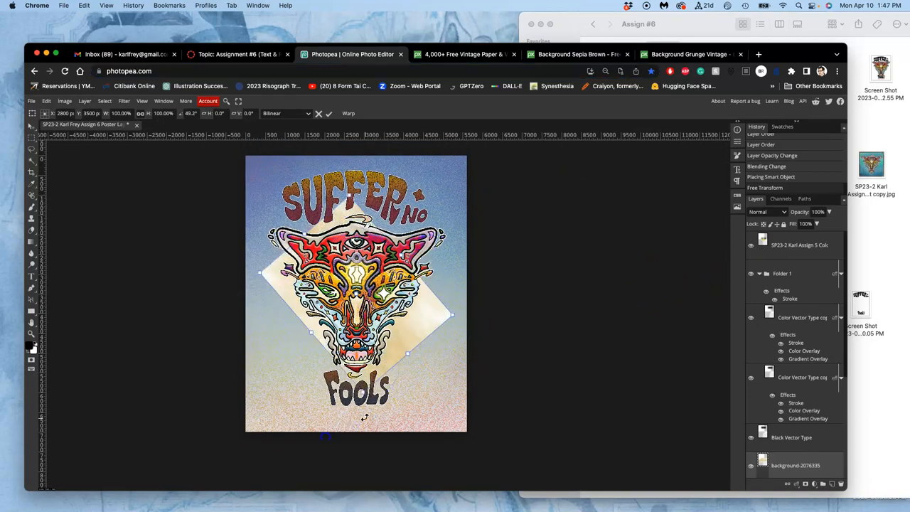
{"action": "left_click_drag", "start_coordinate": [363, 419], "coordinate": [284, 444]}
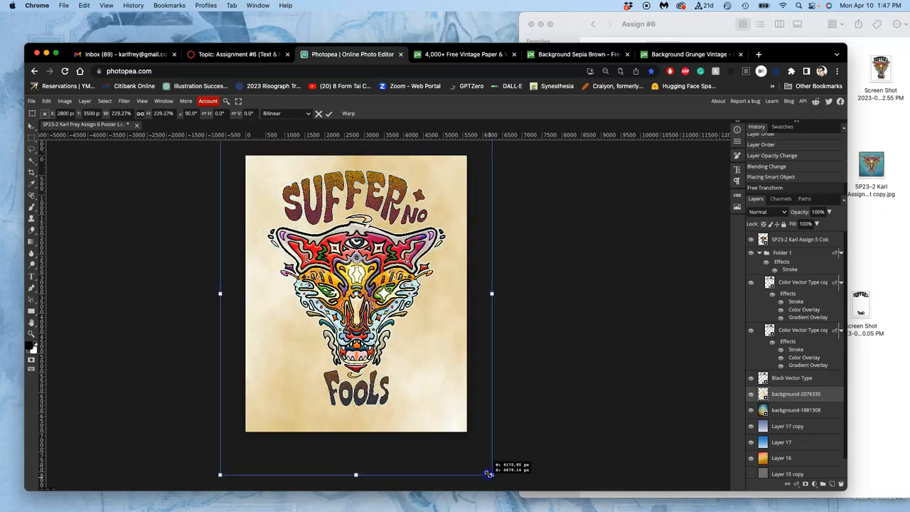
{"action": "left_click_drag", "start_coordinate": [489, 473], "coordinate": [478, 463]}
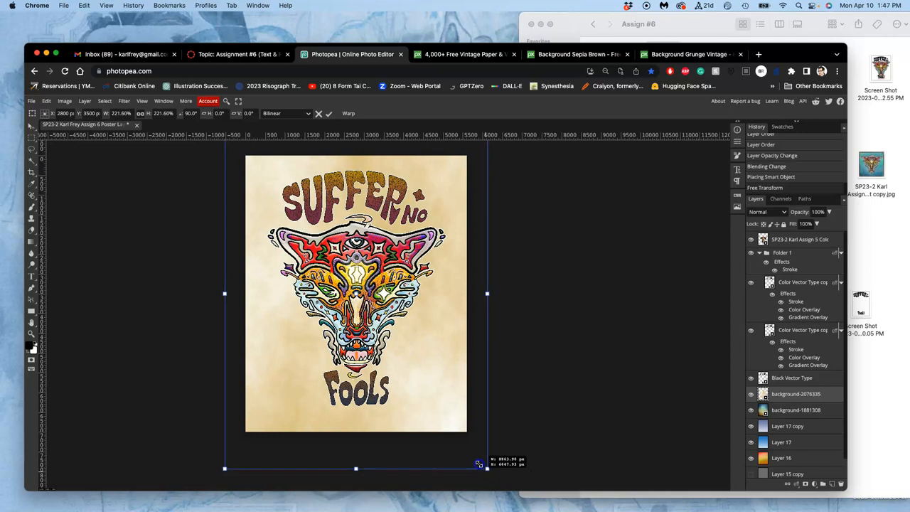
{"action": "left_click_drag", "start_coordinate": [487, 467], "coordinate": [475, 454]}
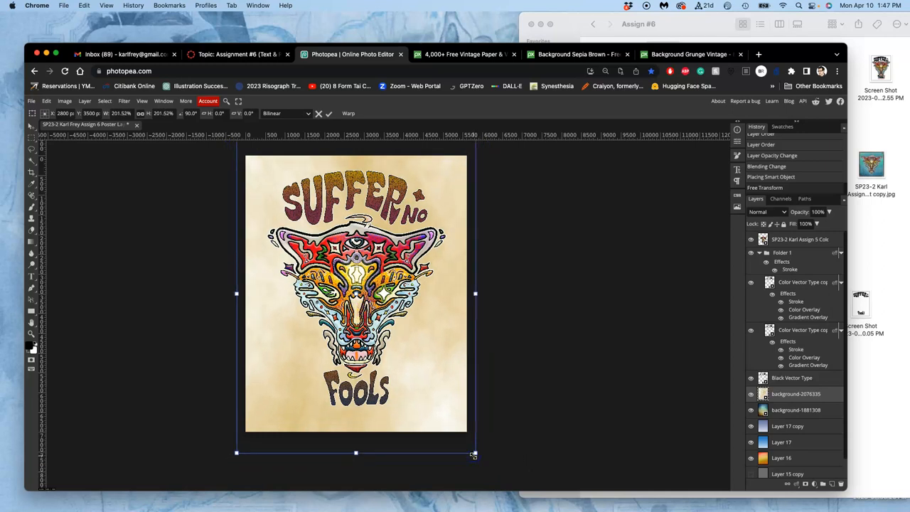
{"action": "left_click", "coordinate": [329, 114]}
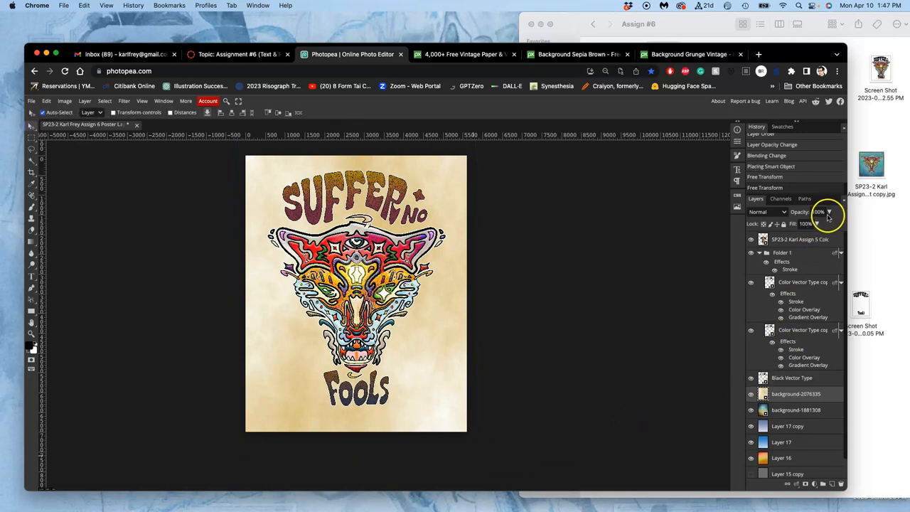
Lower the paper layer's opacity and set its blend mode to Dissolve.
{"action": "left_click_drag", "start_coordinate": [827, 223], "coordinate": [813, 223]}
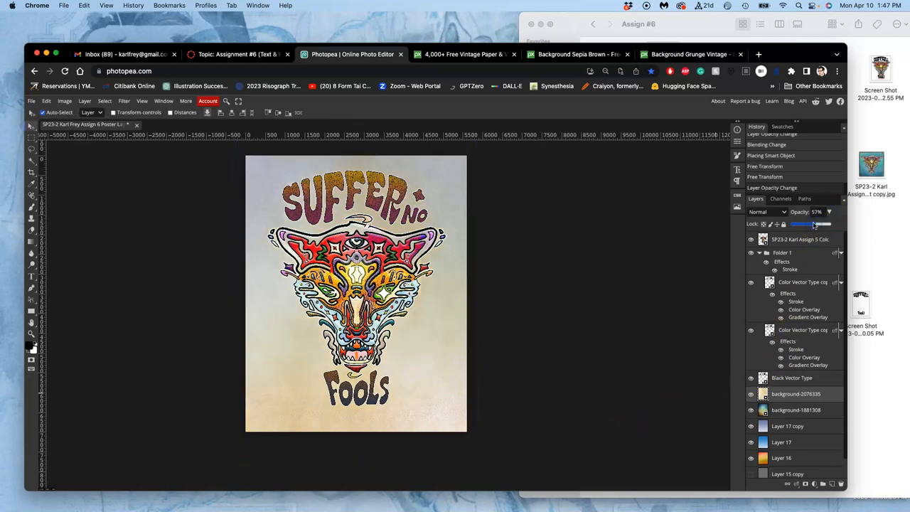
{"action": "left_click", "coordinate": [766, 211]}
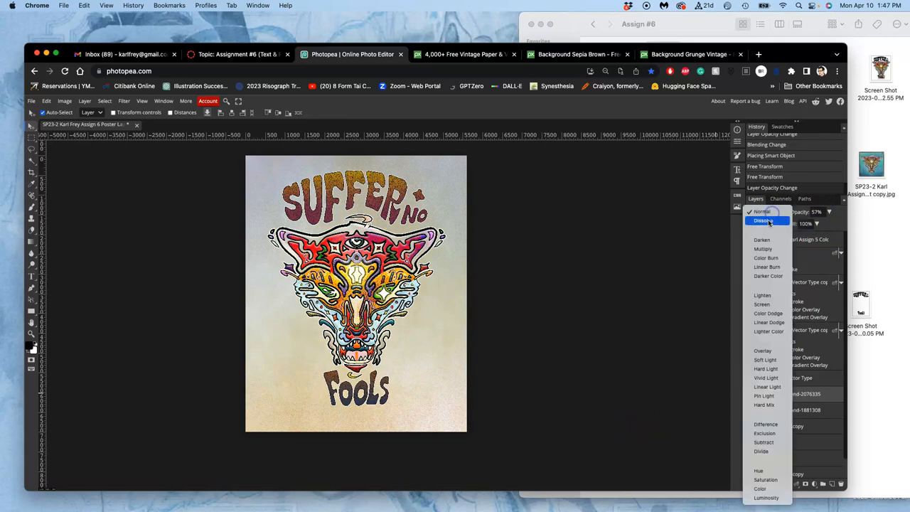
{"action": "left_click", "coordinate": [762, 220]}
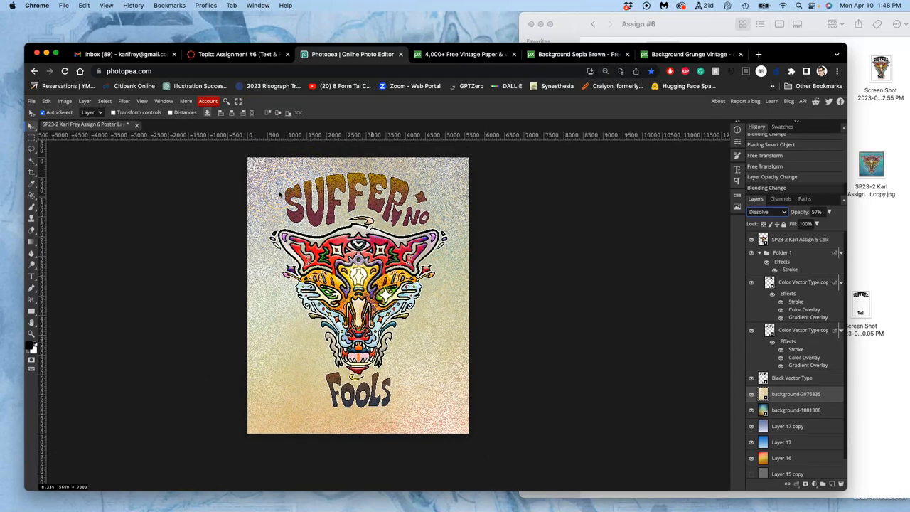
Set the paper layer's opacity to 50%.
{"action": "left_click", "coordinate": [751, 394]}
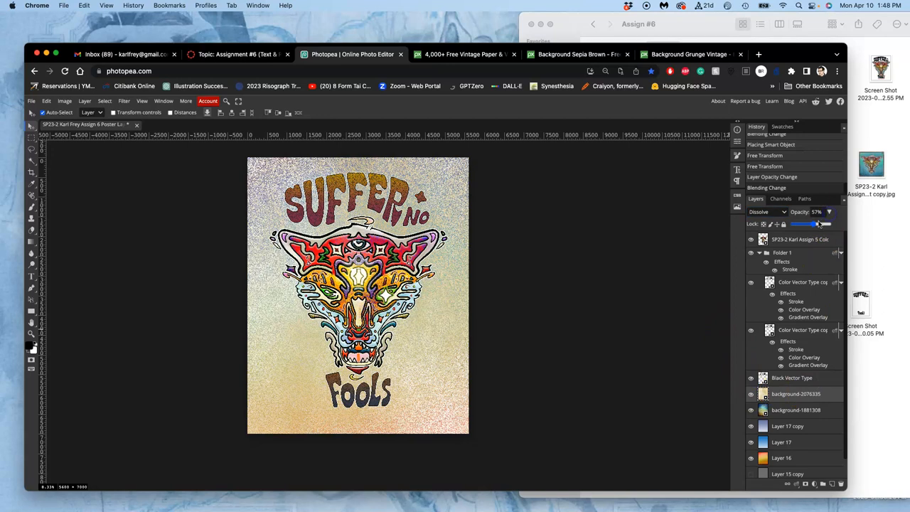
{"action": "left_click_drag", "start_coordinate": [817, 223], "coordinate": [802, 224]}
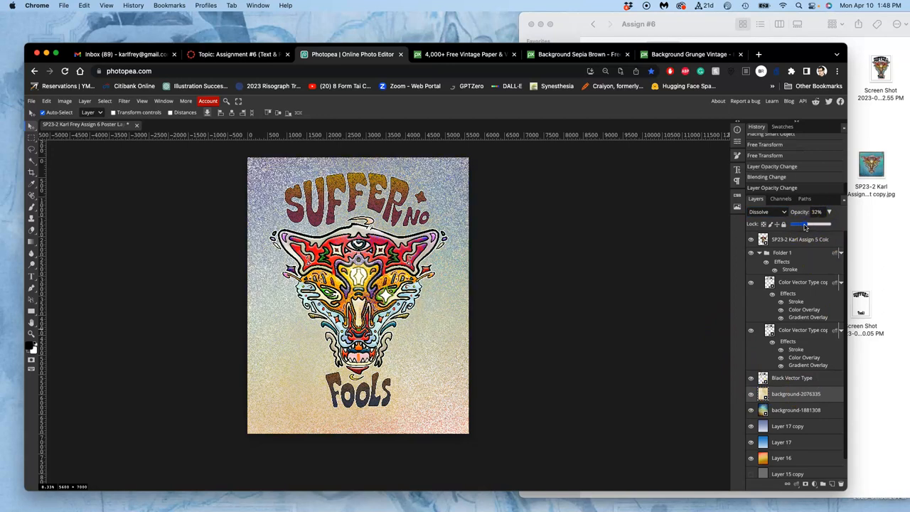
{"action": "left_click_drag", "start_coordinate": [802, 224], "coordinate": [810, 224]}
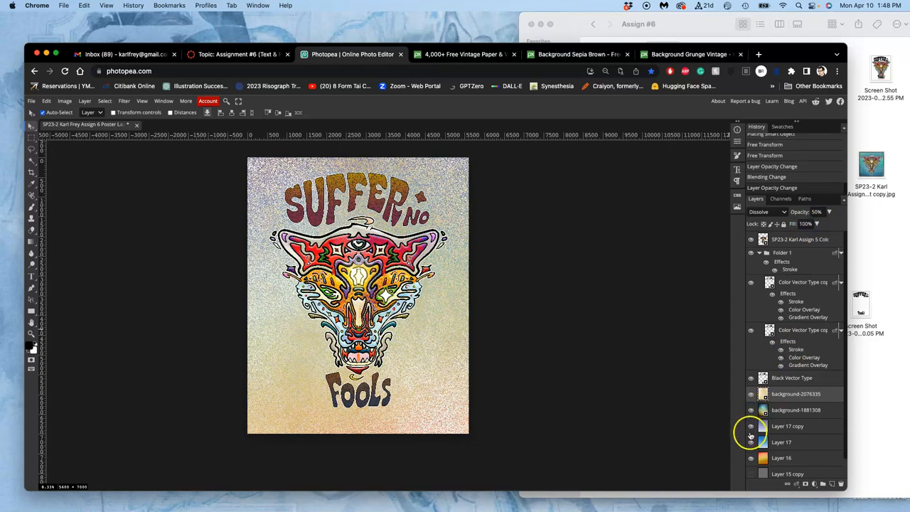
Select Layer 17 and set its opacity to about 56%.
{"action": "left_click", "coordinate": [750, 441]}
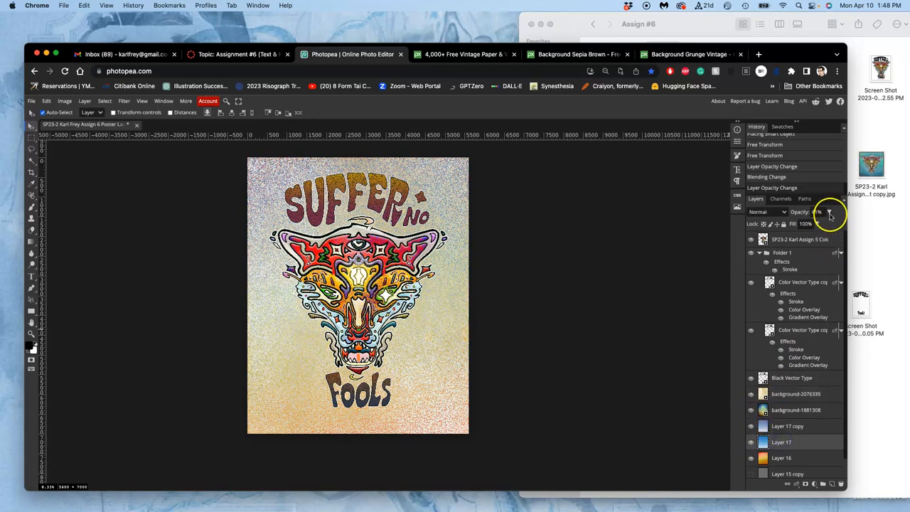
{"action": "left_click_drag", "start_coordinate": [830, 213], "coordinate": [815, 223]}
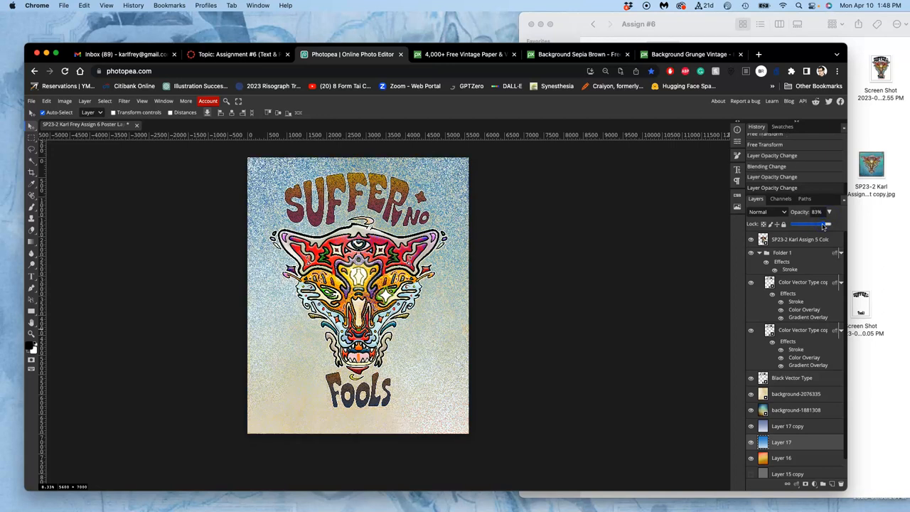
{"action": "left_click_drag", "start_coordinate": [821, 224], "coordinate": [812, 224]}
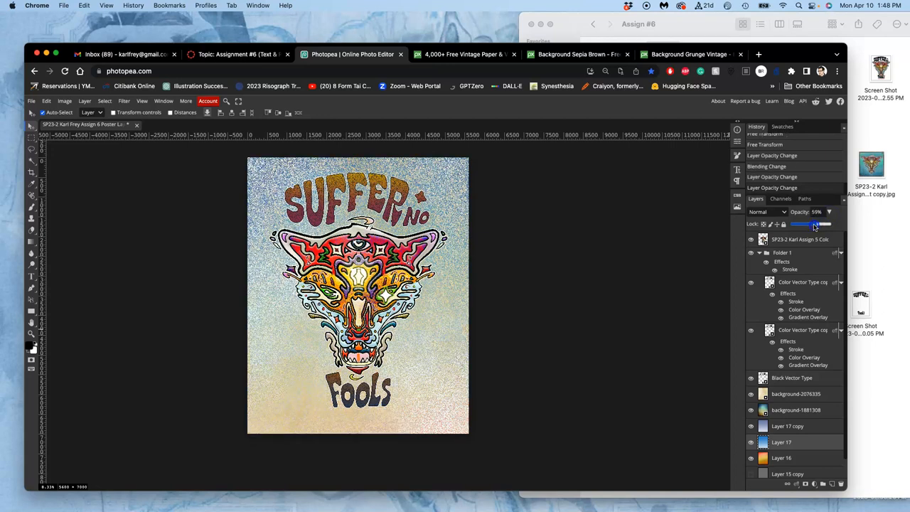
{"action": "left_click_drag", "start_coordinate": [805, 224], "coordinate": [810, 224]}
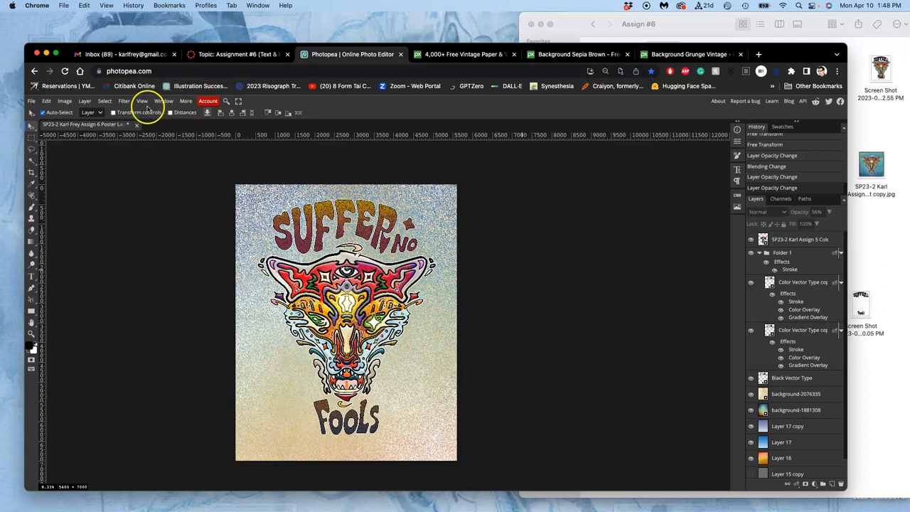
View the poster at Pixel to Pixel and scroll right to inspect the texture.
{"action": "left_click", "coordinate": [142, 100]}
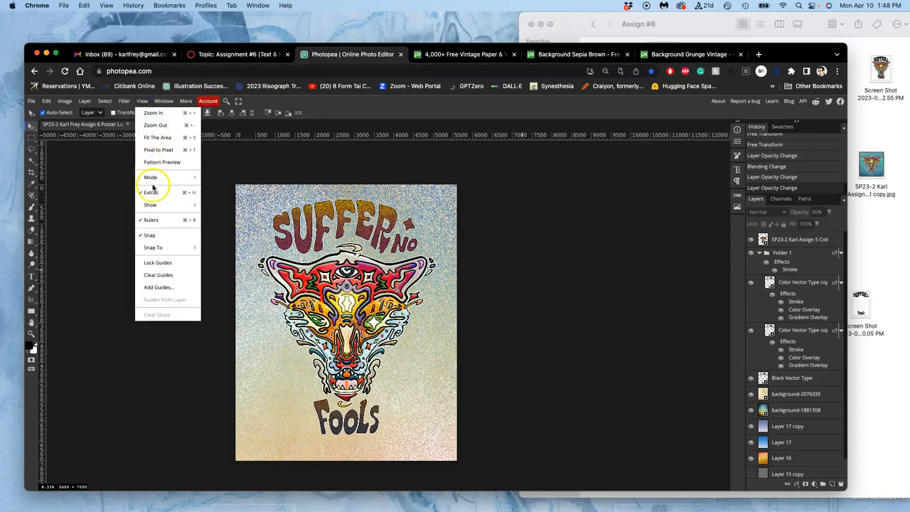
{"action": "mouse_move", "coordinate": [150, 205]}
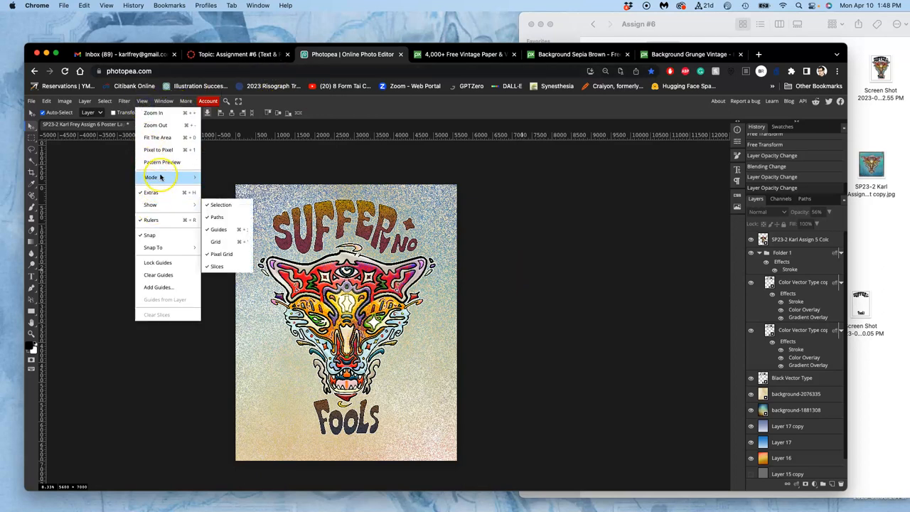
{"action": "mouse_move", "coordinate": [158, 149]}
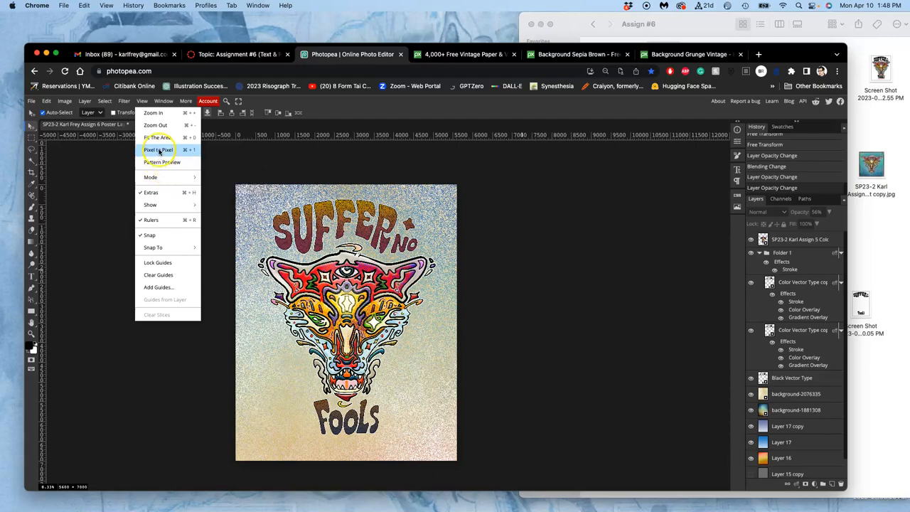
{"action": "left_click", "coordinate": [158, 149]}
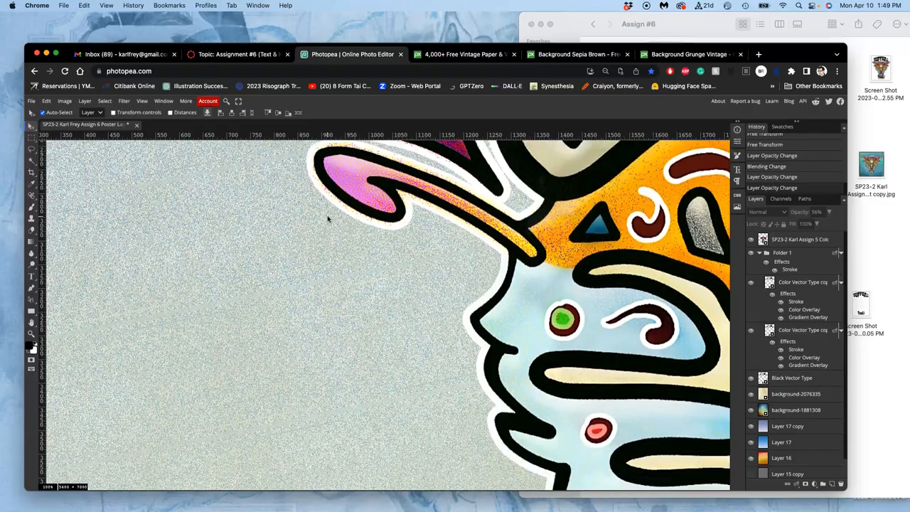
{"action": "scroll", "scroll_direction": "right", "scroll_amount": 3}
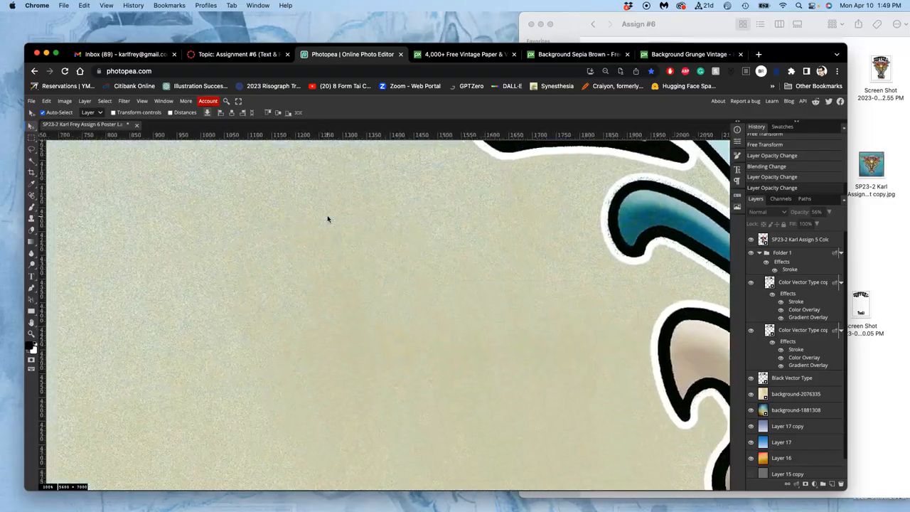